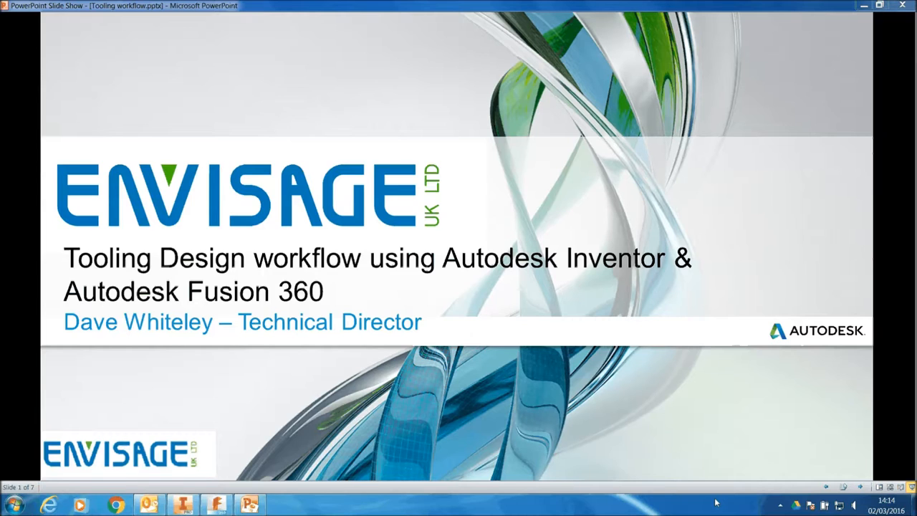
mouse_move(682, 399)
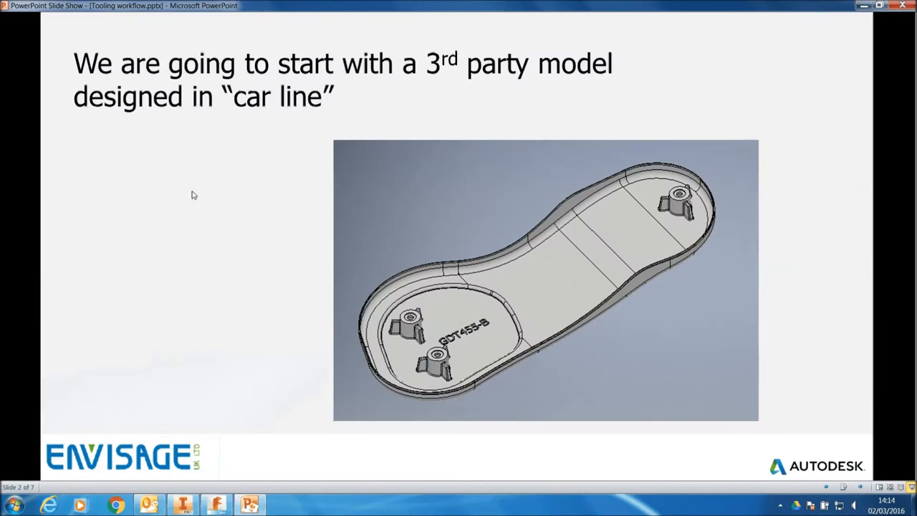
mouse_move(32, 218)
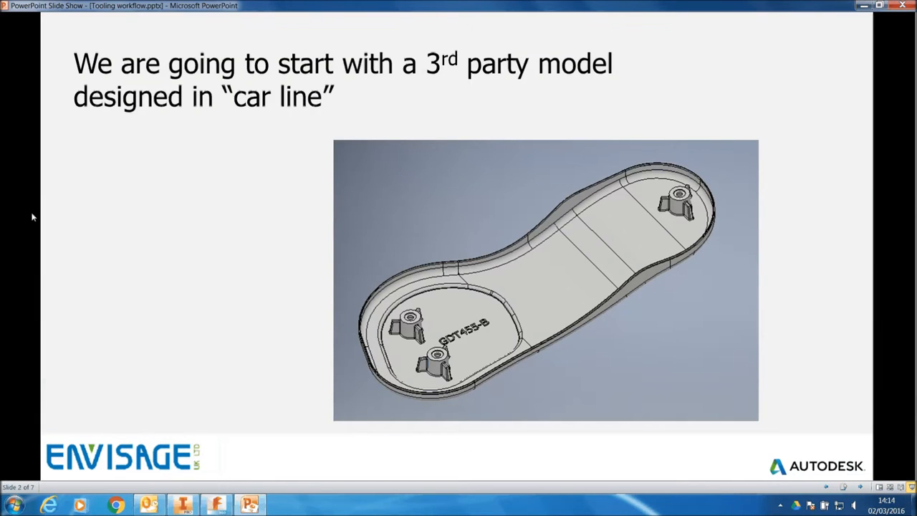
mouse_move(2, 278)
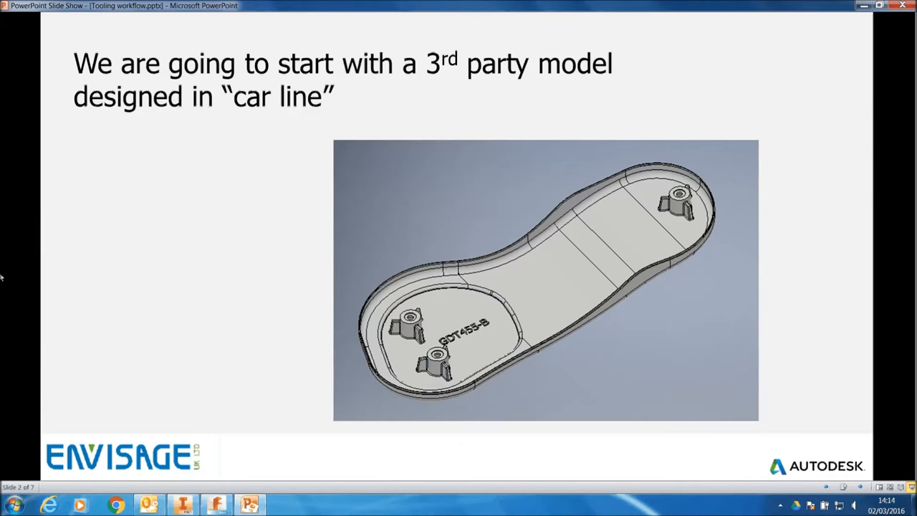
mouse_move(91, 271)
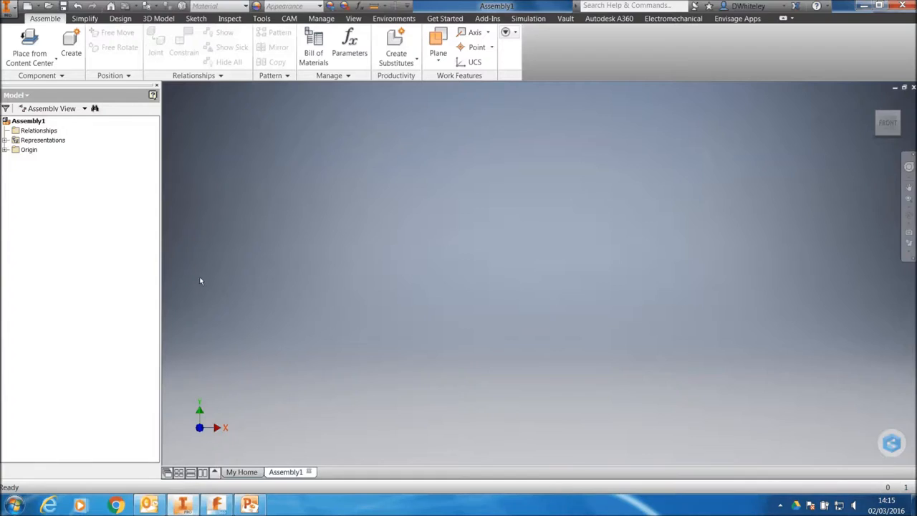
mouse_move(277, 224)
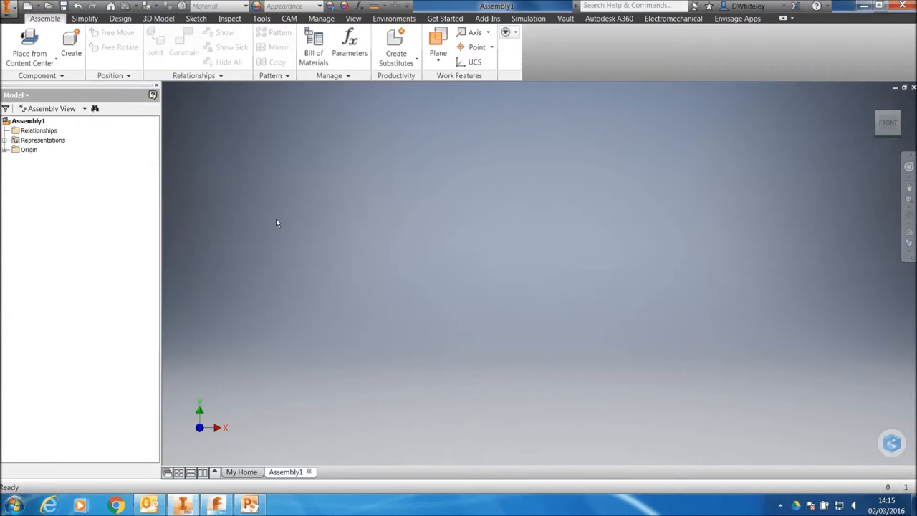
mouse_move(29, 50)
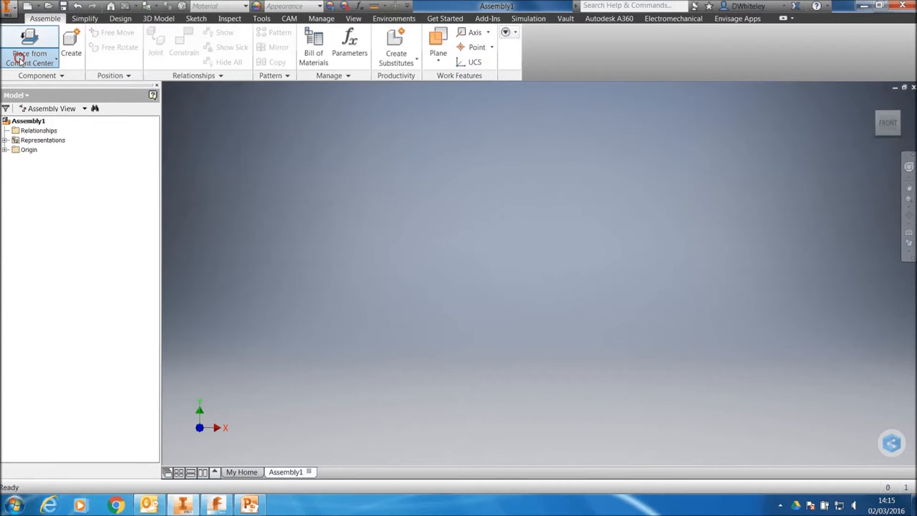
Step: Browse imported CAD files filtered to CATIA V5 and choose GDT455A.CATPart for placement
left_click(30, 43)
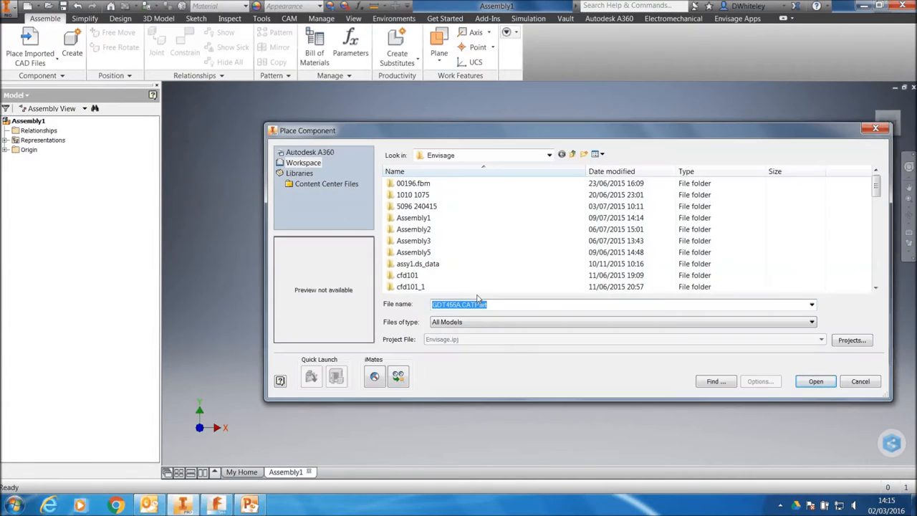
scroll("down", 3)
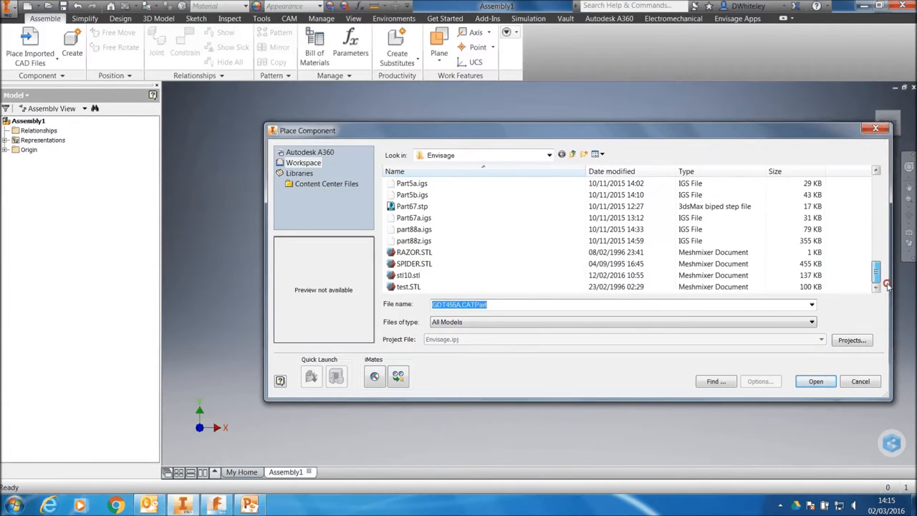
left_click(811, 321)
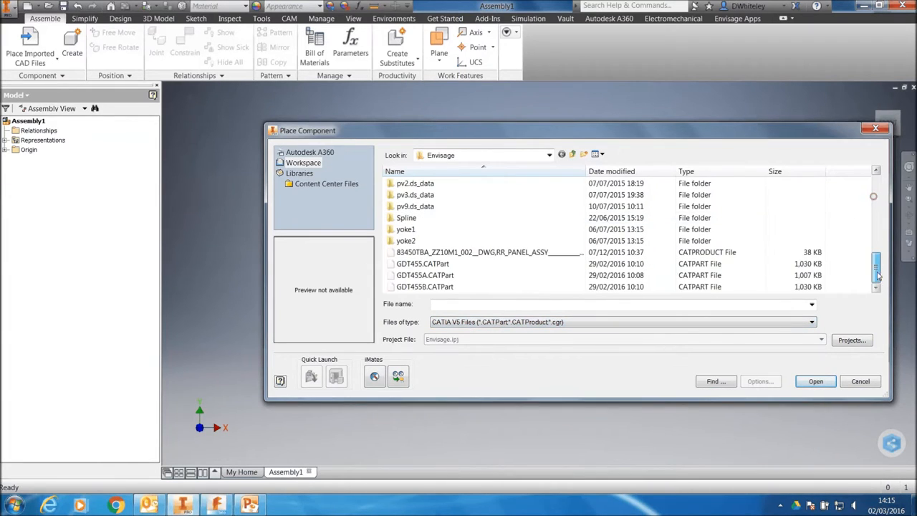
left_click(424, 275)
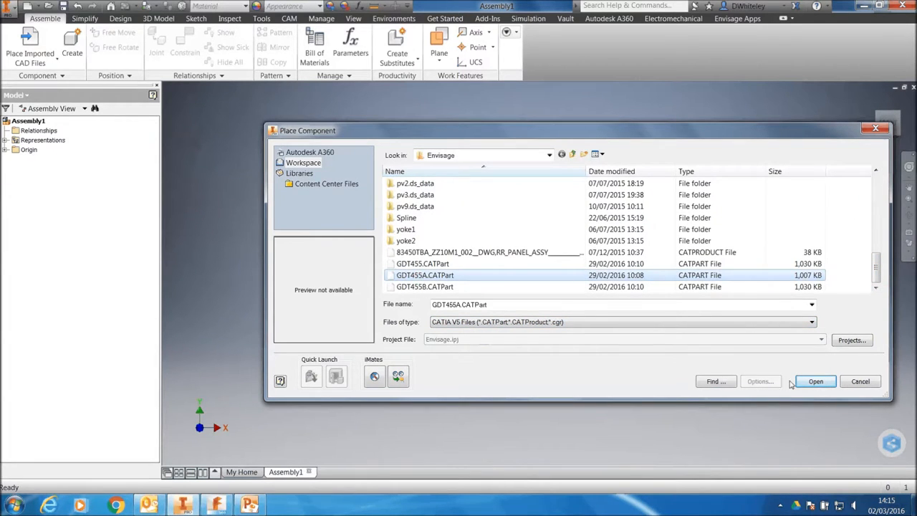
left_click(815, 381)
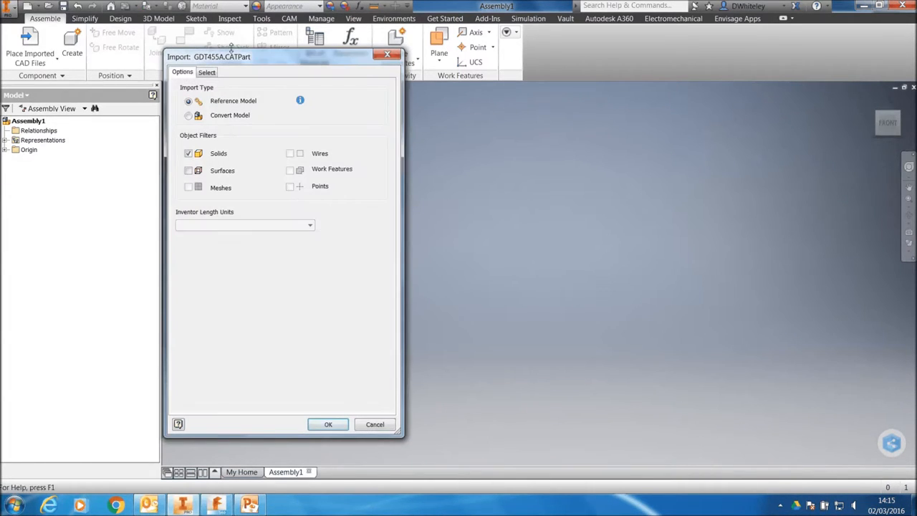
Step: Reposition the Import options dialog and adjust an option in it
left_click_drag(222, 58, 251, 67)
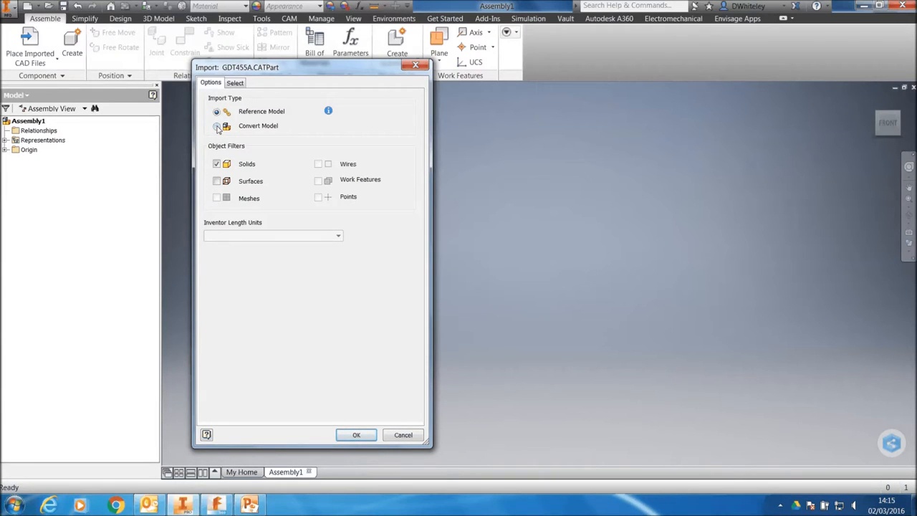
left_click(217, 112)
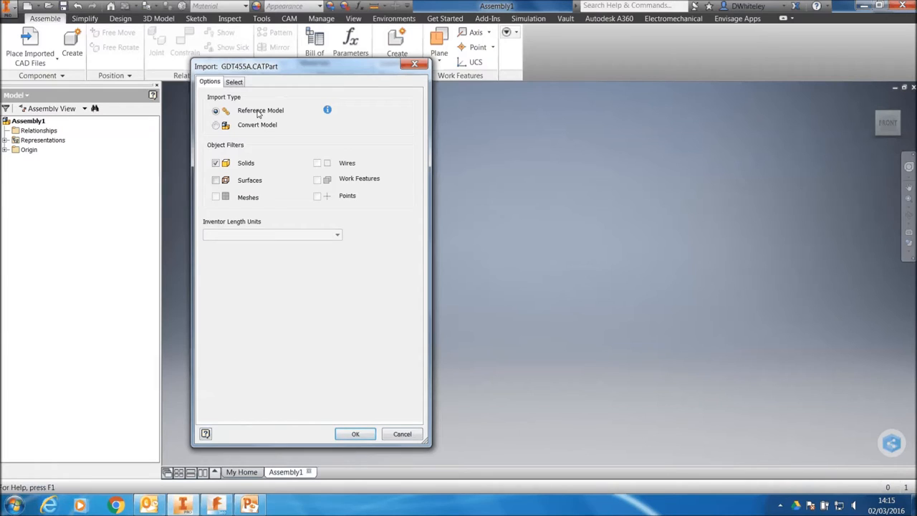
mouse_move(323, 427)
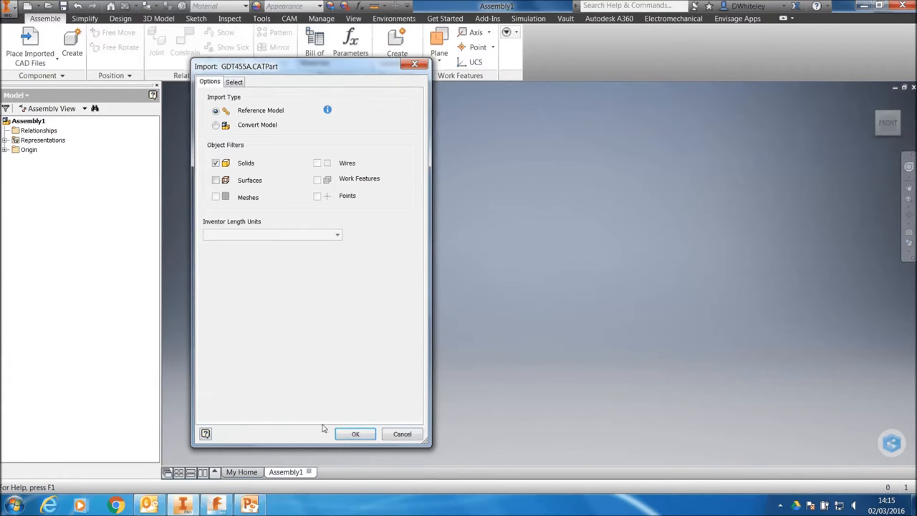
Step: Place the sole as a reference model, then add a work axis and work point on a boss hole
left_click(355, 433)
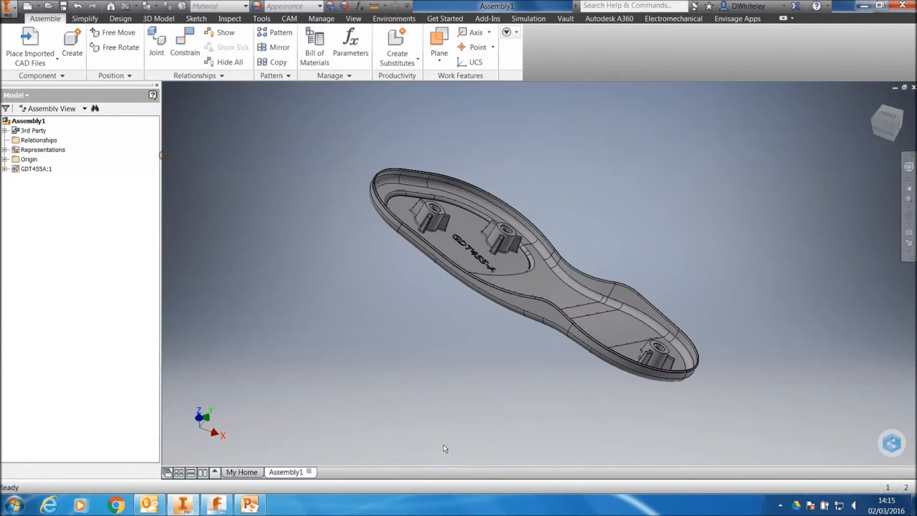
mouse_move(251, 366)
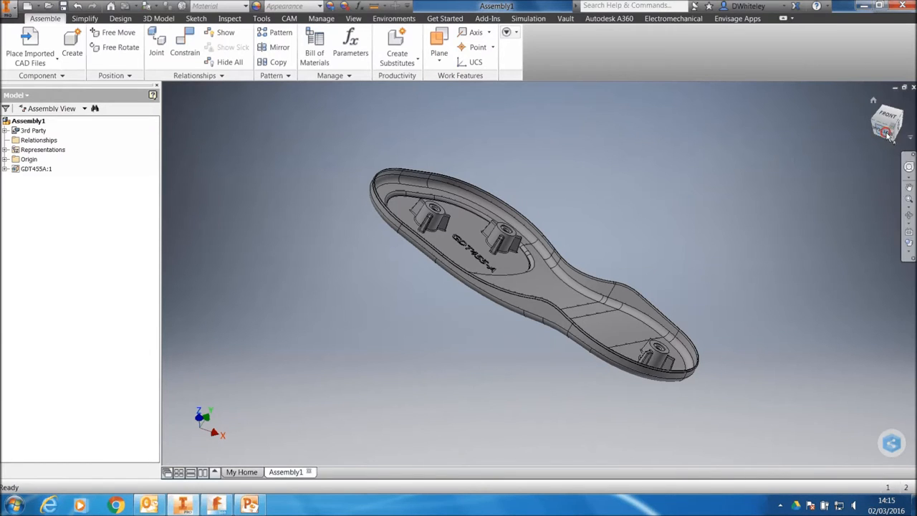
left_click_drag(501, 258, 541, 275)
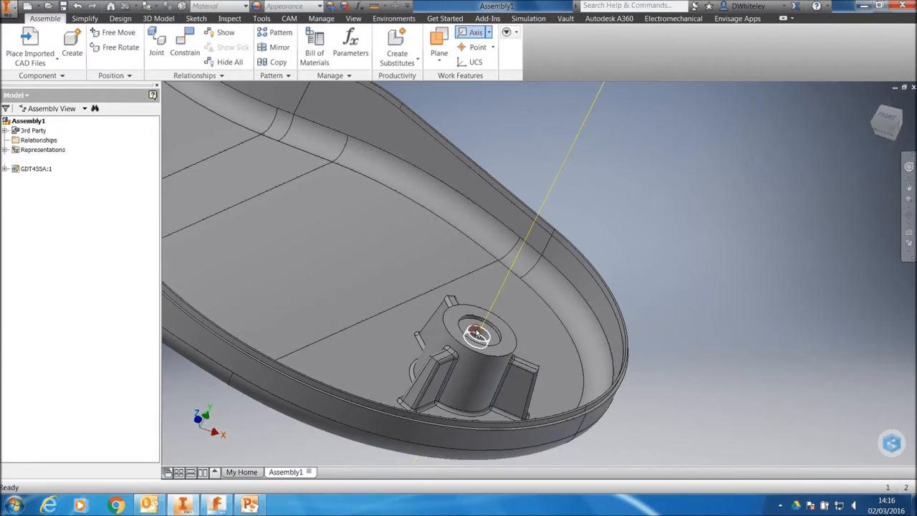
left_click(473, 46)
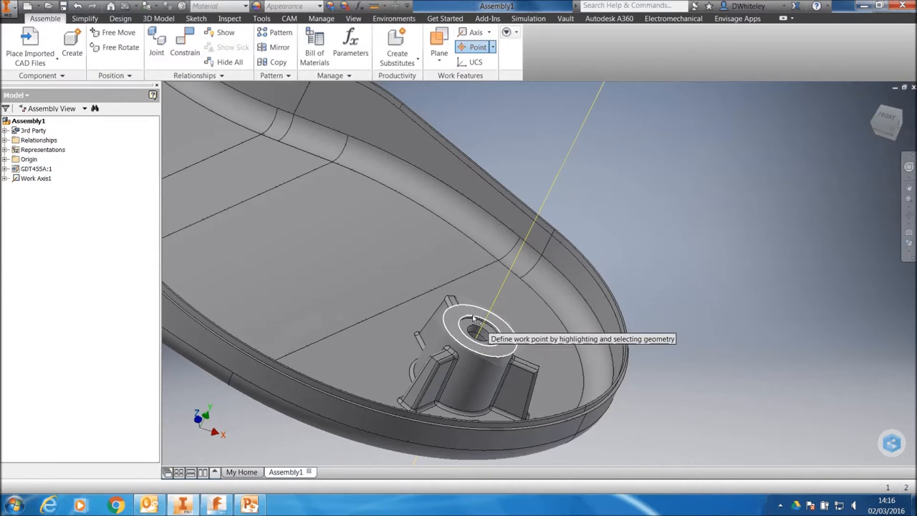
left_click(476, 330)
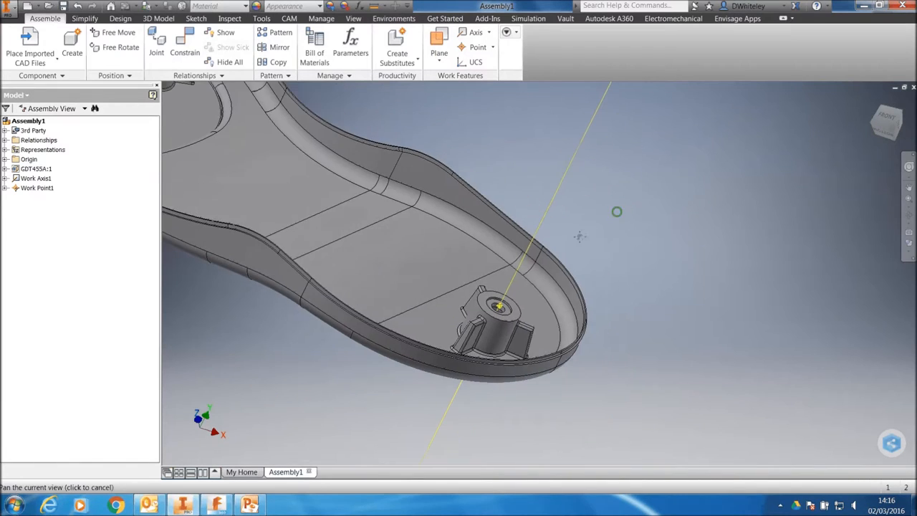
Step: Mate Work Point1 to the assembly origin Center Point
left_click(183, 43)
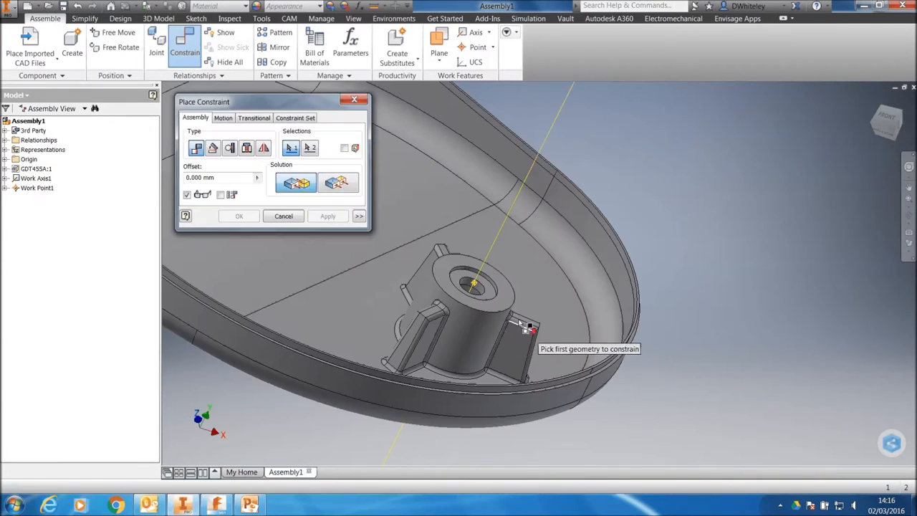
left_click(474, 283)
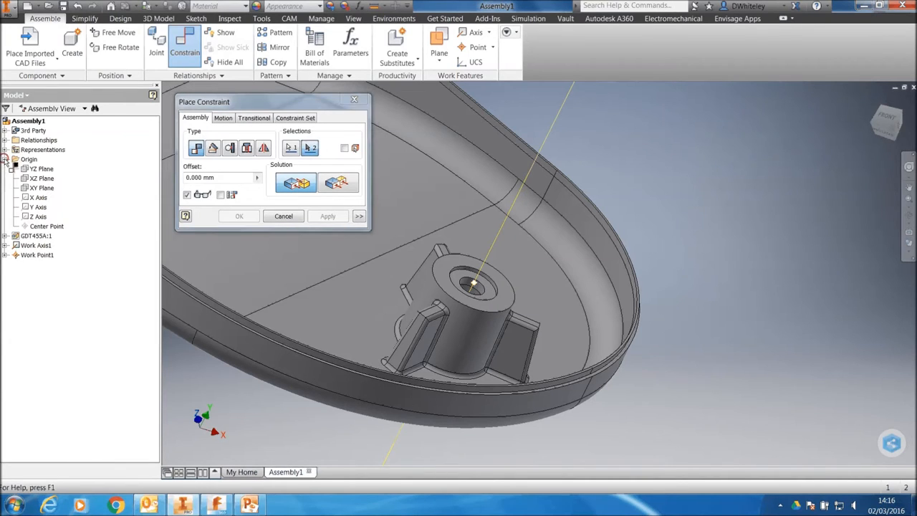
left_click(326, 214)
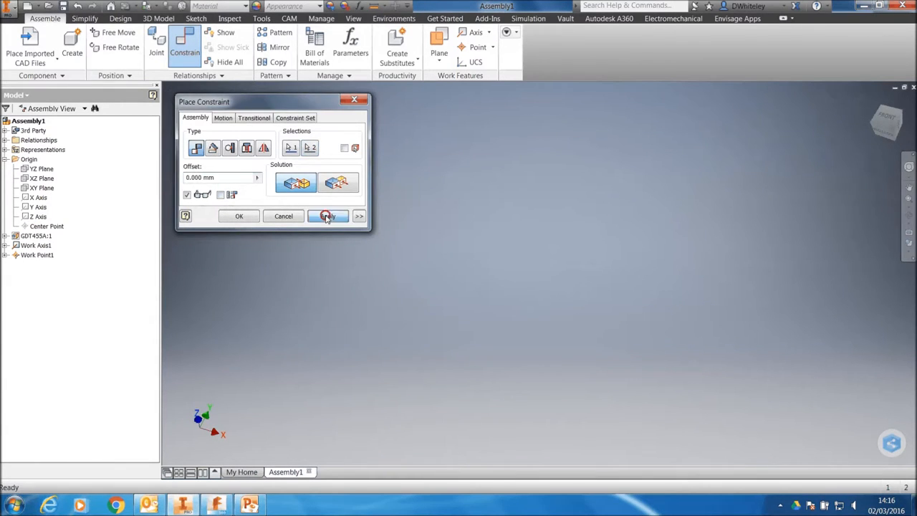
left_click(326, 214)
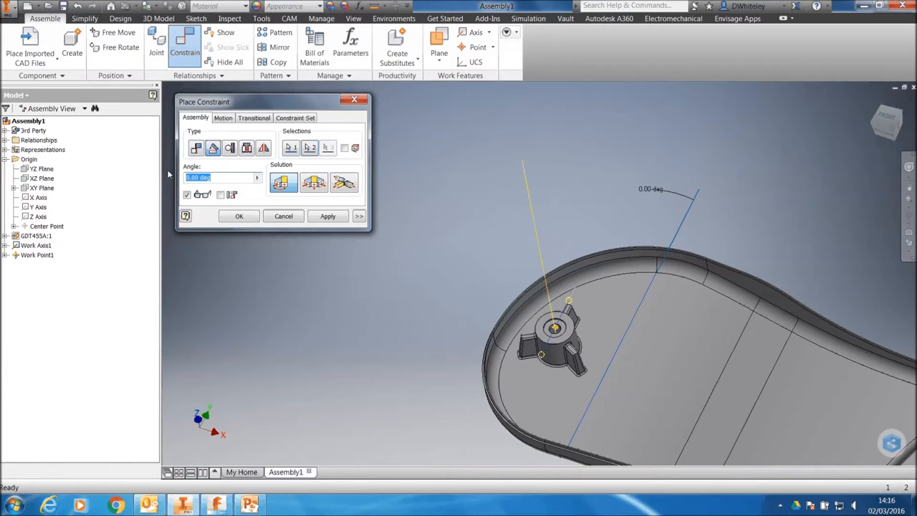
Step: Add a 180 degree angle constraint so the sole sits upright
type("180")
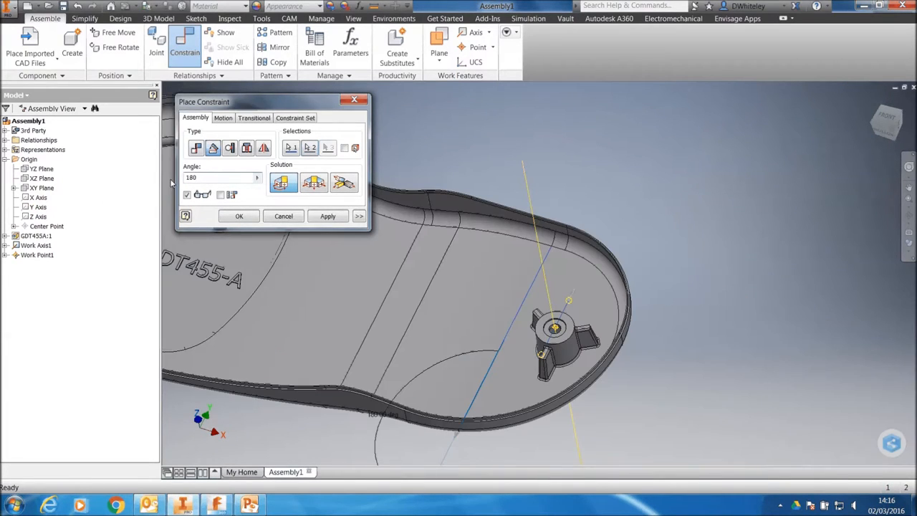
left_click(237, 215)
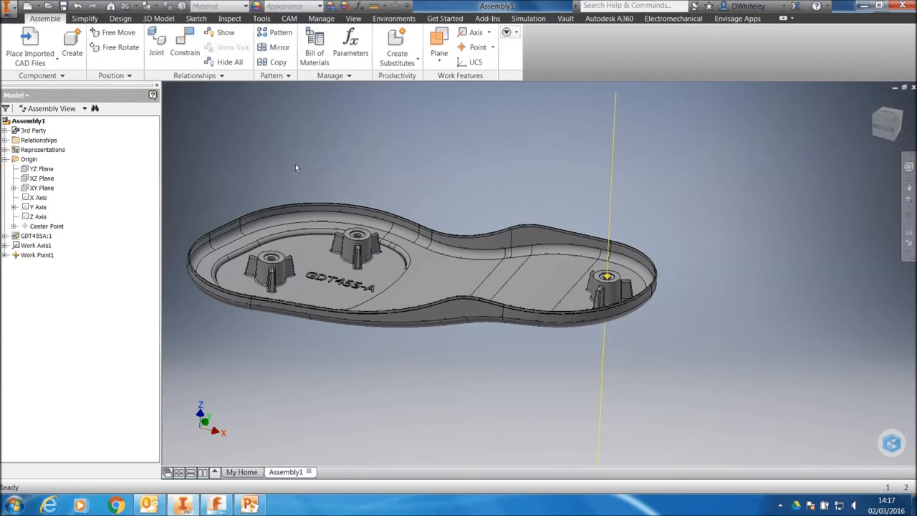
mouse_move(284, 164)
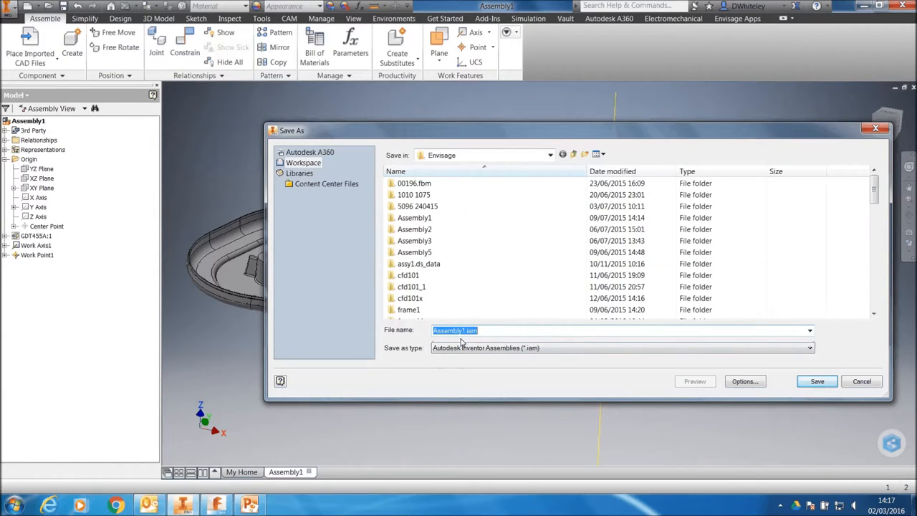
Step: Save the assembly as test99.iam
type("test")
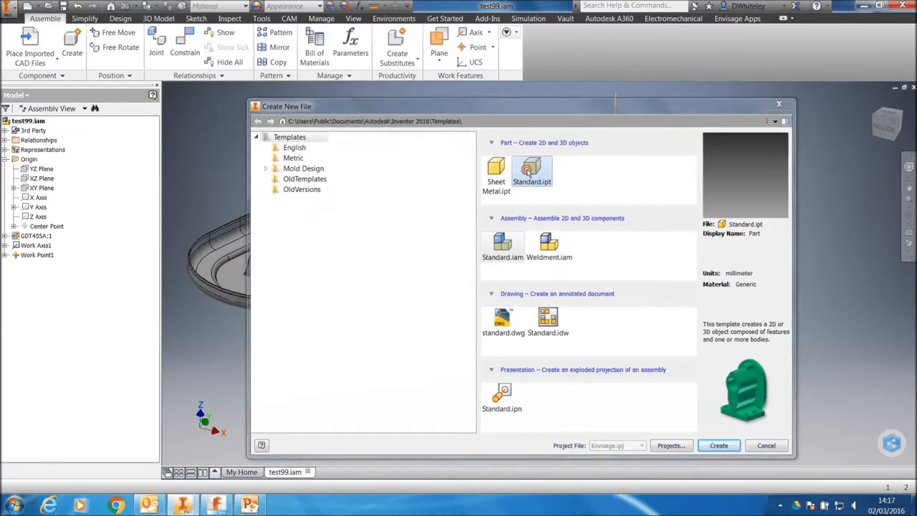
Step: Start a new standard part and derive test99.iam into it as a solid body
left_click(718, 444)
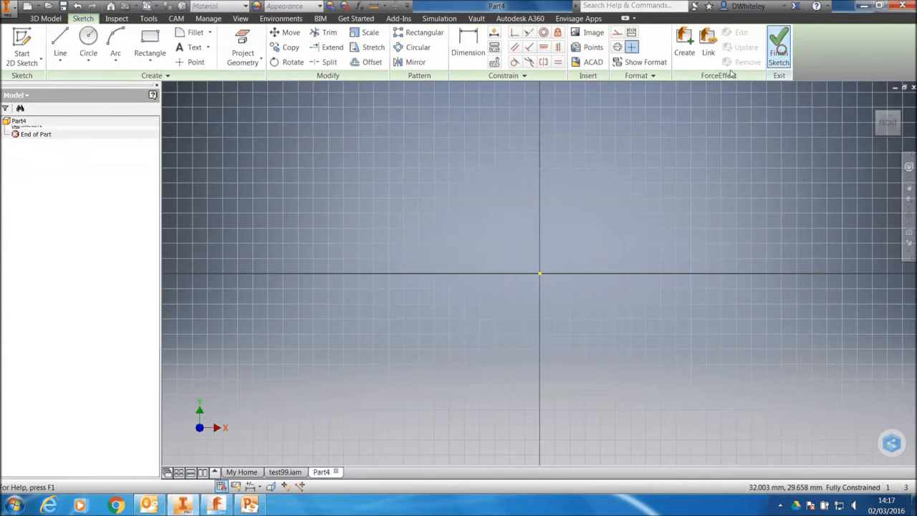
left_click(778, 43)
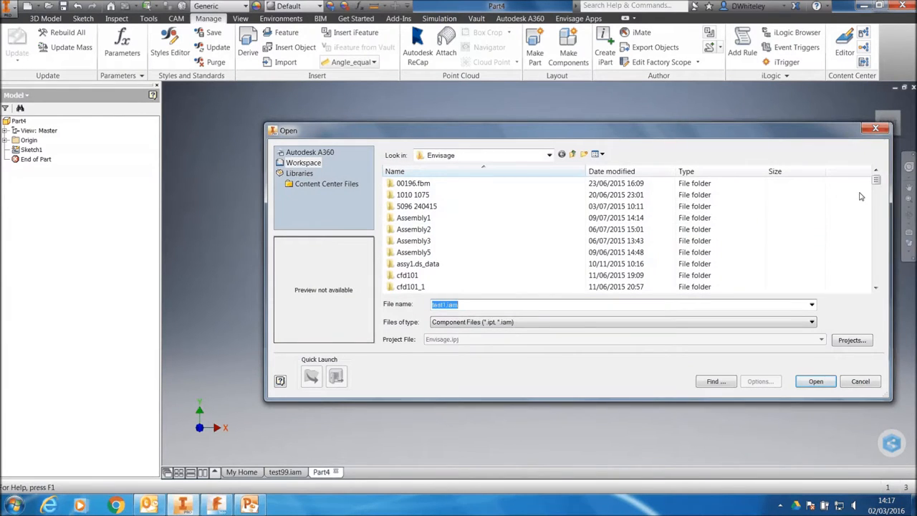
scroll("down", 3)
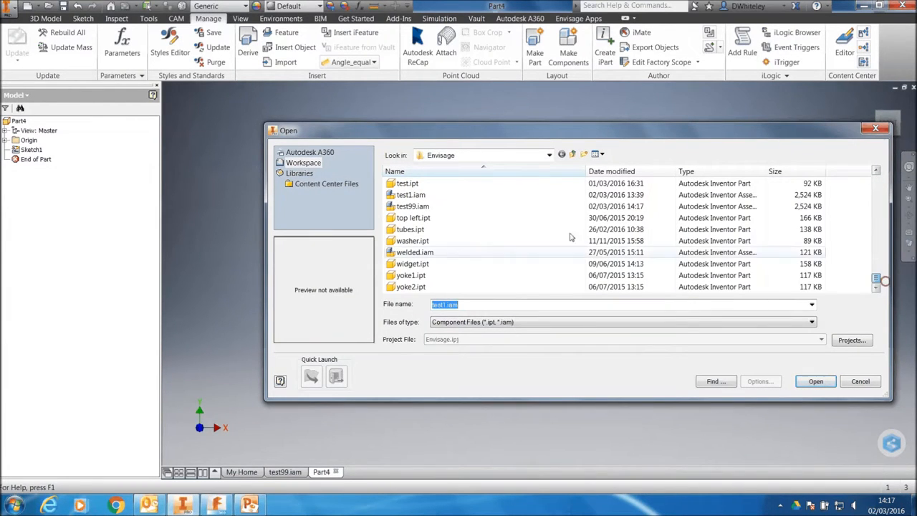
left_click(815, 381)
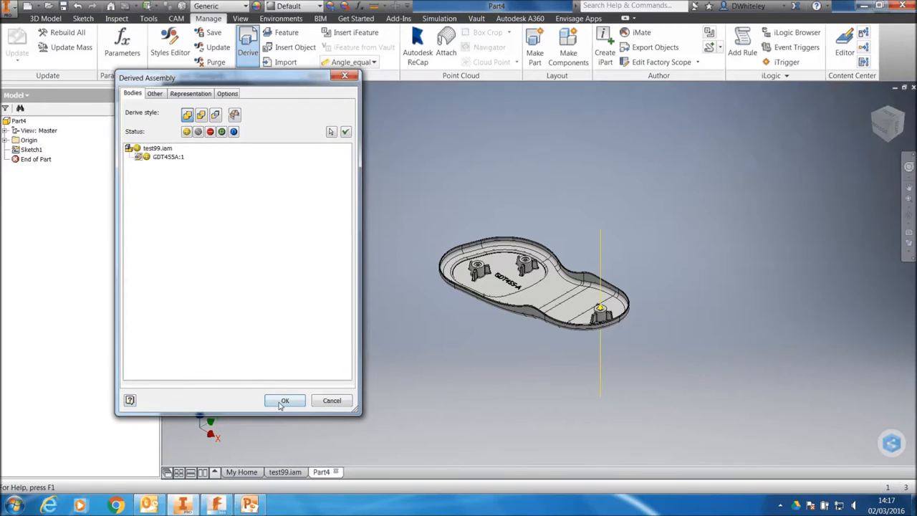
left_click(284, 401)
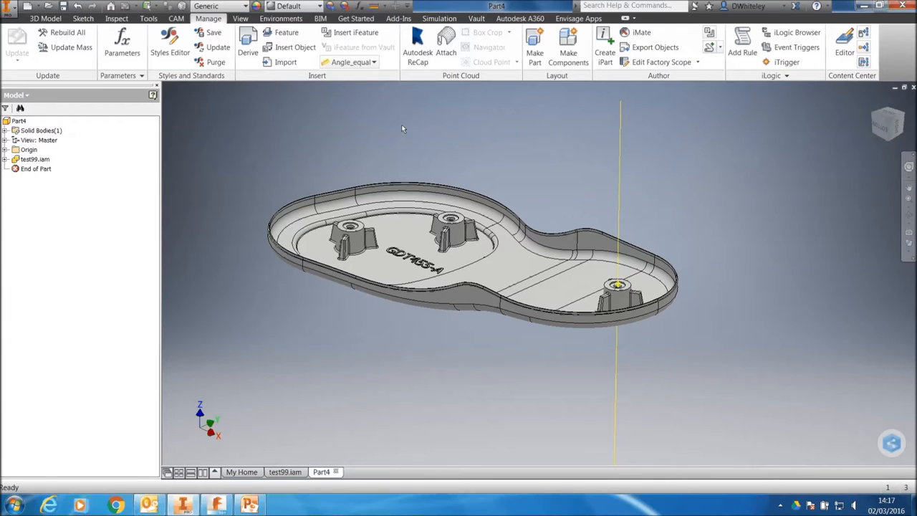
mouse_move(363, 134)
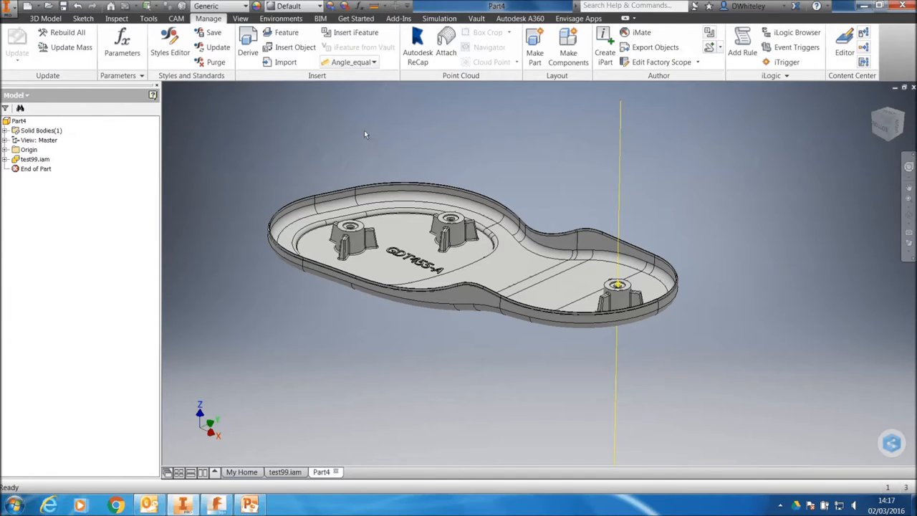
mouse_move(286, 159)
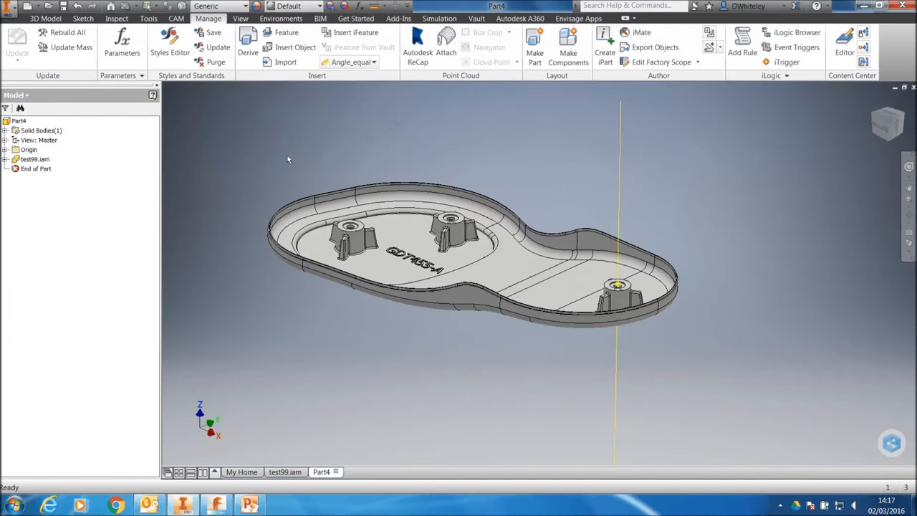
mouse_move(238, 152)
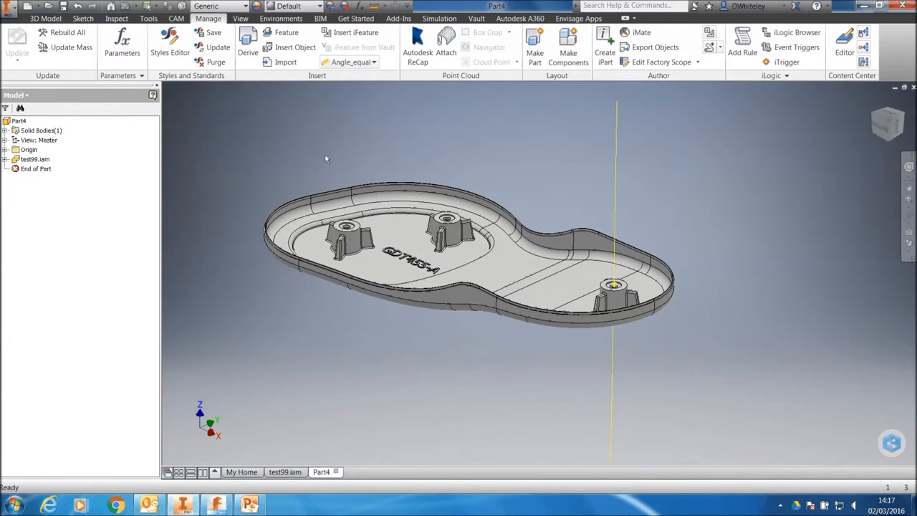
mouse_move(384, 118)
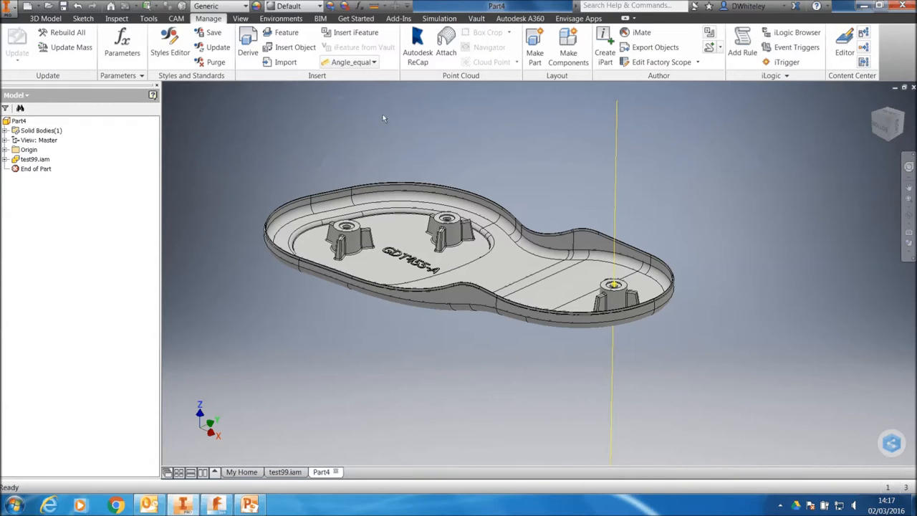
mouse_move(318, 136)
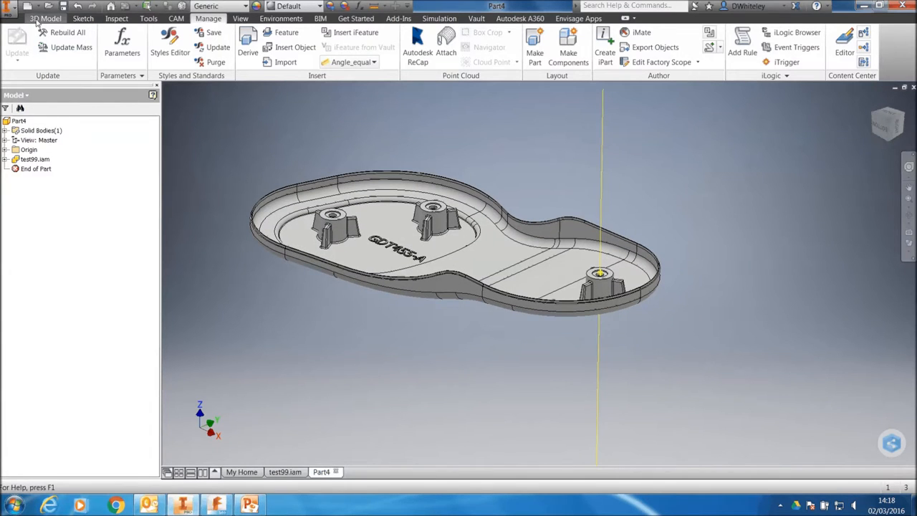
Step: Create a work plane below the sole and begin a two-point rectangle around it
left_click(44, 17)
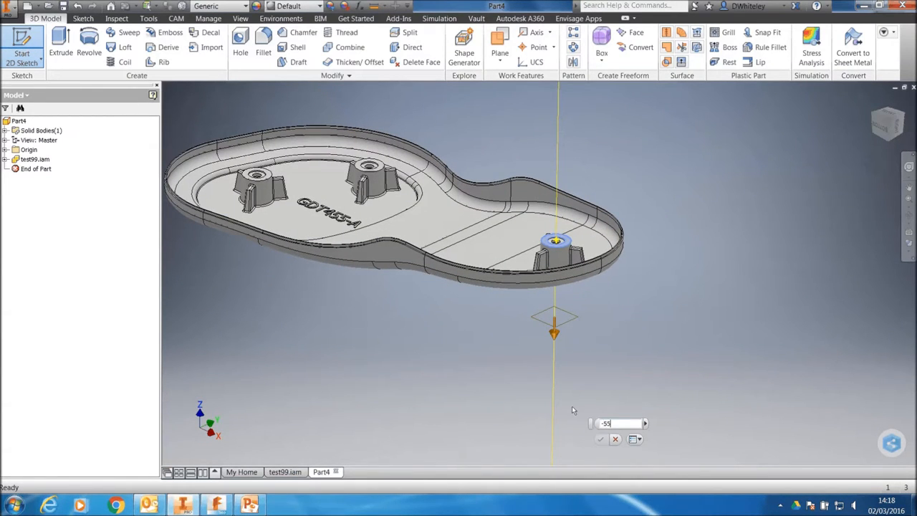
left_click(599, 438)
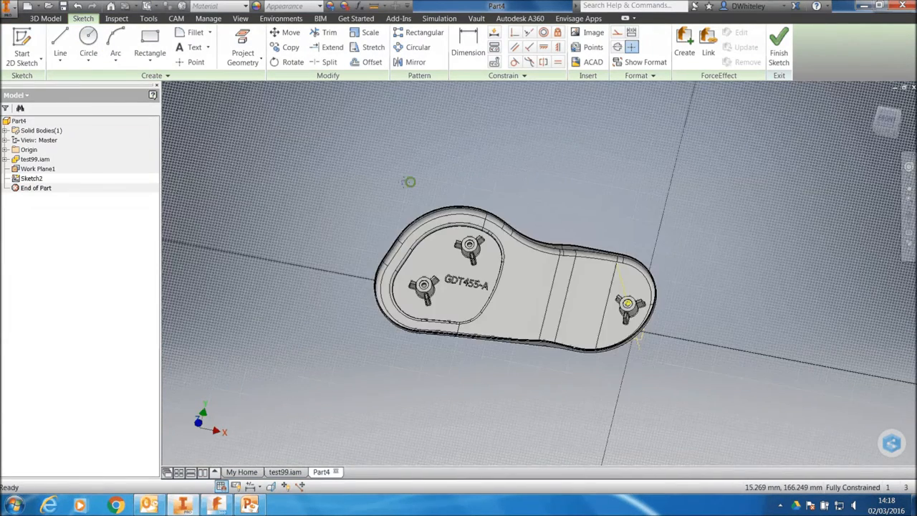
left_click(149, 36)
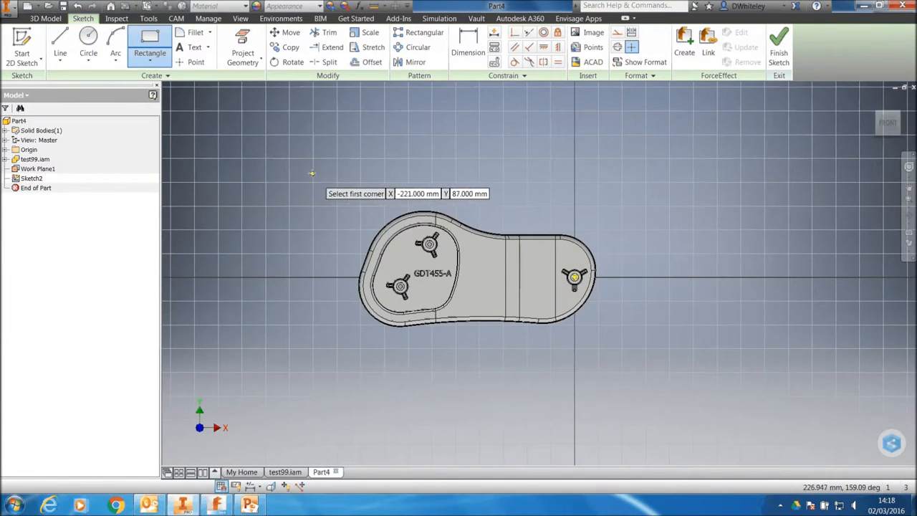
left_click(308, 166)
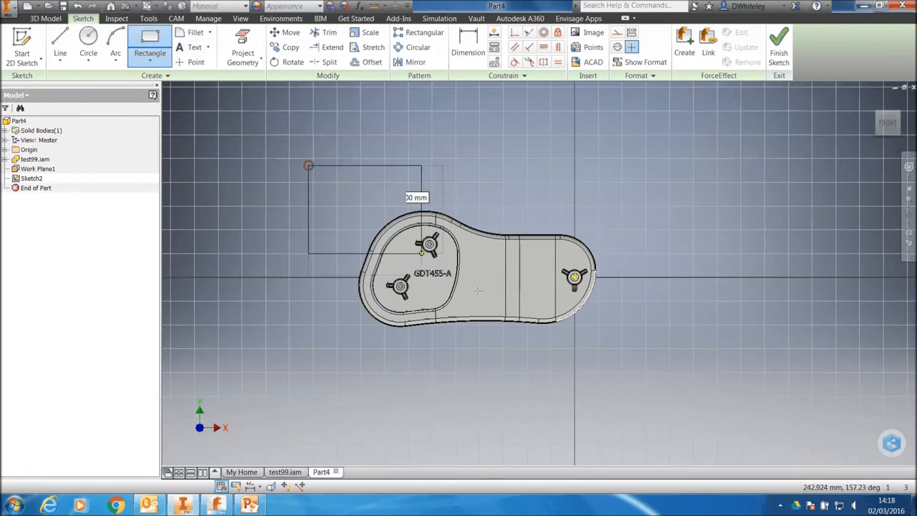
mouse_move(645, 380)
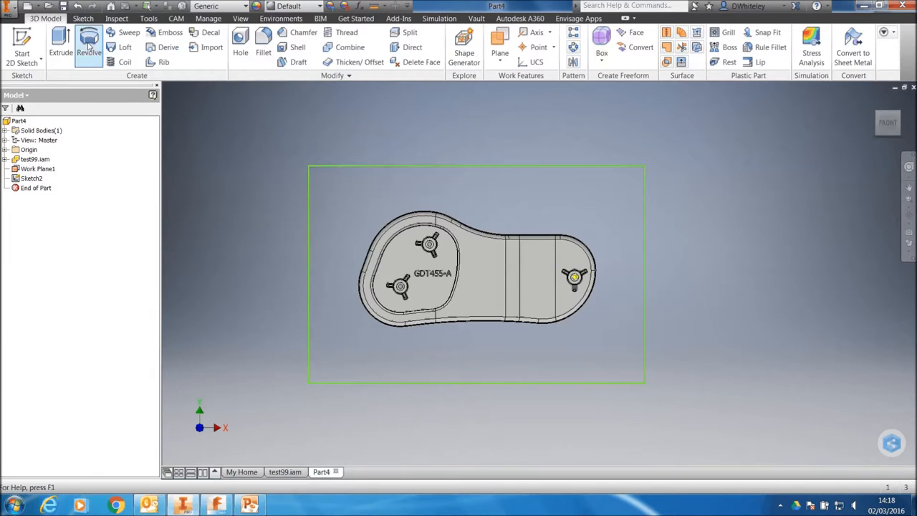
Step: Extrude the rectangle 20 mm downward as a new solid stock block and list the solid bodies
left_click(60, 43)
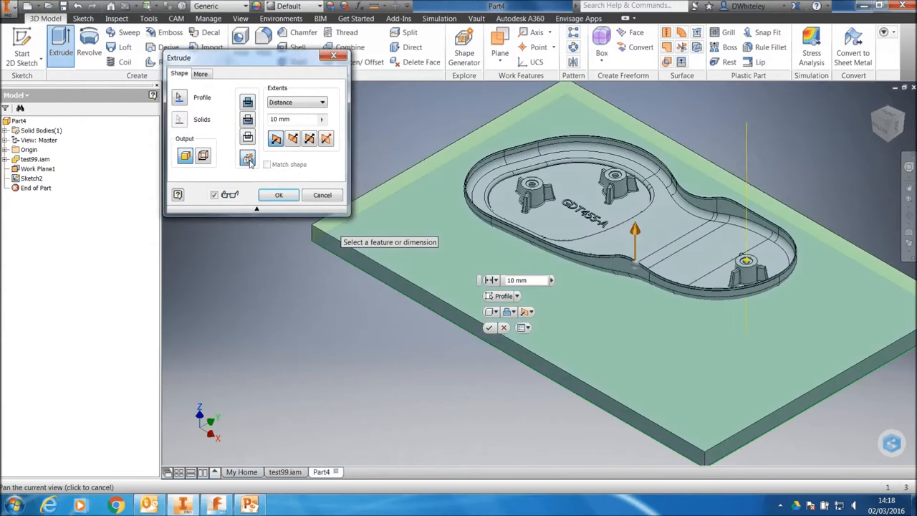
left_click(292, 138)
type("20")
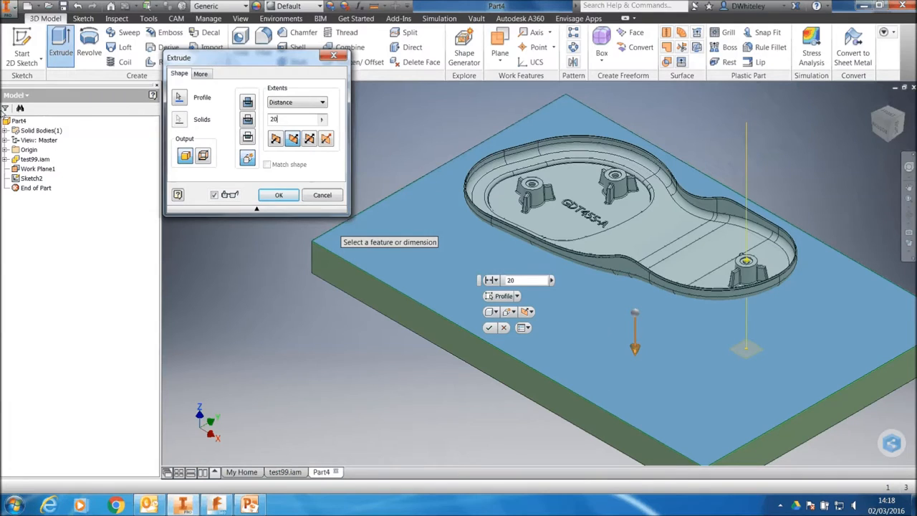
mouse_move(385, 214)
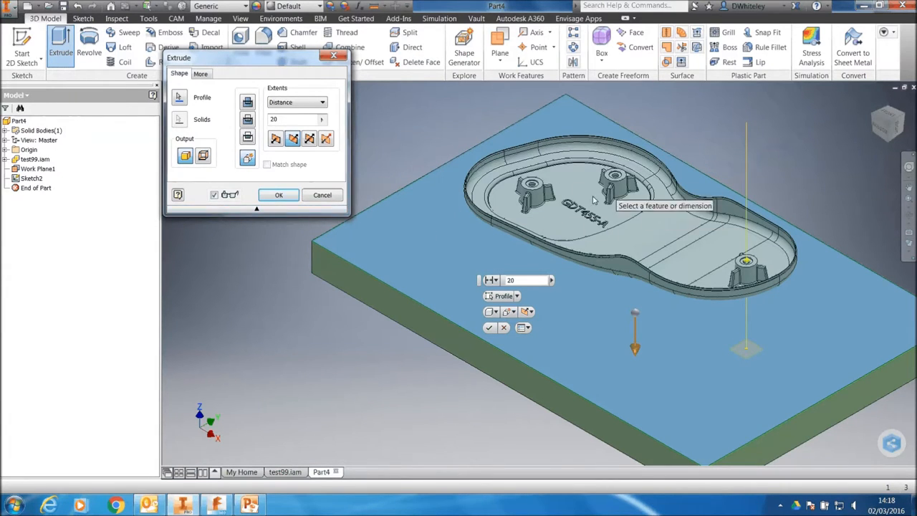
left_click(278, 195)
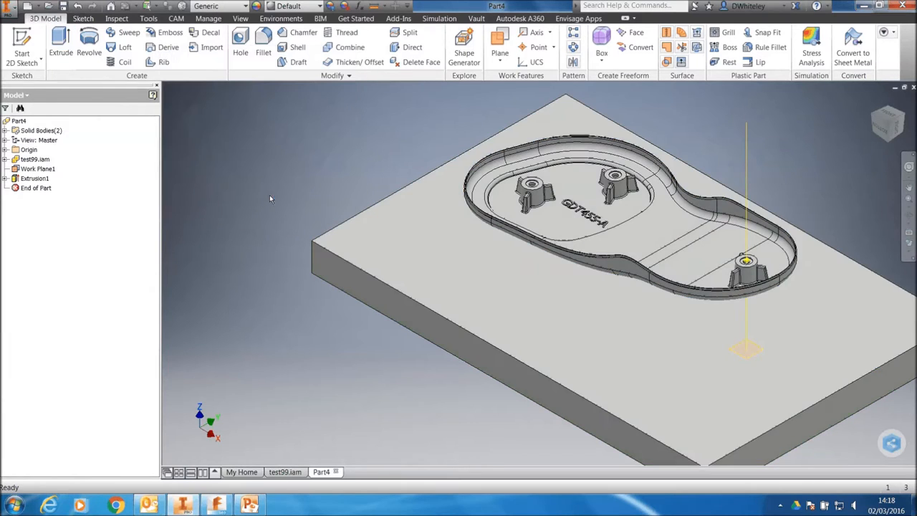
left_click(16, 130)
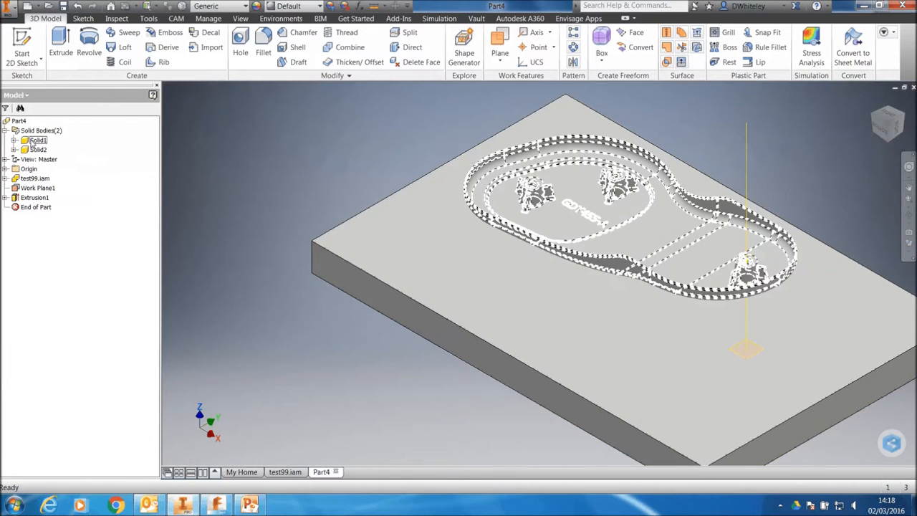
left_click(37, 149)
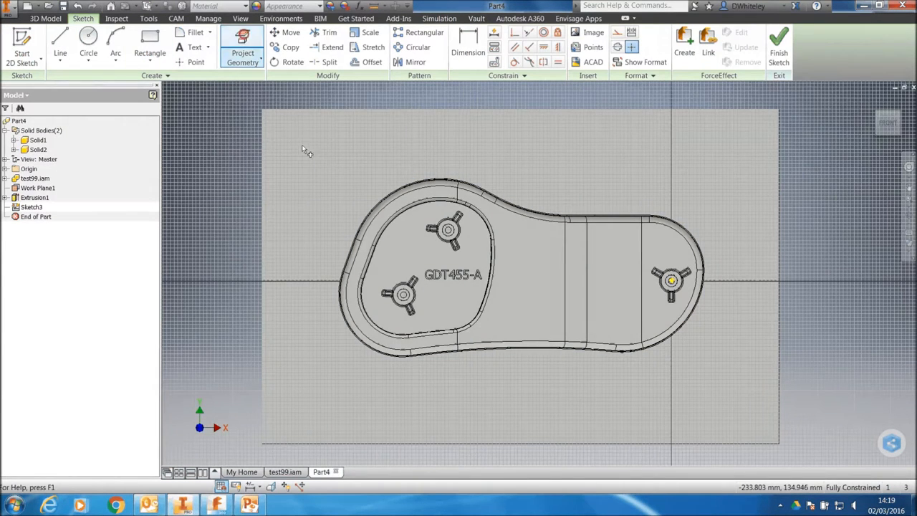
Step: Draw an inset rectangle on the block's top face to locate the mounting holes
left_click(371, 61)
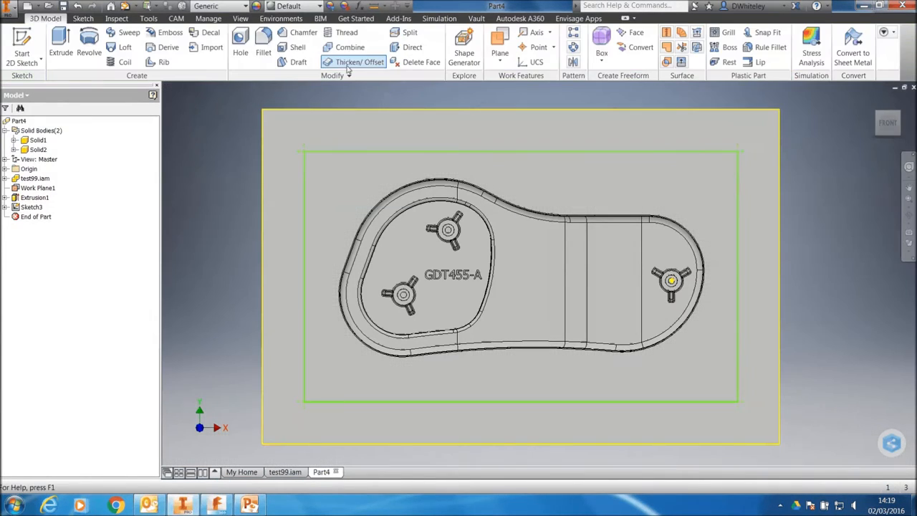
Step: Cut four through-all counterbored holes for ISO 4762 M12 socket head cap screws from the sketch
left_click(240, 41)
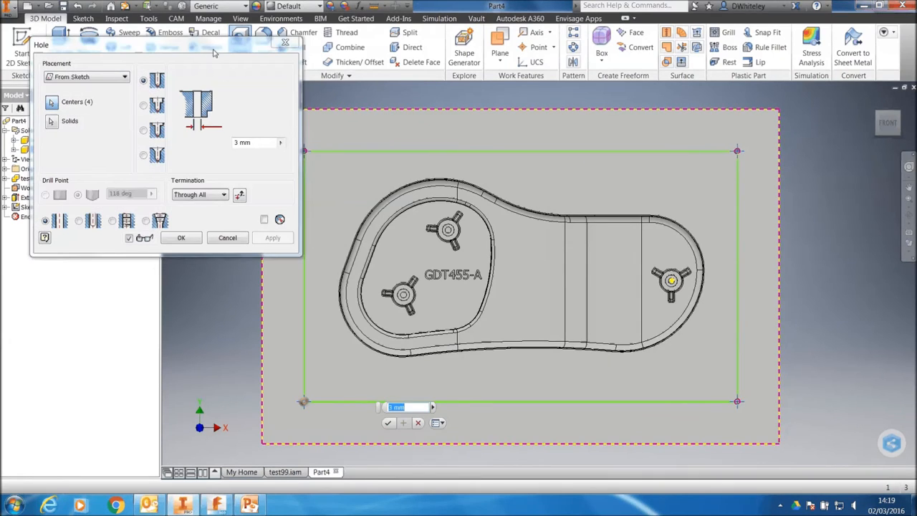
left_click(149, 95)
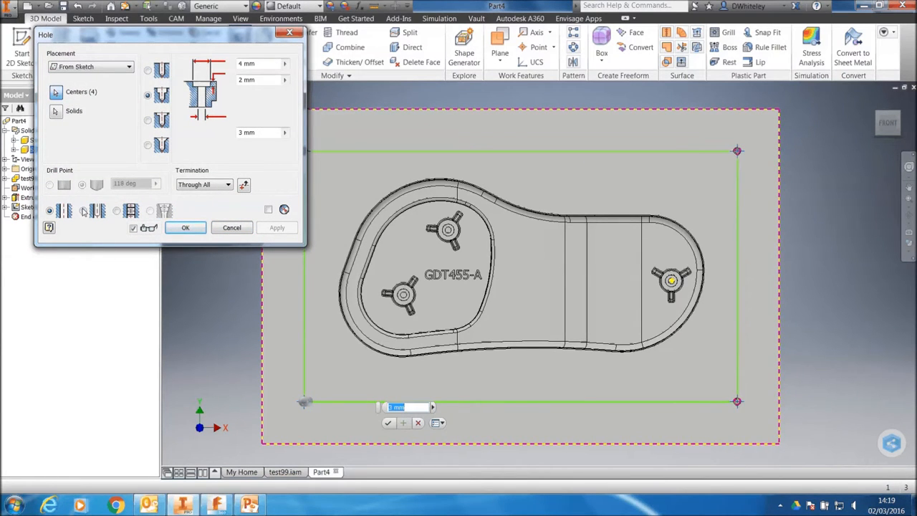
left_click(84, 209)
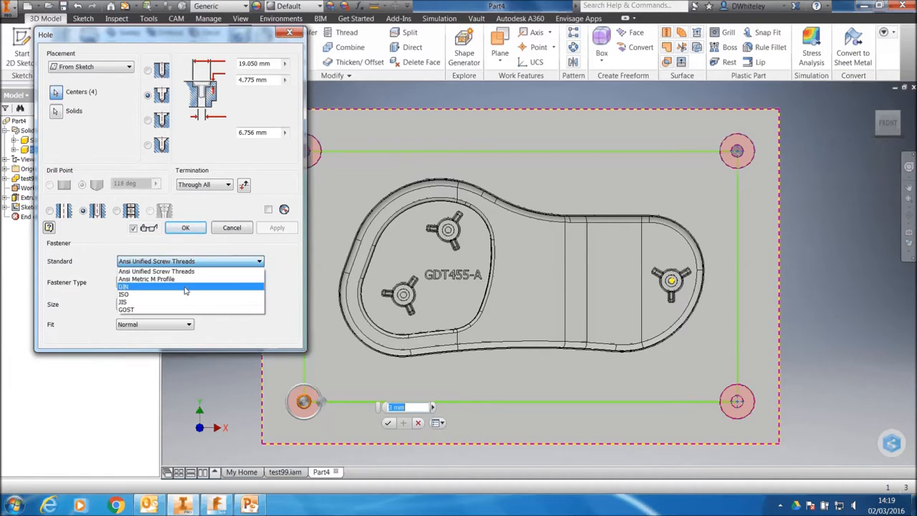
left_click(123, 287)
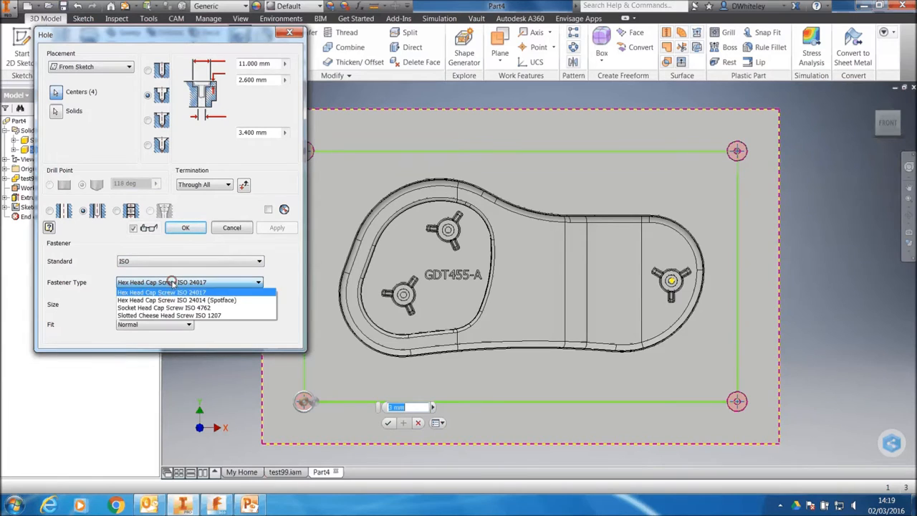
left_click(163, 307)
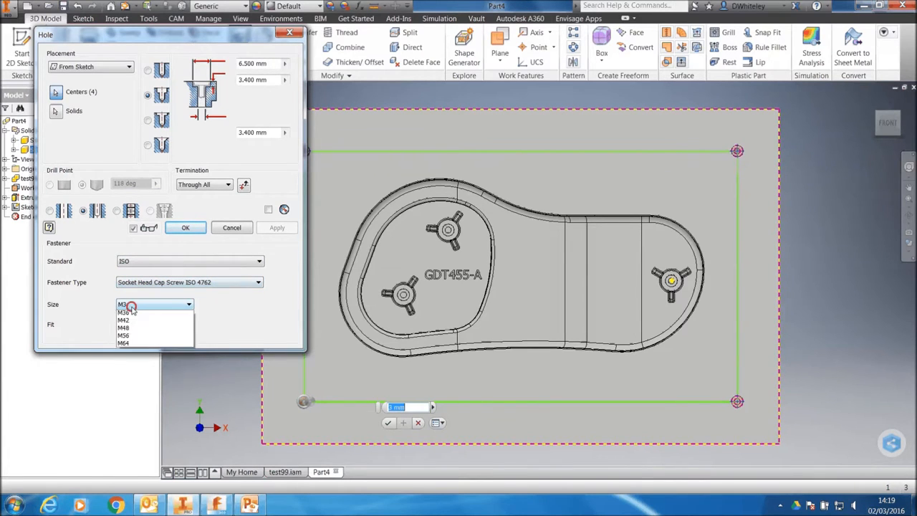
left_click(123, 319)
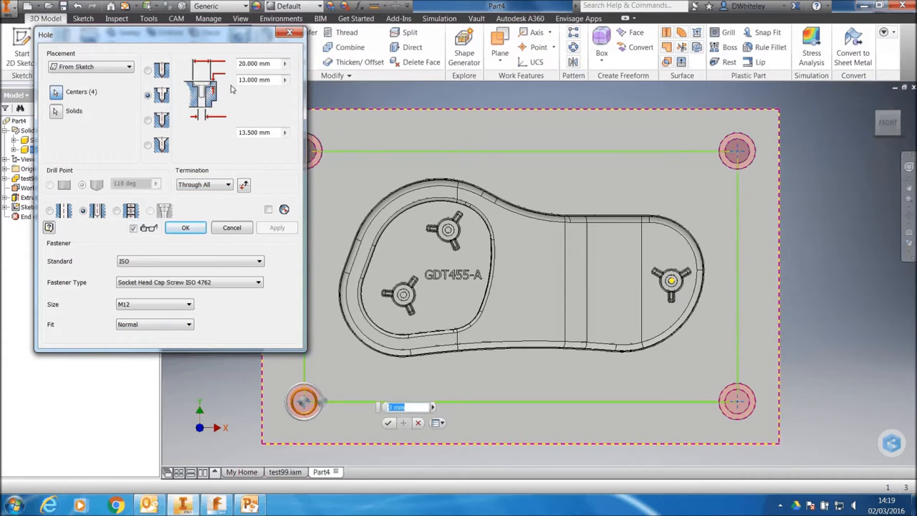
left_click(185, 227)
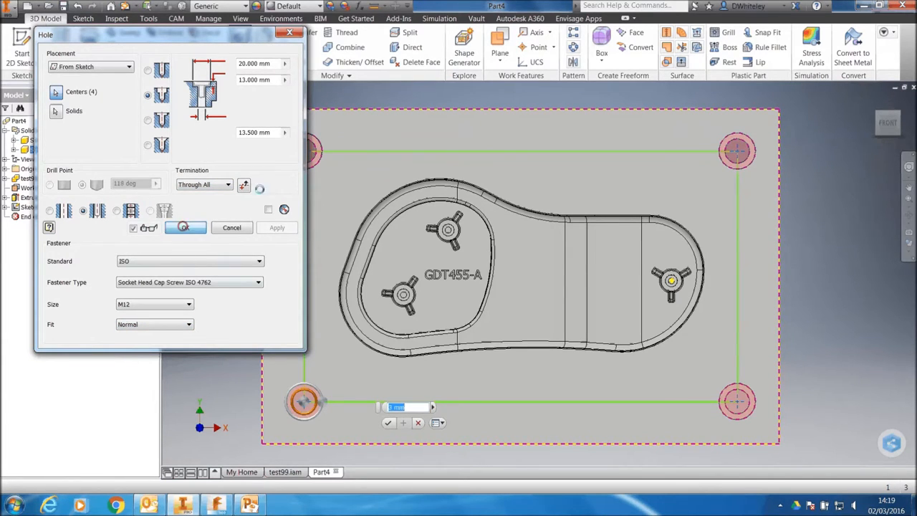
left_click(185, 227)
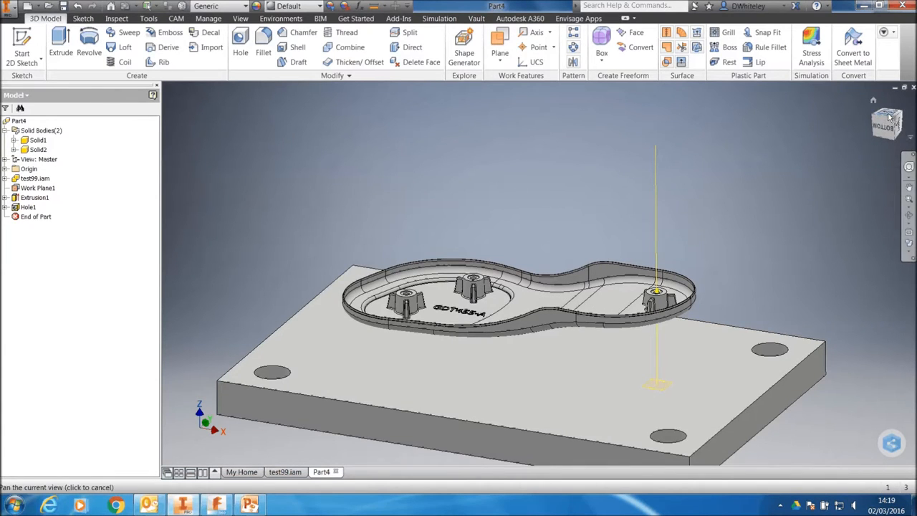
left_click(886, 121)
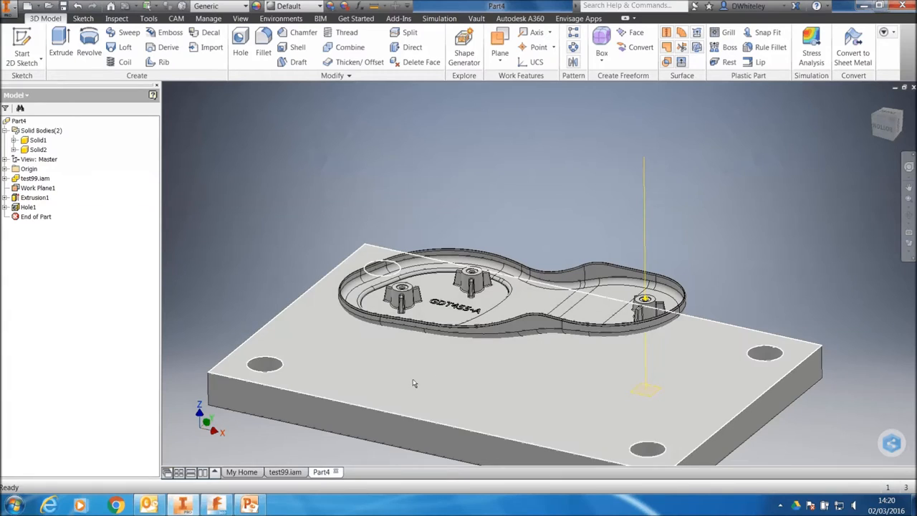
mouse_move(543, 389)
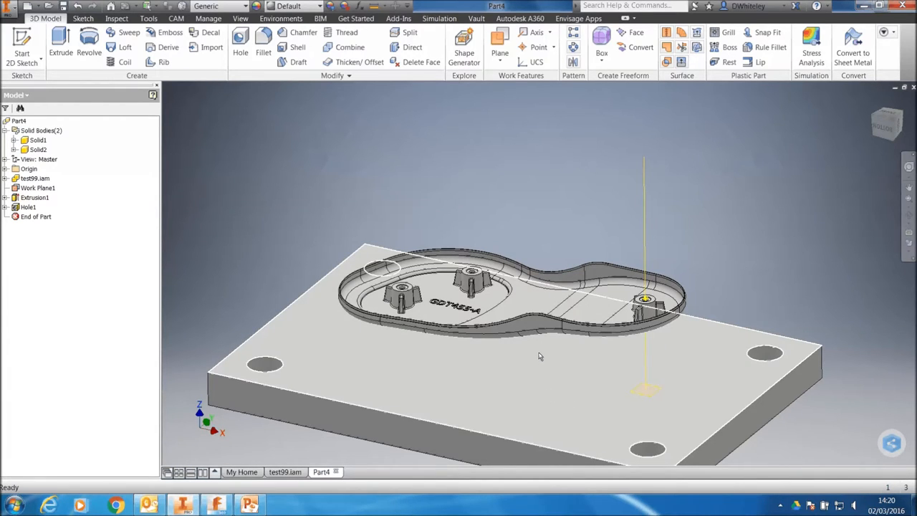
left_click(38, 149)
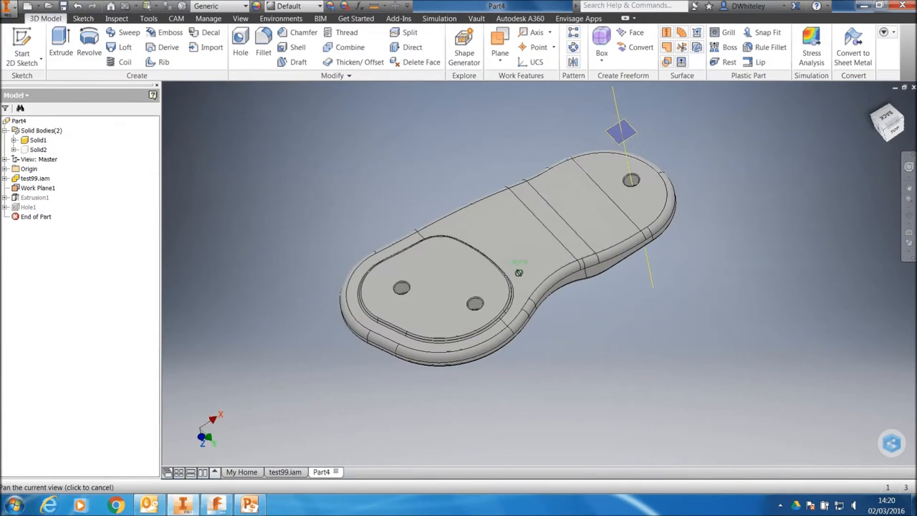
left_click_drag(518, 272, 470, 158)
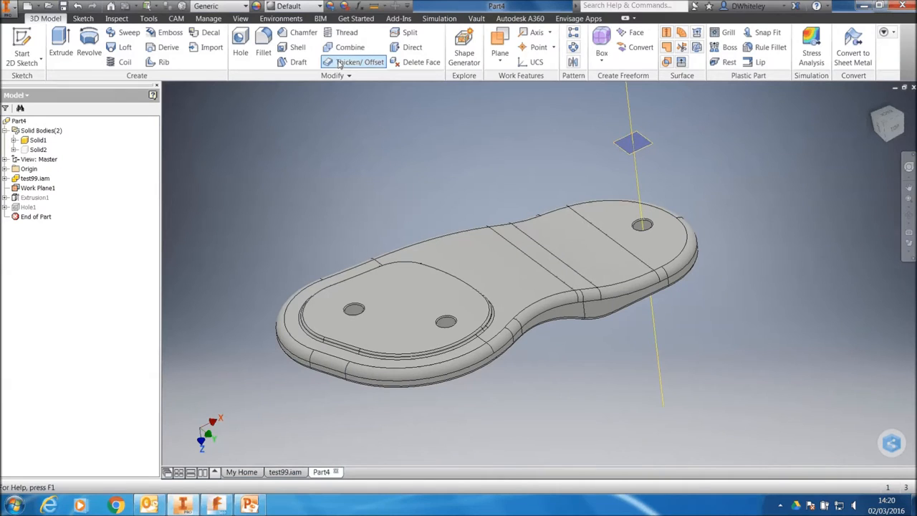
left_click(332, 74)
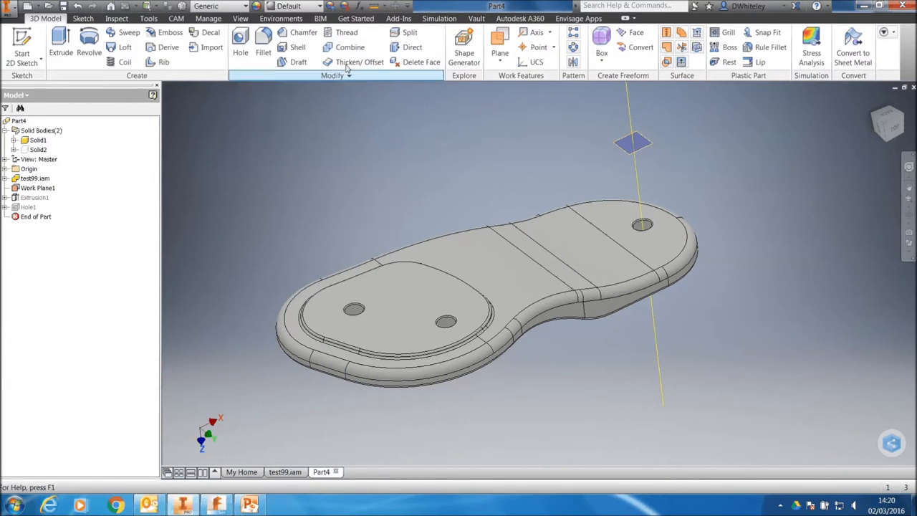
Step: Start a 1 mm Thicken/Offset and pick the sole's top face
left_click(360, 62)
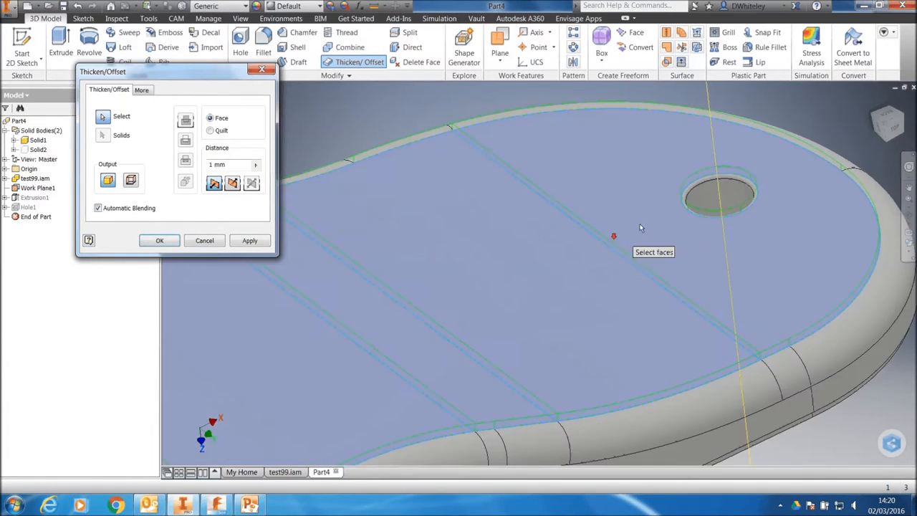
left_click(719, 192)
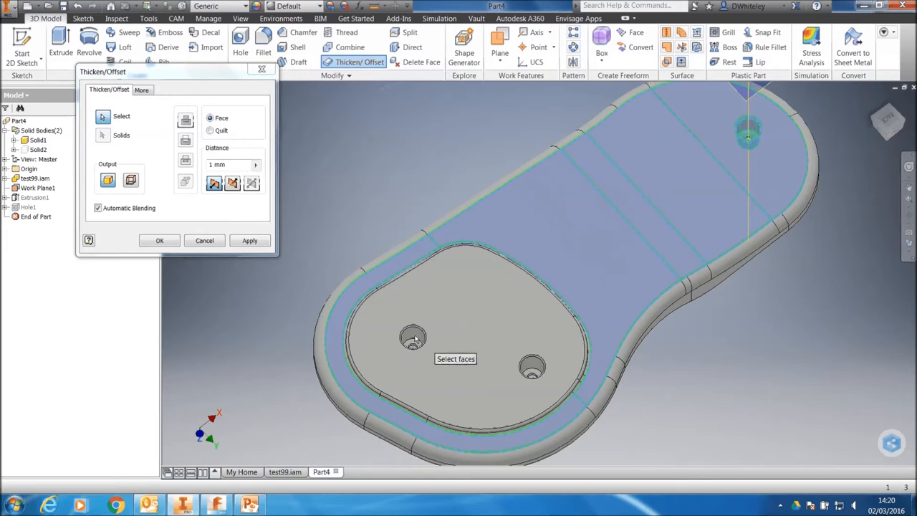
mouse_move(536, 427)
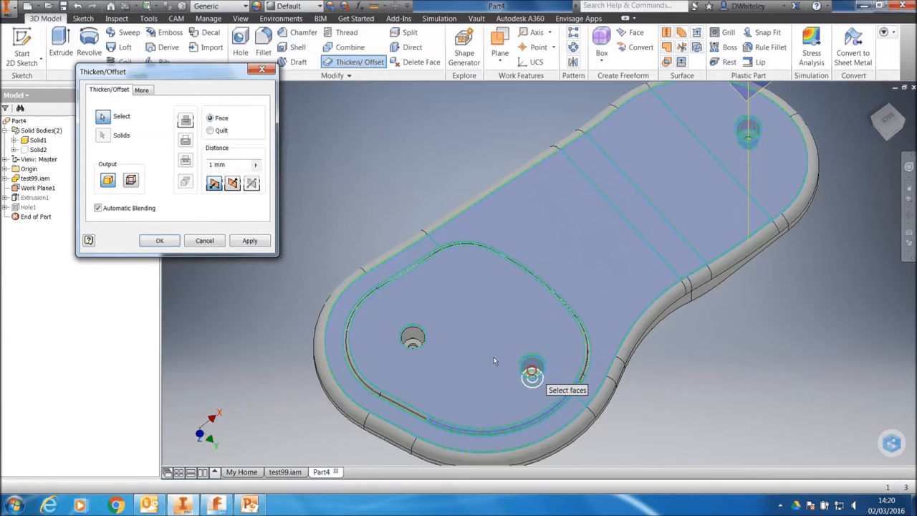
mouse_move(413, 348)
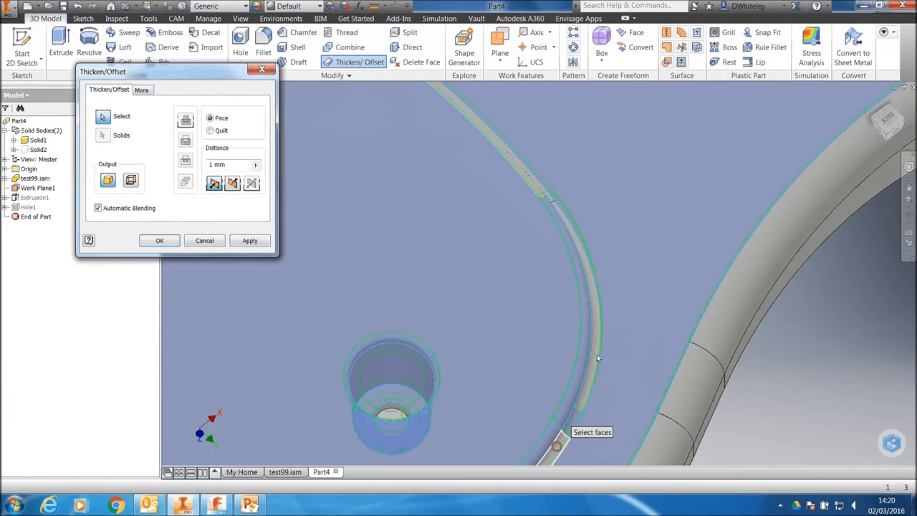
mouse_move(537, 186)
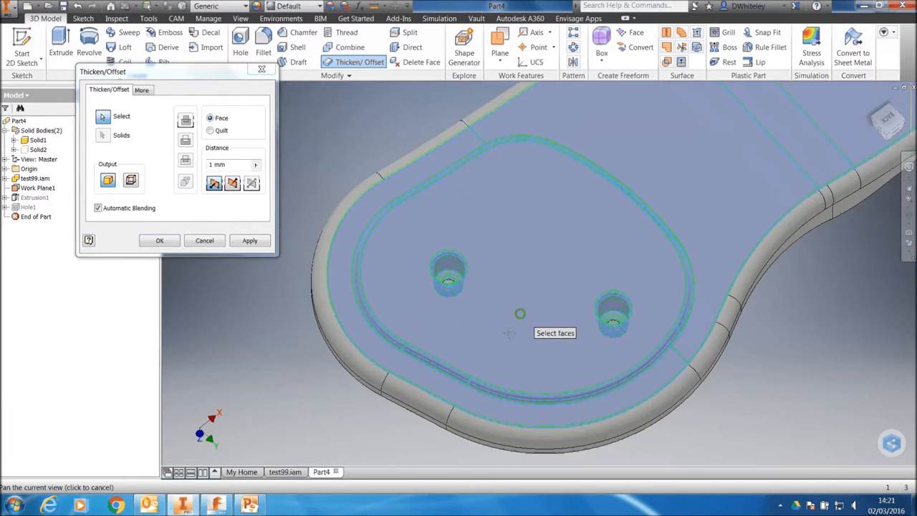
Step: Confirm the face offset, boundary-patch the hole edges, and stitch everything into Stitch Surface1
left_click(160, 240)
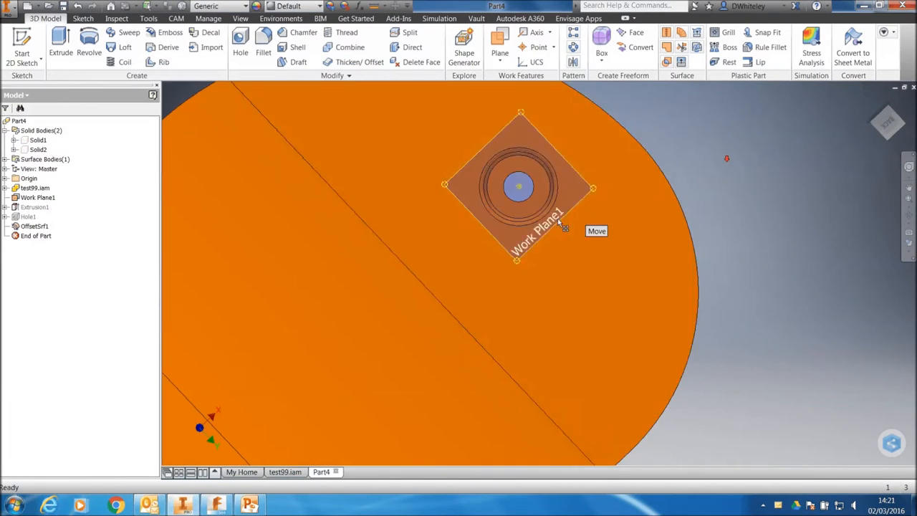
scroll("up", 3)
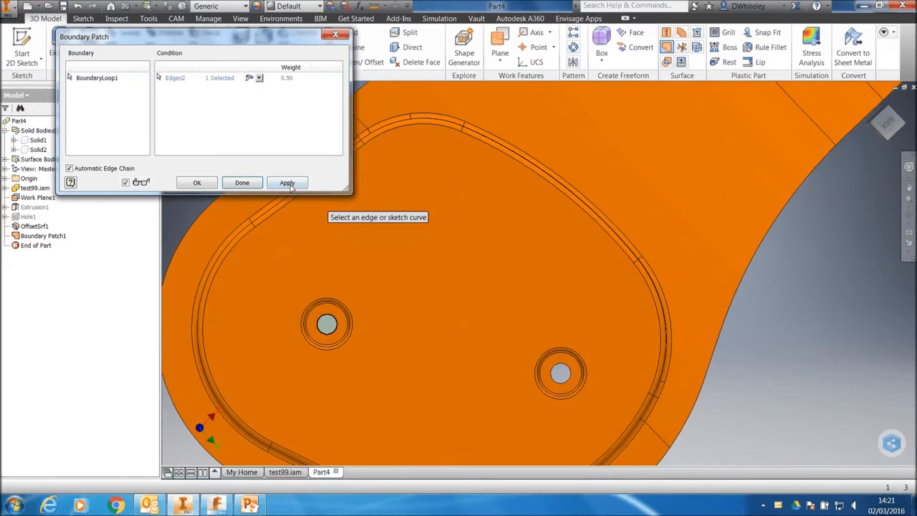
left_click(287, 183)
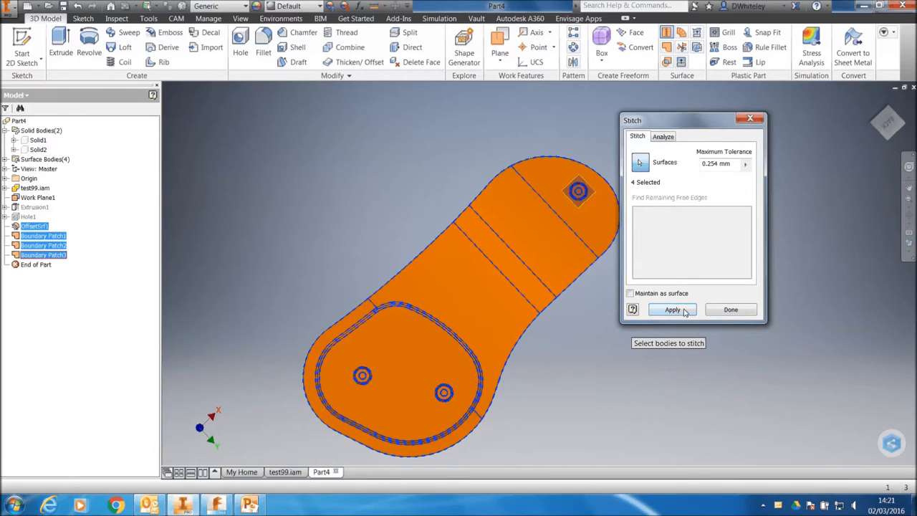
left_click(672, 309)
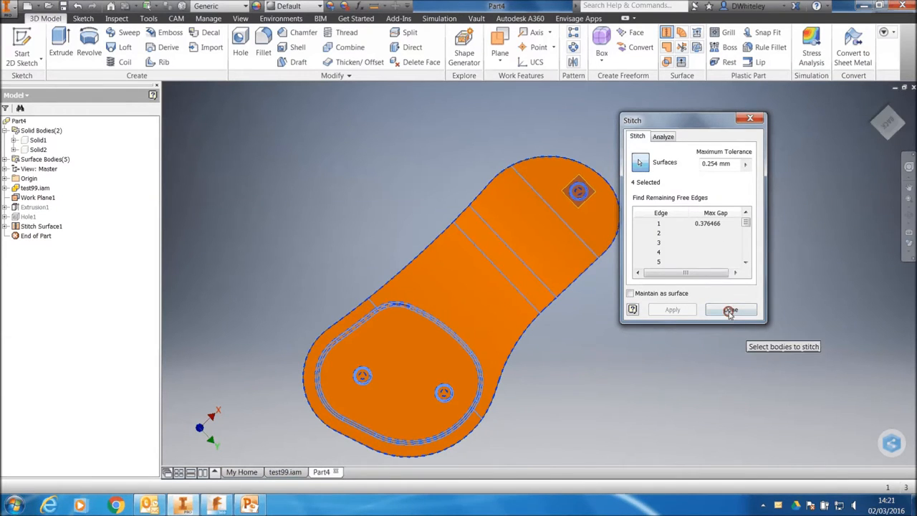
left_click(730, 310)
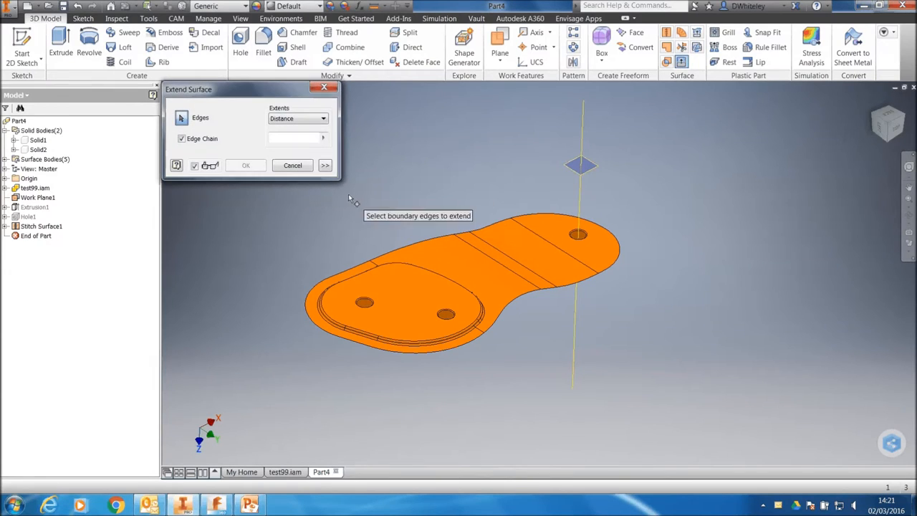
Step: Extend the stitched surface's boundary edges outward with the Stretch option, creating Extend1
left_click(324, 166)
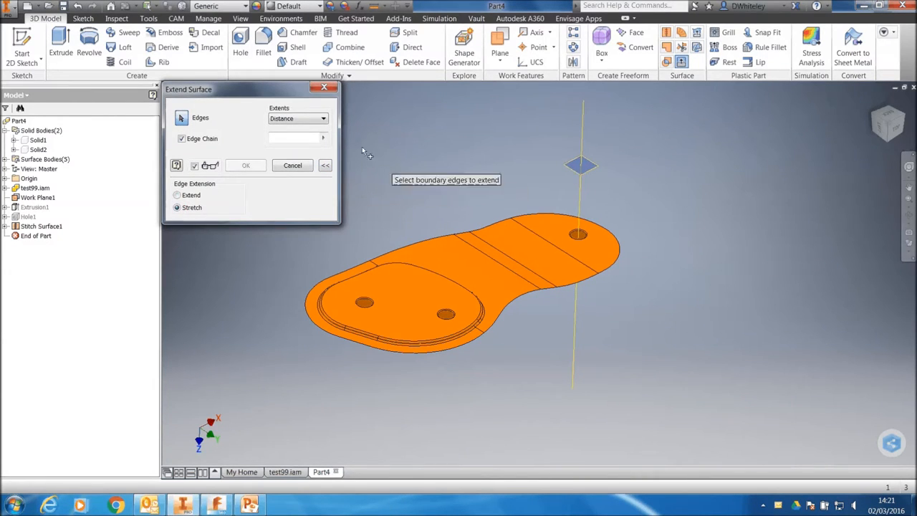
mouse_move(623, 259)
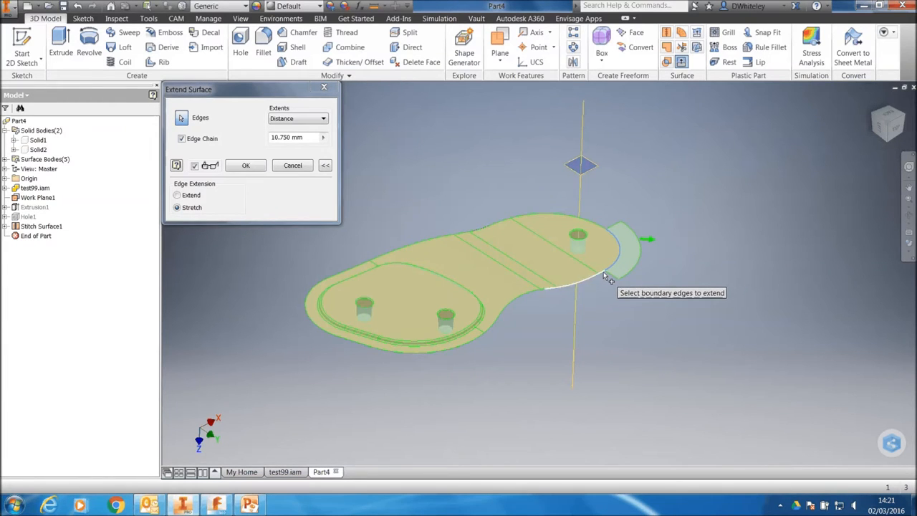
mouse_move(544, 293)
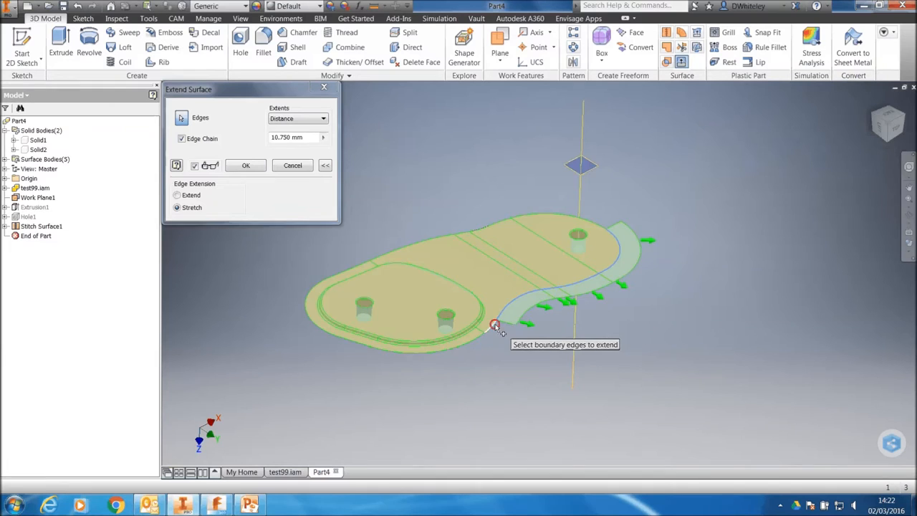
mouse_move(343, 344)
type("2")
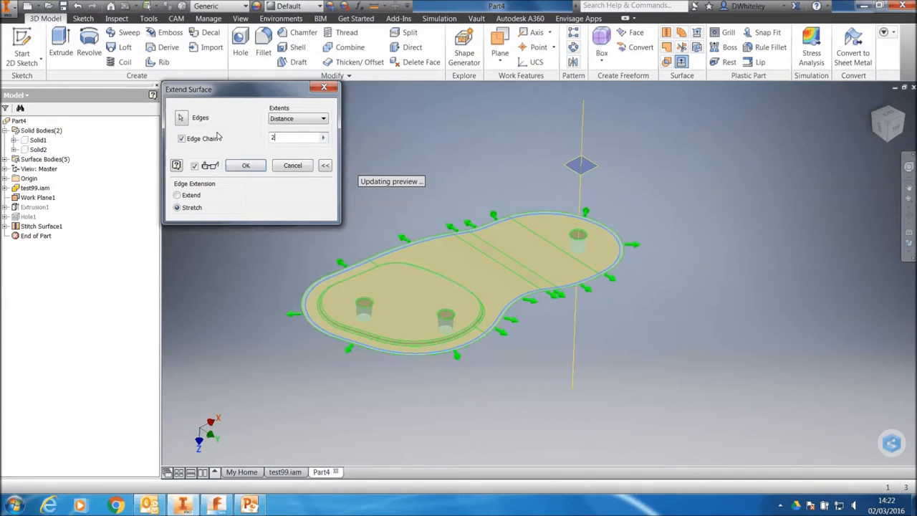
left_click(246, 165)
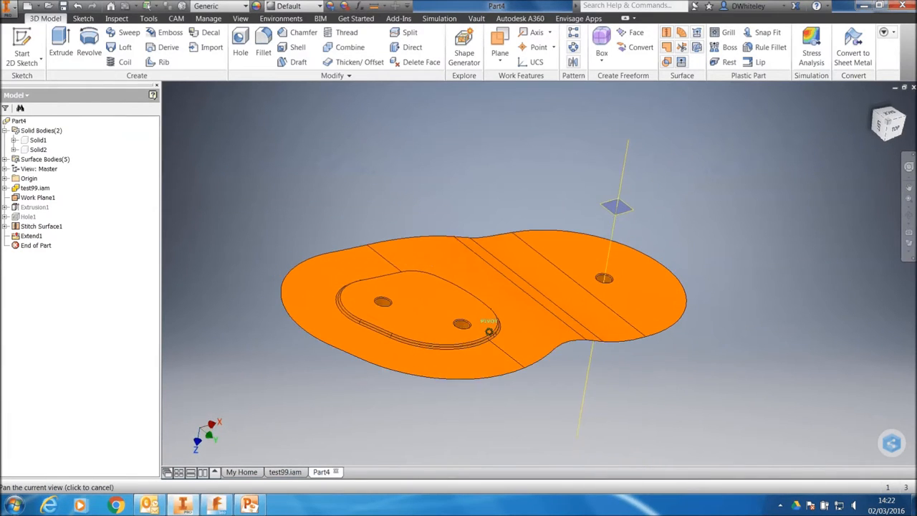
Step: Create Sketch4 on the block's top face and begin projecting the sole outline into it
left_click(37, 149)
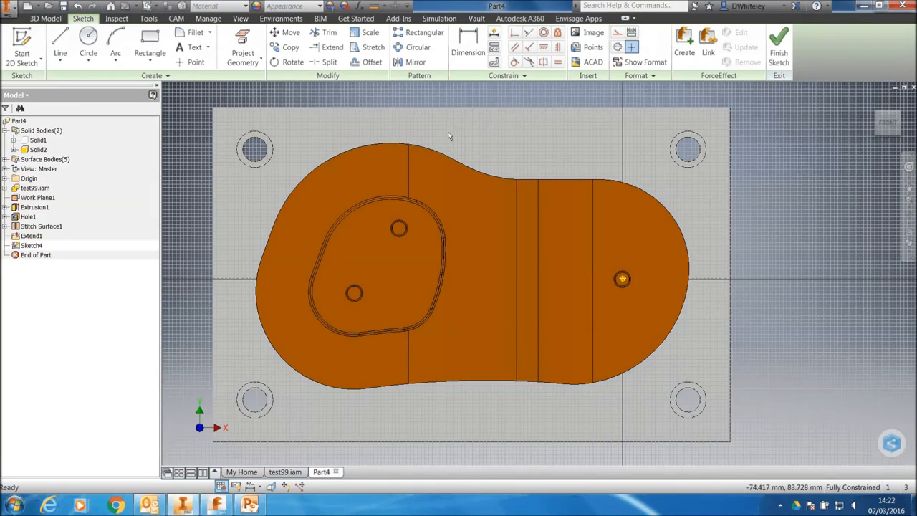
left_click(242, 46)
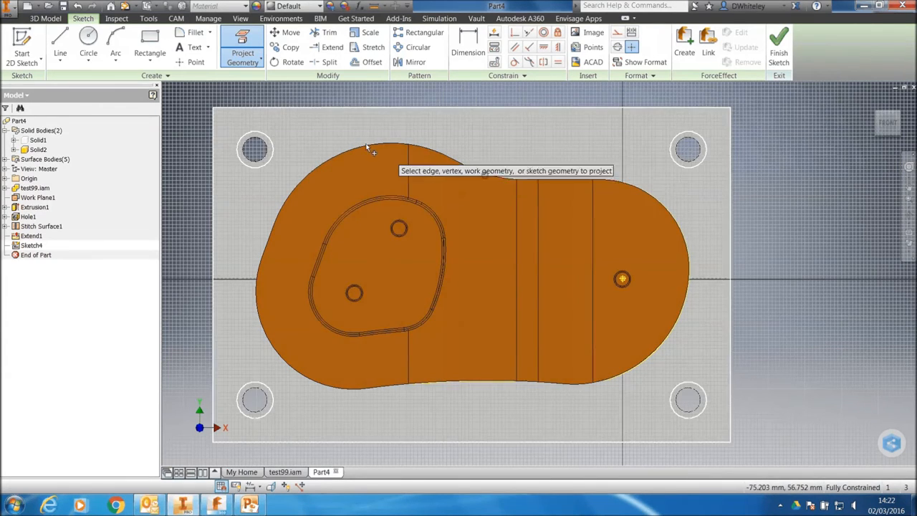
mouse_move(255, 237)
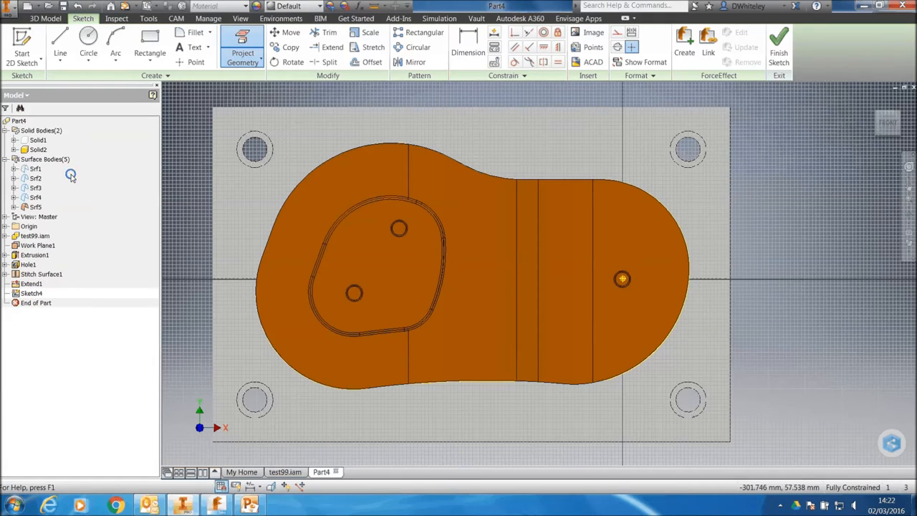
Step: Hide the surface bodies and draw sketch lines joining the projected sole outline curves
right_click(35, 206)
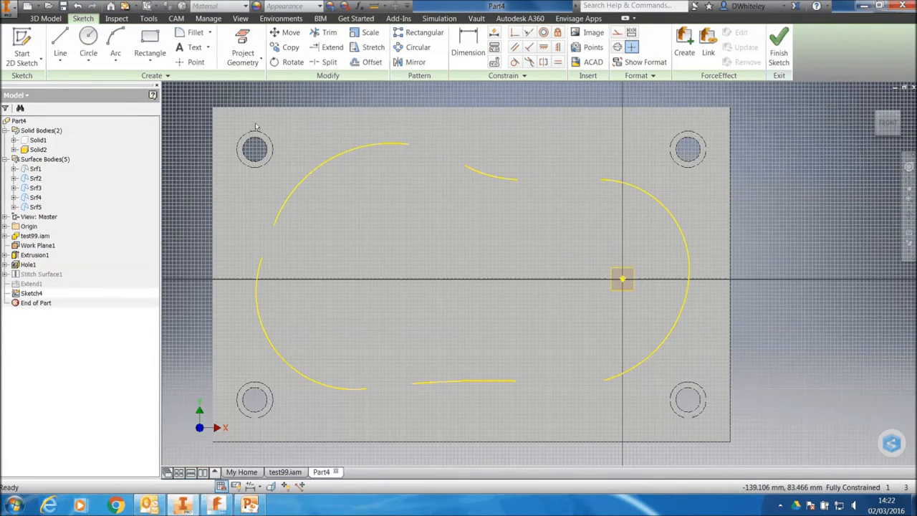
left_click(60, 43)
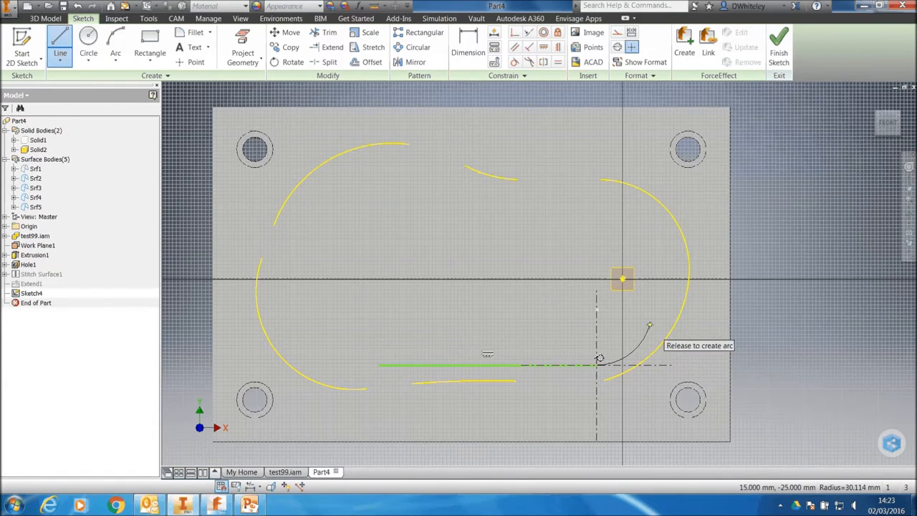
left_click(596, 365)
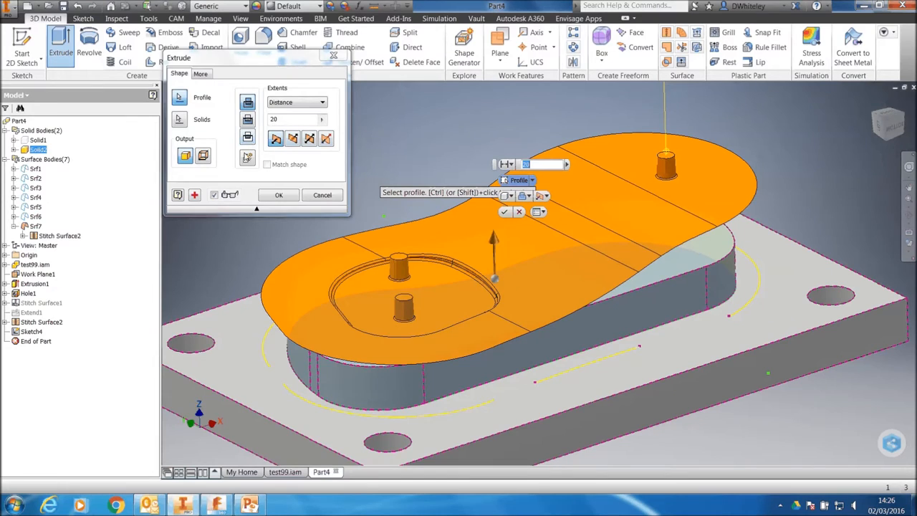
Step: Extrude the outline with To Next extents up to the stitched surface, creating Extrusion2
left_click(295, 102)
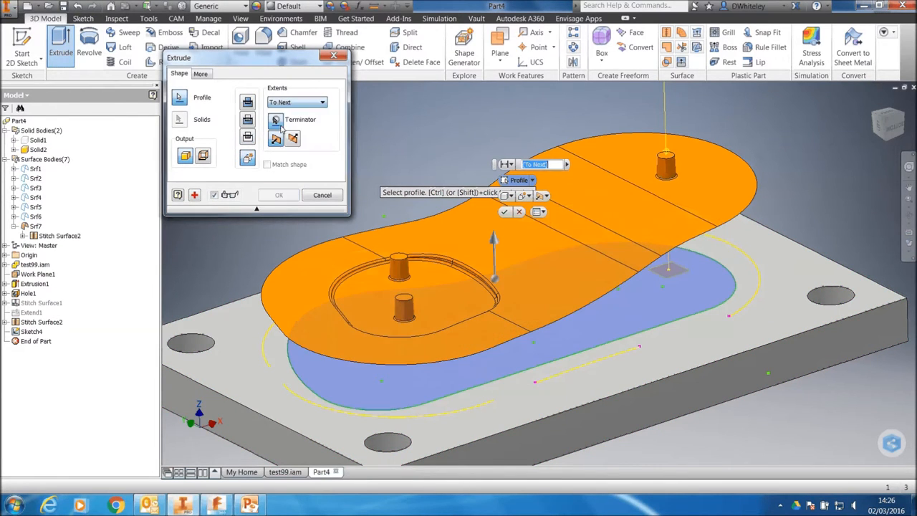
left_click(275, 120)
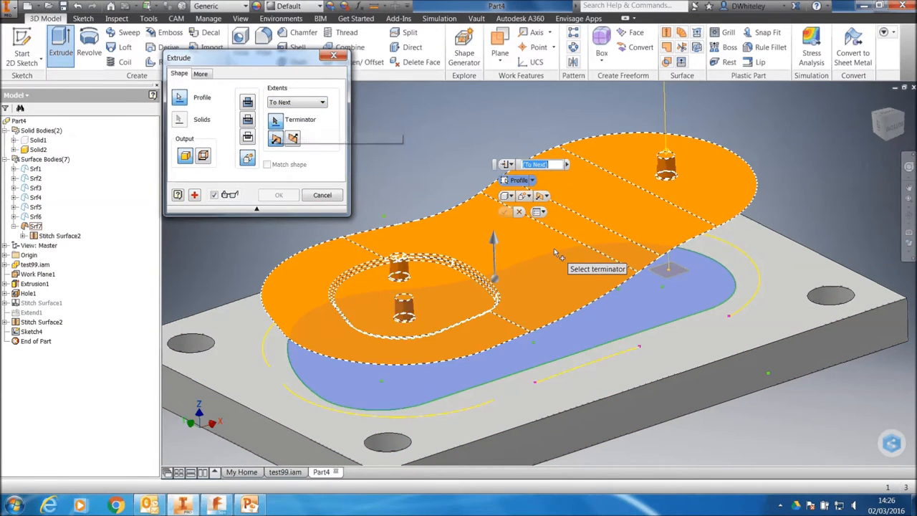
mouse_move(572, 240)
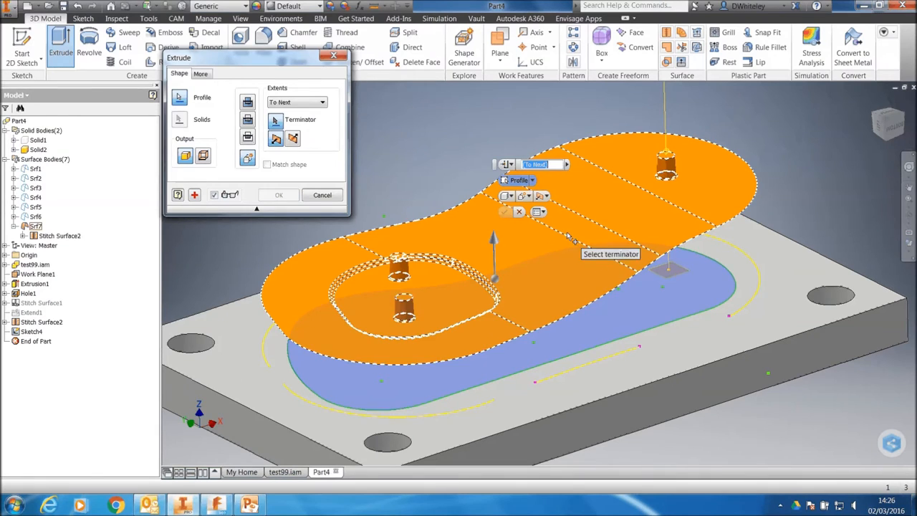
left_click(278, 195)
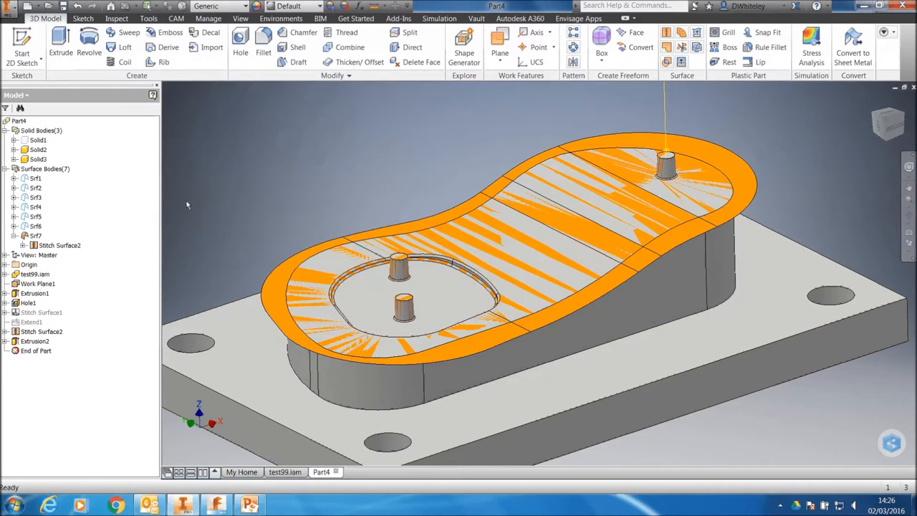
right_click(36, 237)
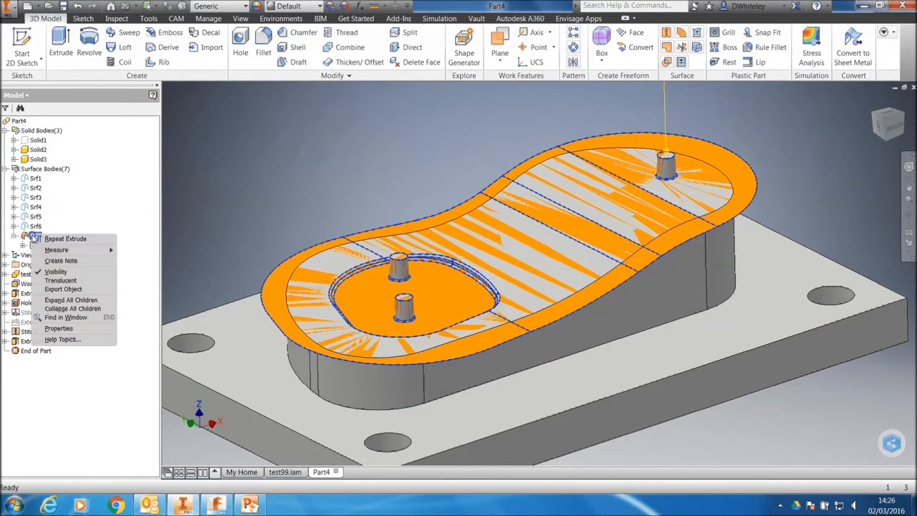
left_click(54, 271)
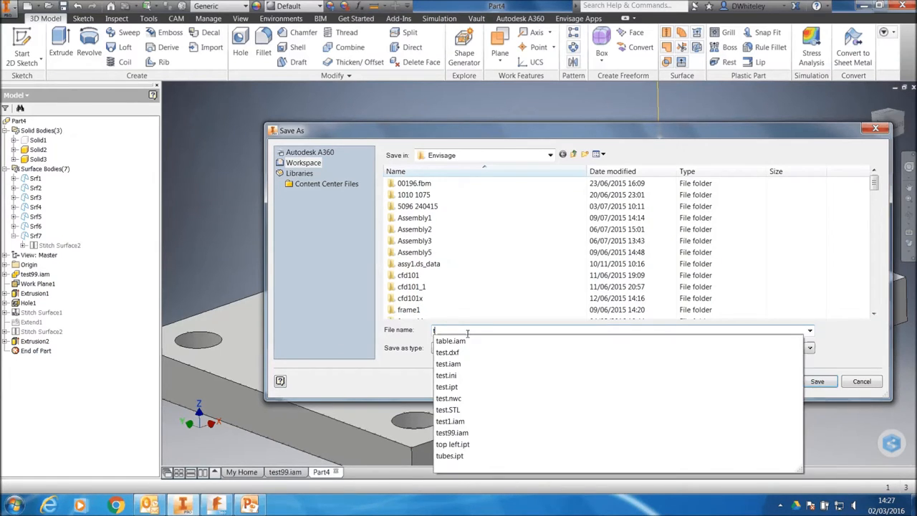
Step: Save the part as tool1assy.ipt in the Envisage folder
type("tool1")
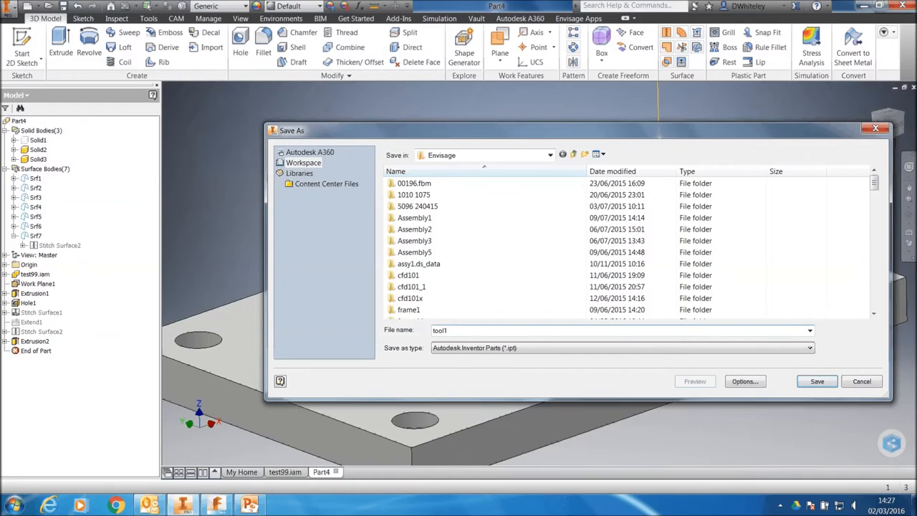
type("assy")
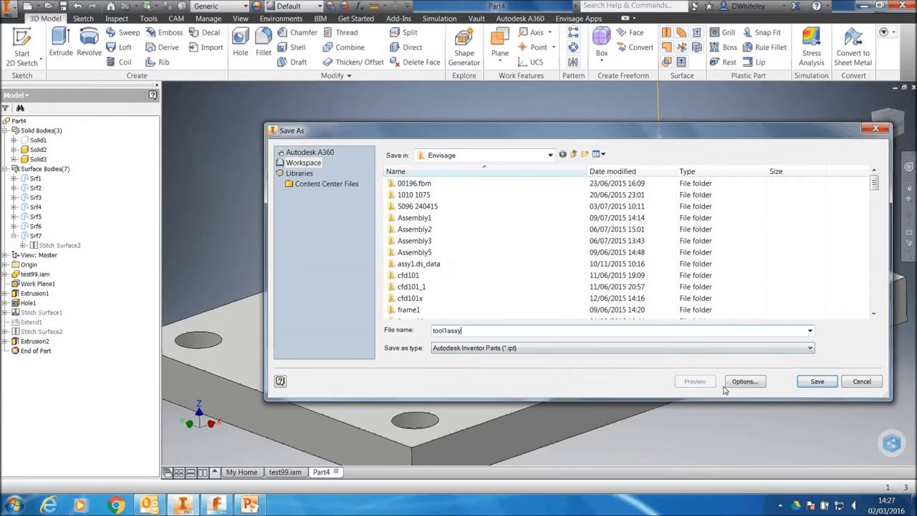
left_click(817, 381)
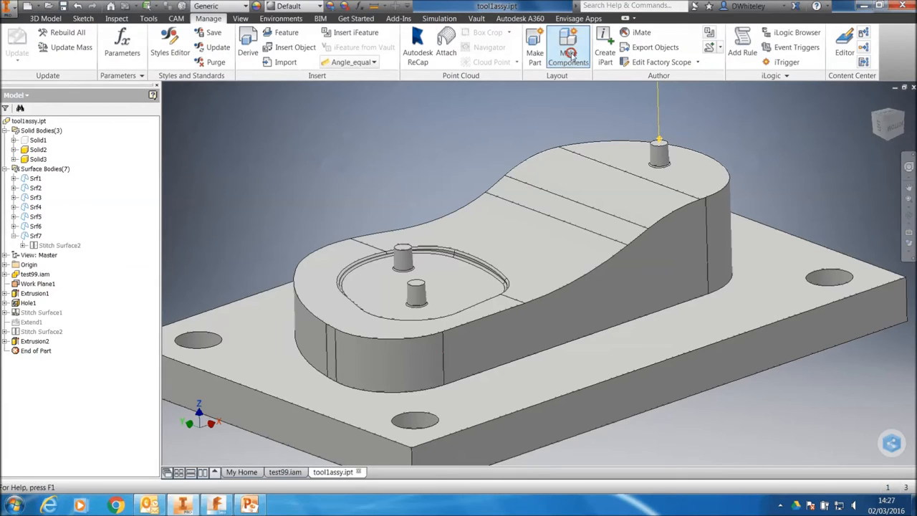
Step: Use Make Components on Solid2 and Solid3 to create the tool1assy.iam assembly
left_click(567, 46)
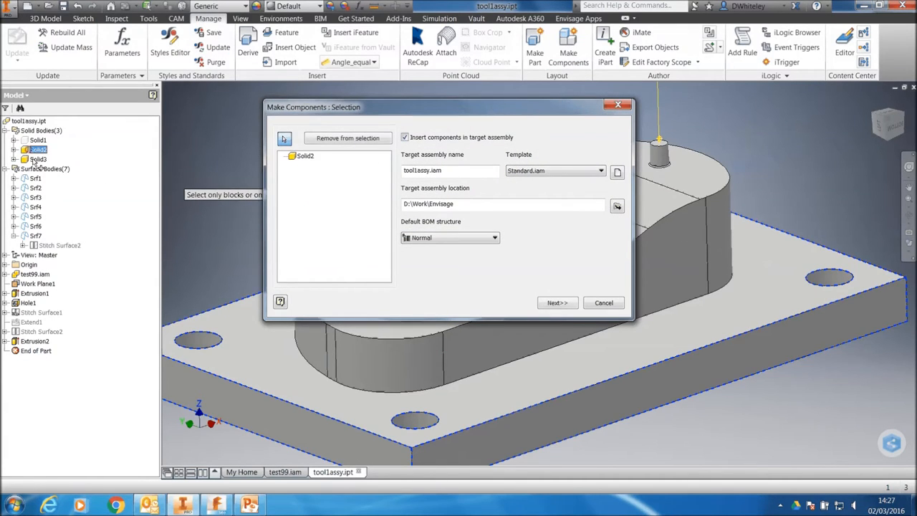
left_click(39, 159)
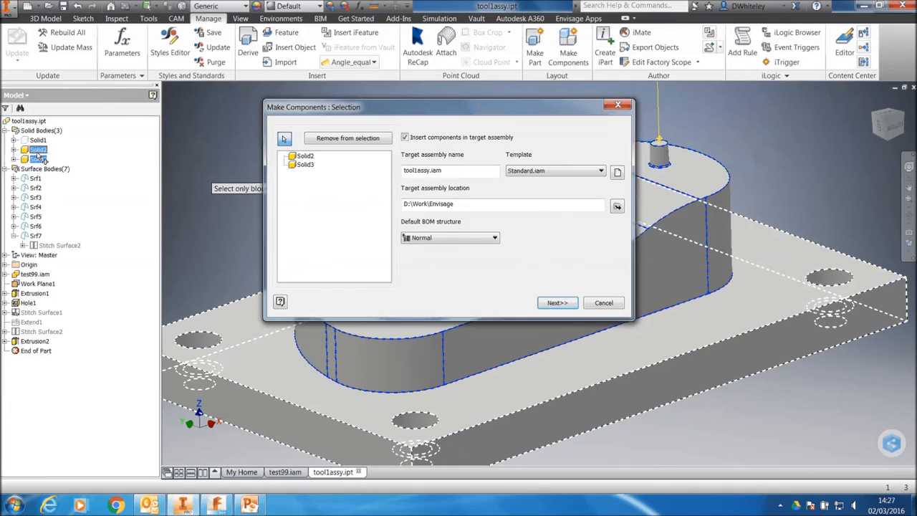
left_click(603, 302)
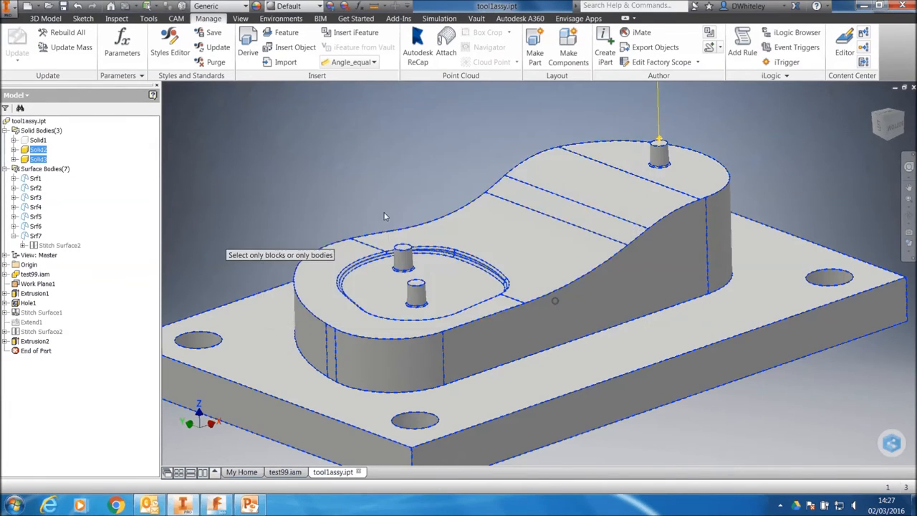
left_click(568, 52)
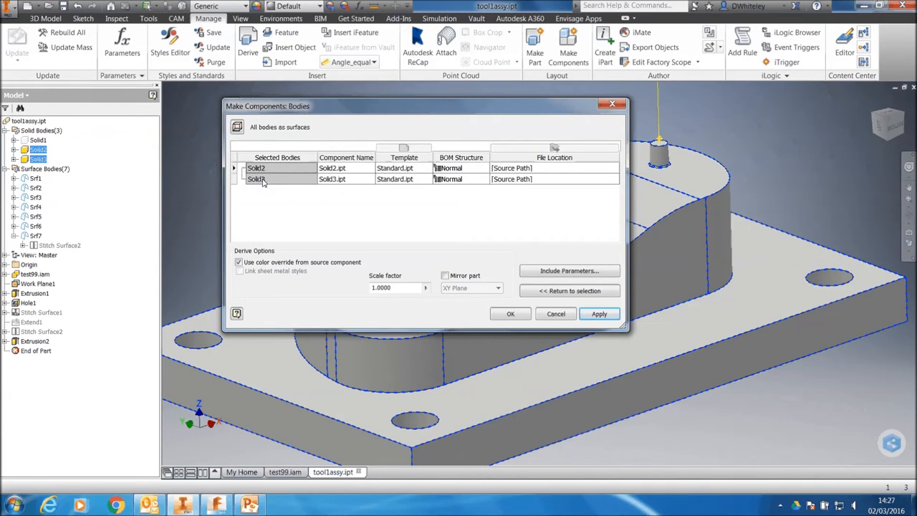
double_click(332, 178)
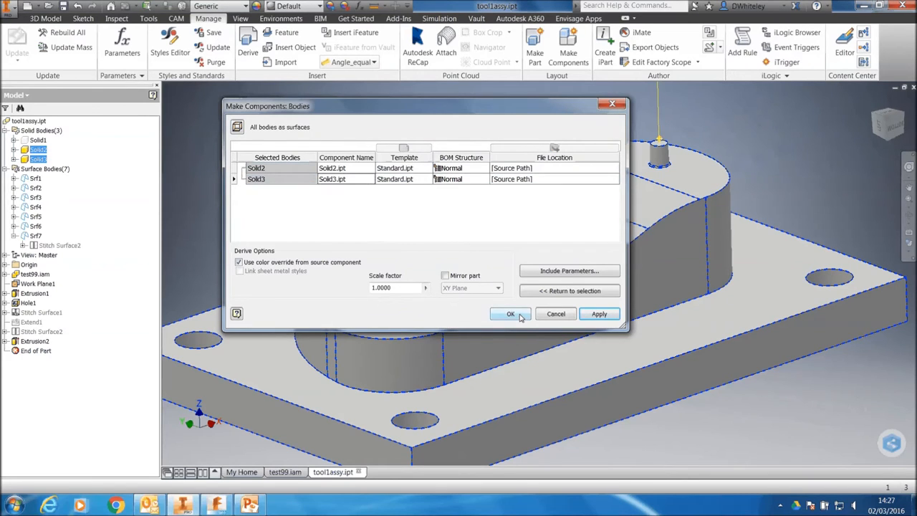
left_click(510, 314)
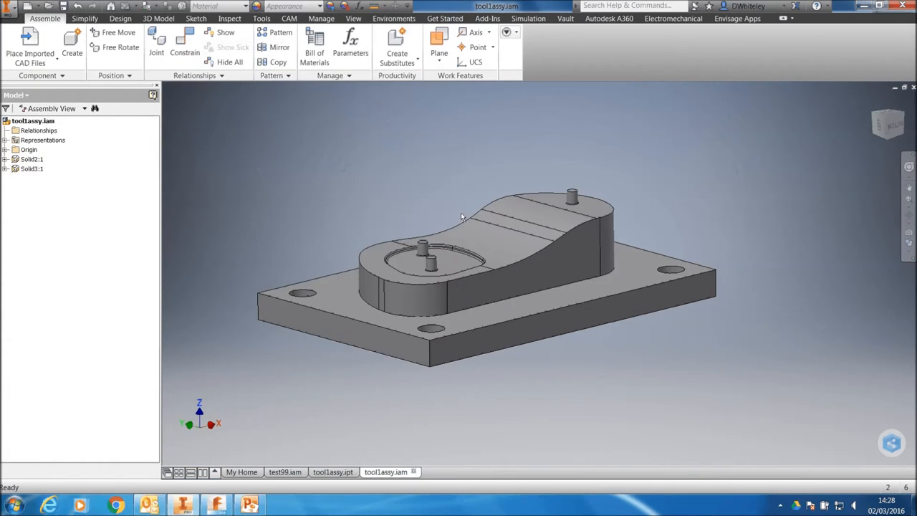
Step: Select the Solid2:1 and Solid3:1 components in the assembly browser to review them
left_click(31, 169)
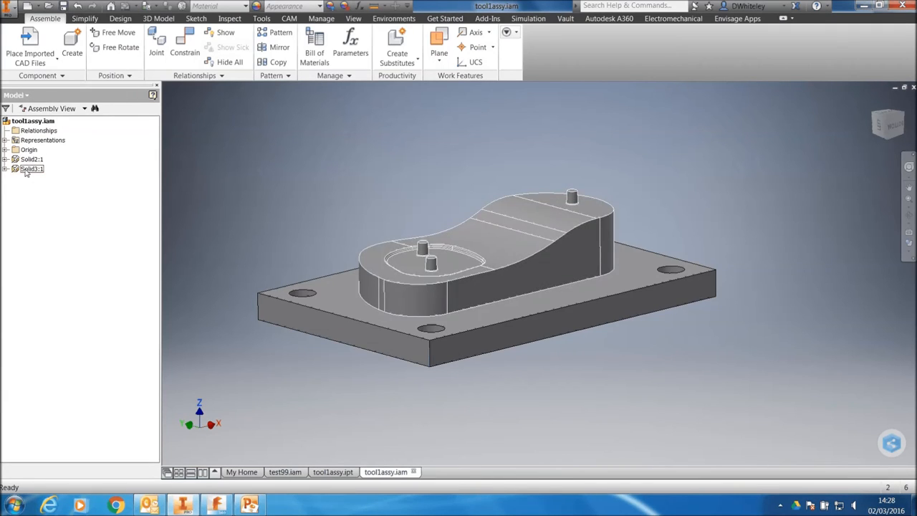
left_click(32, 159)
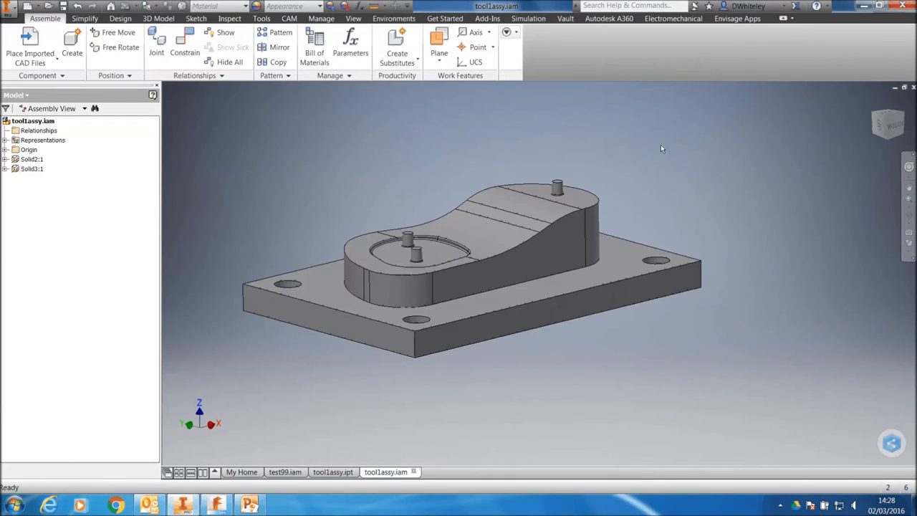
left_click(31, 169)
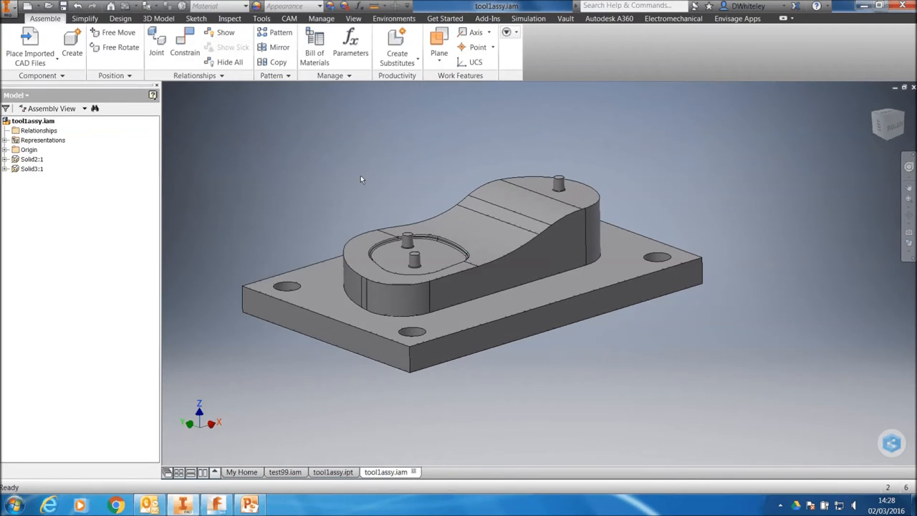
mouse_move(413, 133)
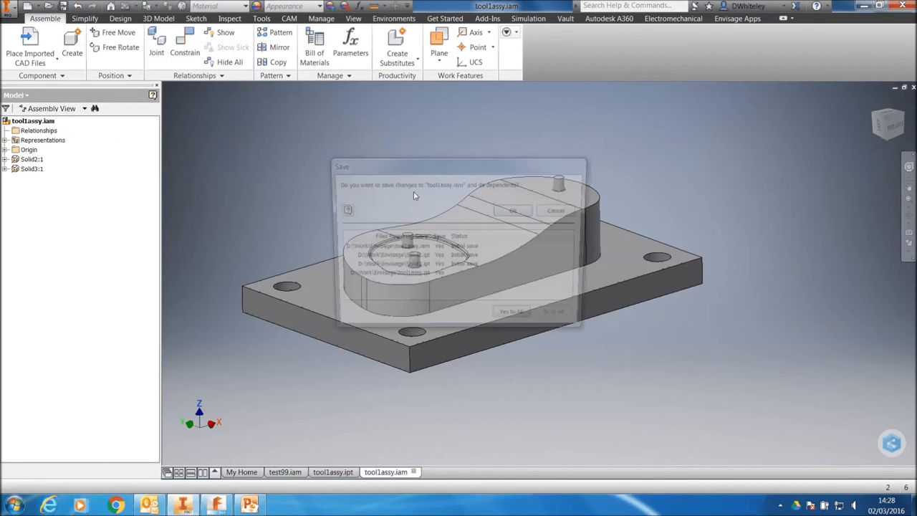
Step: Save tool1assy.iam together with its dependent part files
left_click(513, 209)
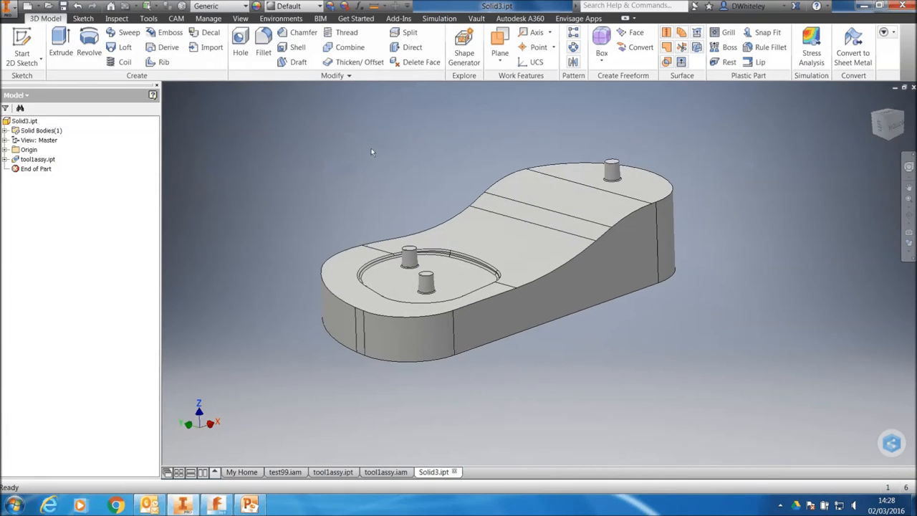
mouse_move(404, 308)
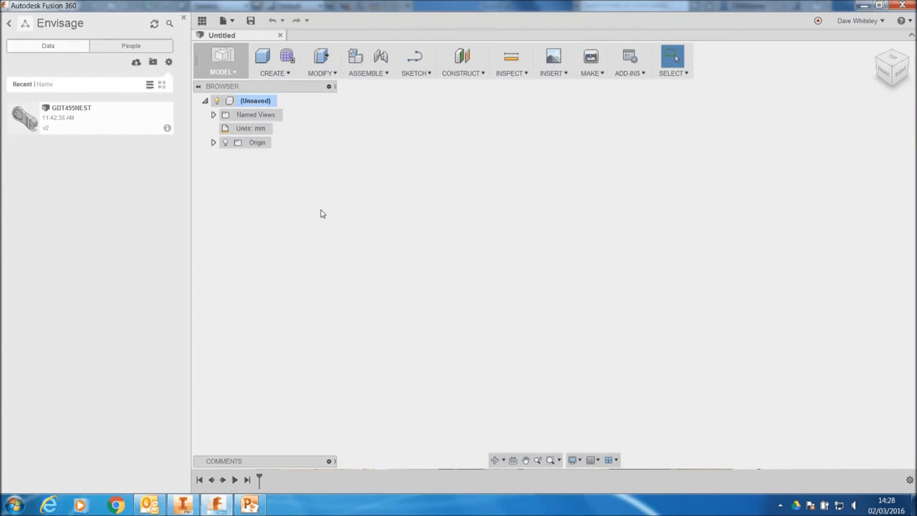
mouse_move(312, 223)
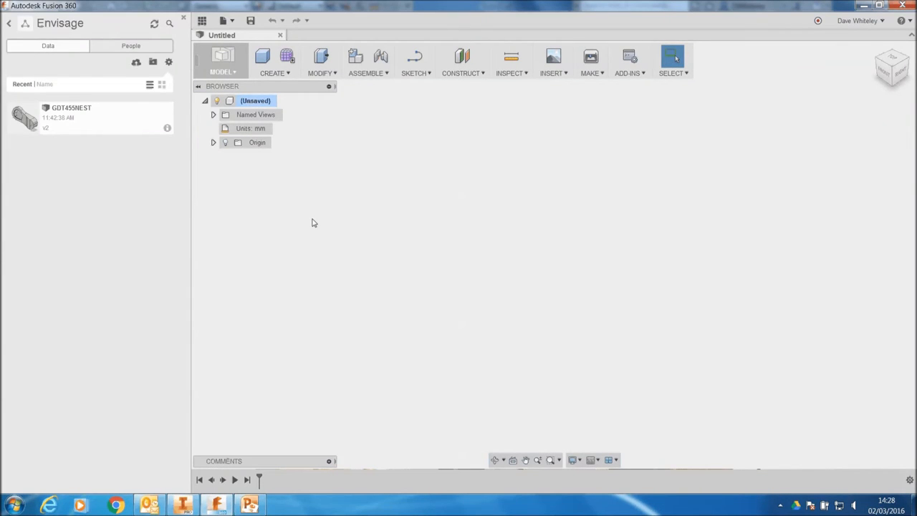
mouse_move(382, 252)
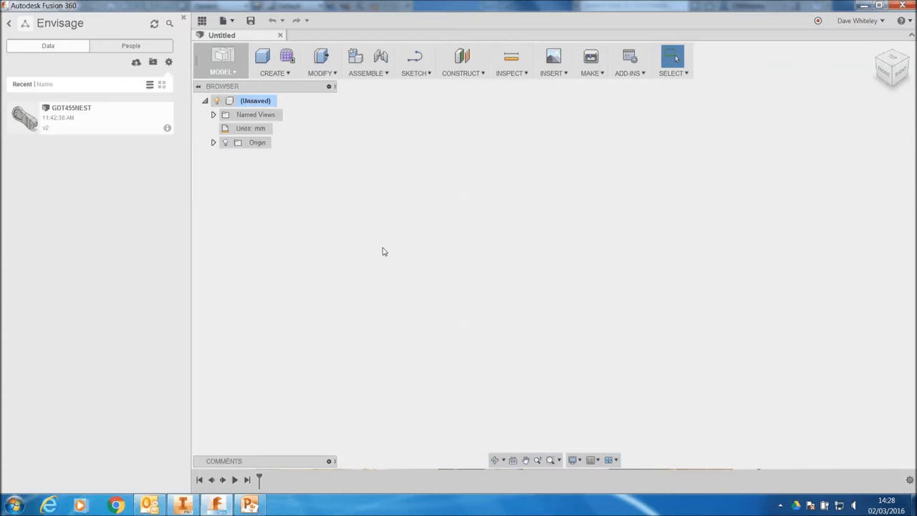
mouse_move(378, 228)
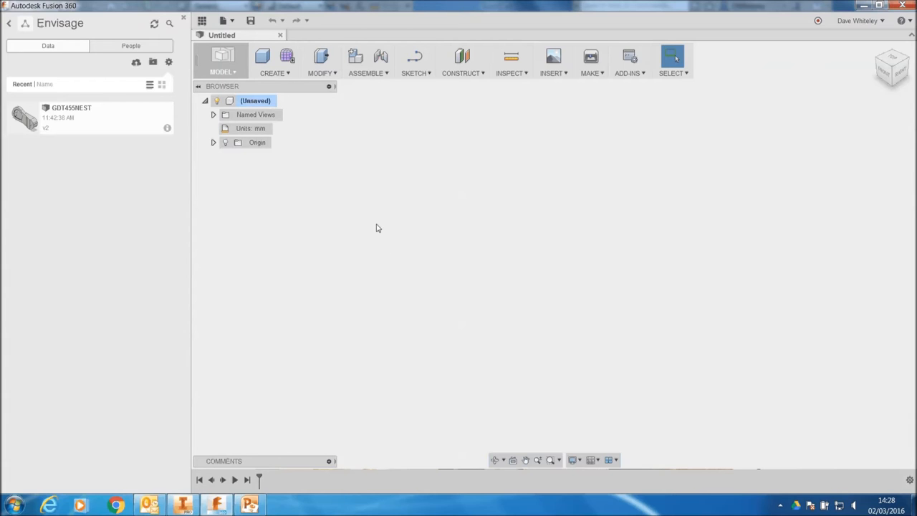
mouse_move(324, 221)
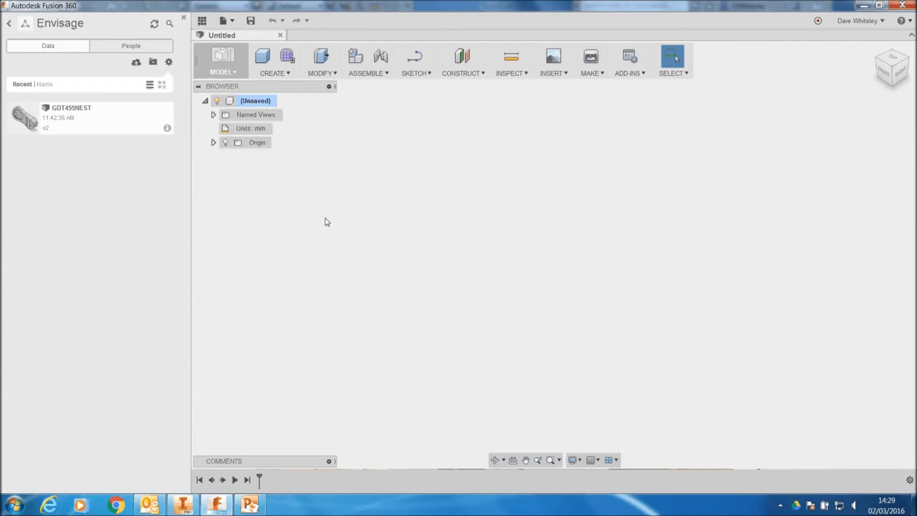
mouse_move(340, 187)
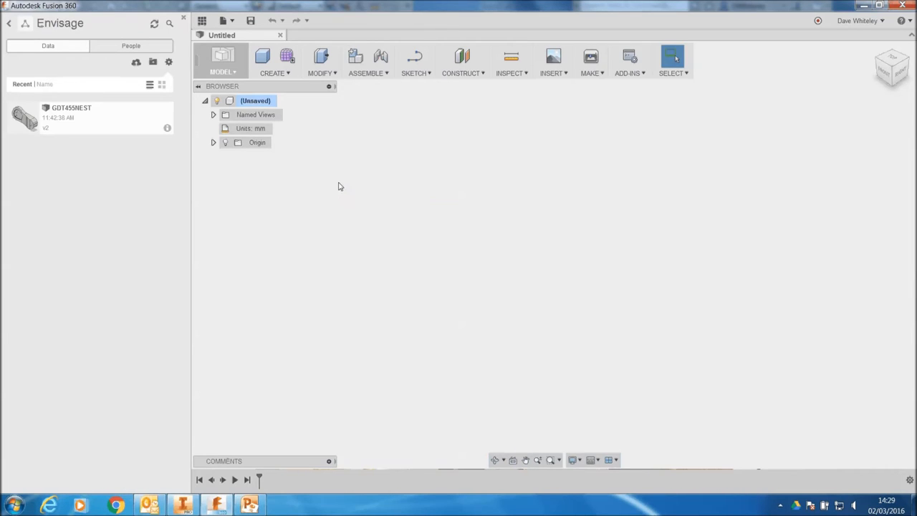
mouse_move(394, 185)
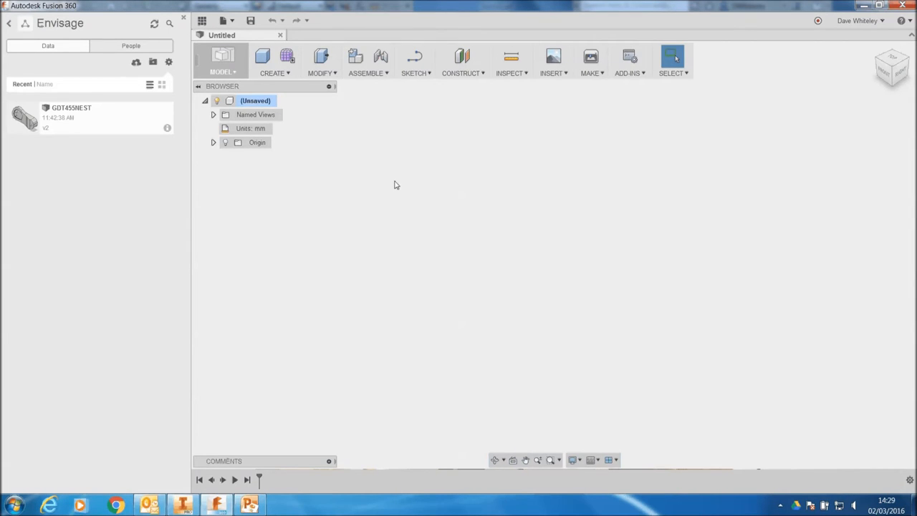
mouse_move(421, 166)
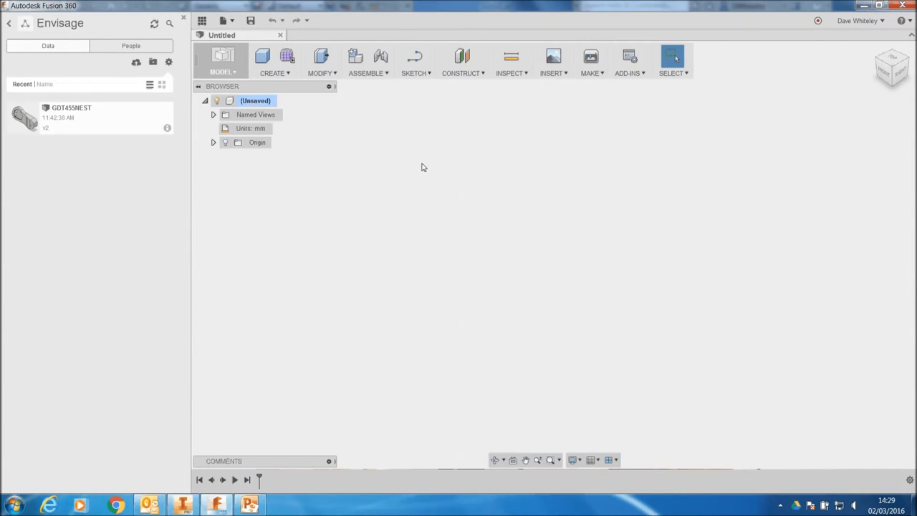
mouse_move(127, 129)
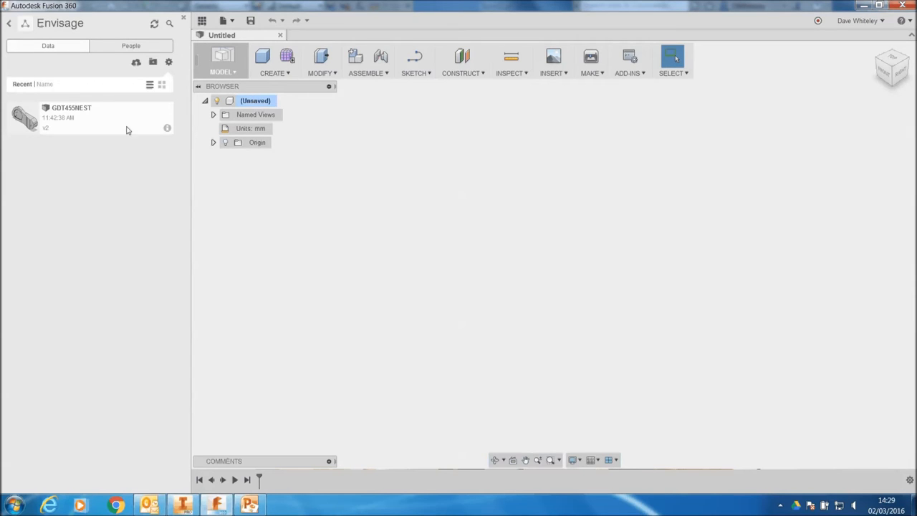
Step: Start a file upload to the Envisage project from the Data Panel
left_click(136, 62)
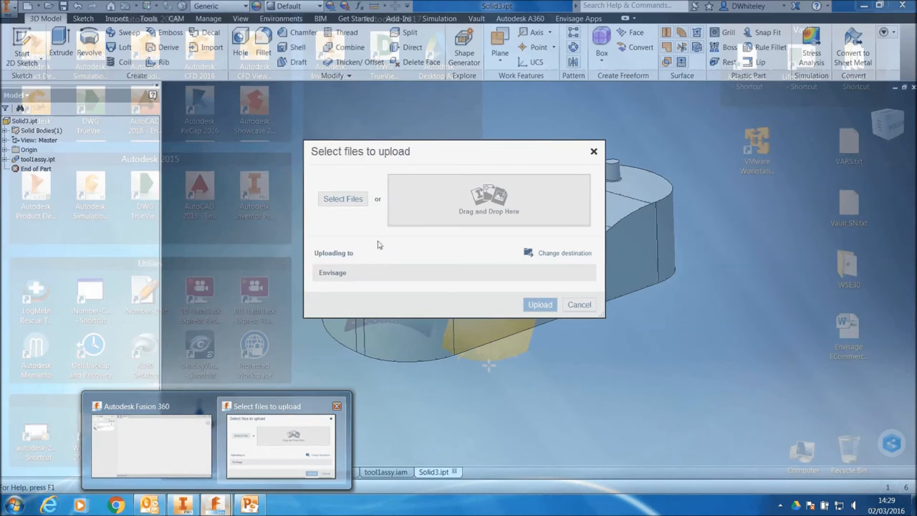
Step: Choose Solid3.ipt from the file browser and start its upload to the Envisage project
left_click(343, 198)
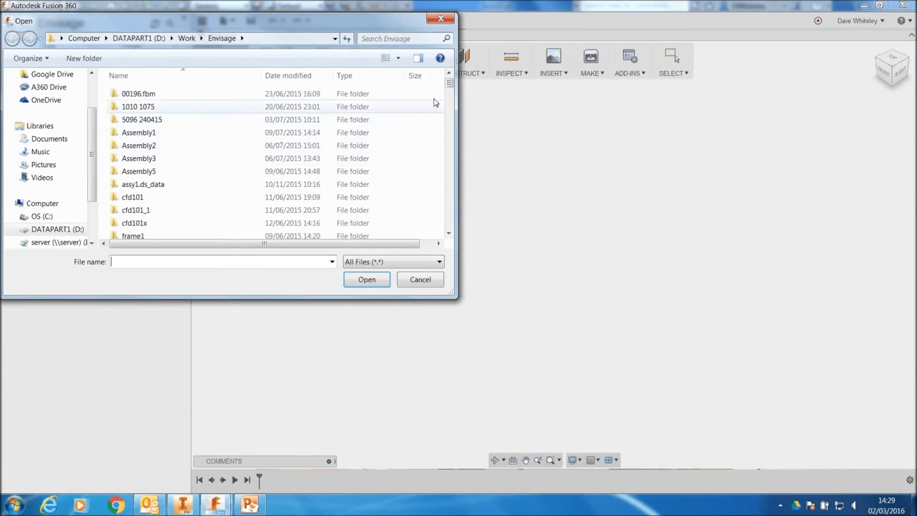
scroll("down", 3)
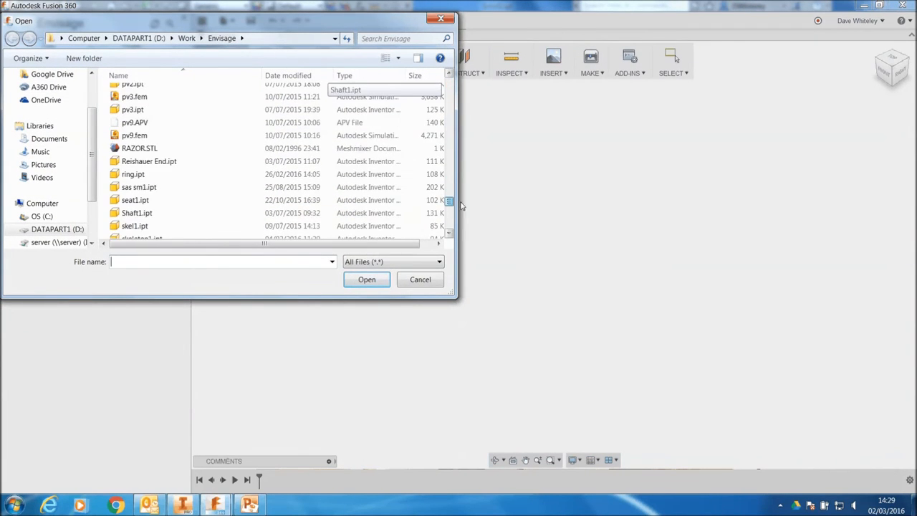
left_click(138, 180)
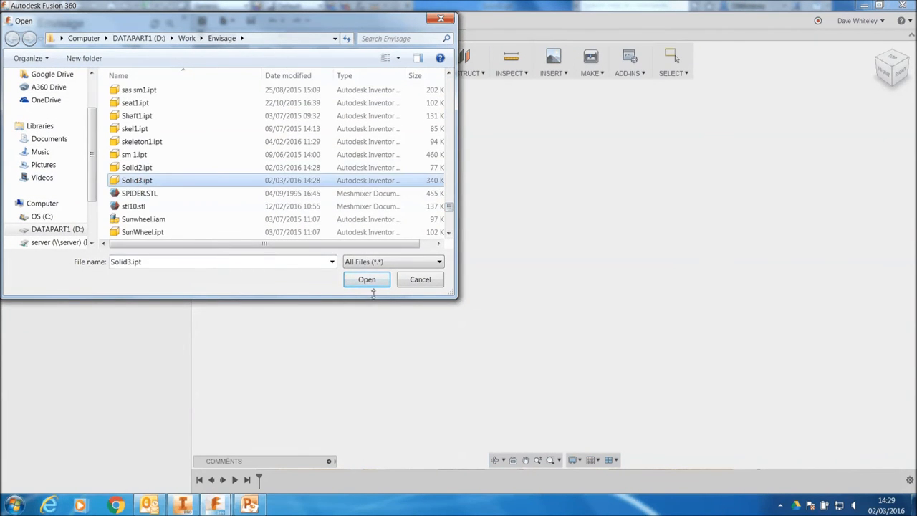
left_click(367, 279)
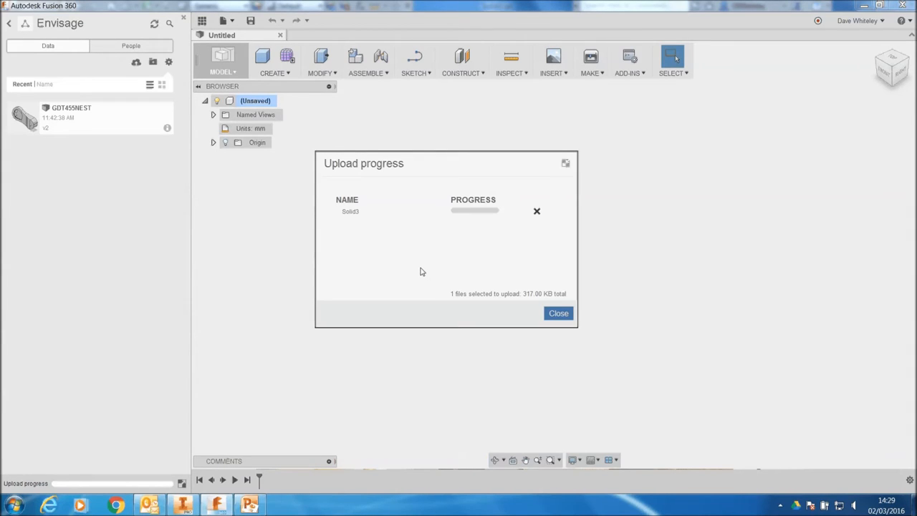
mouse_move(387, 120)
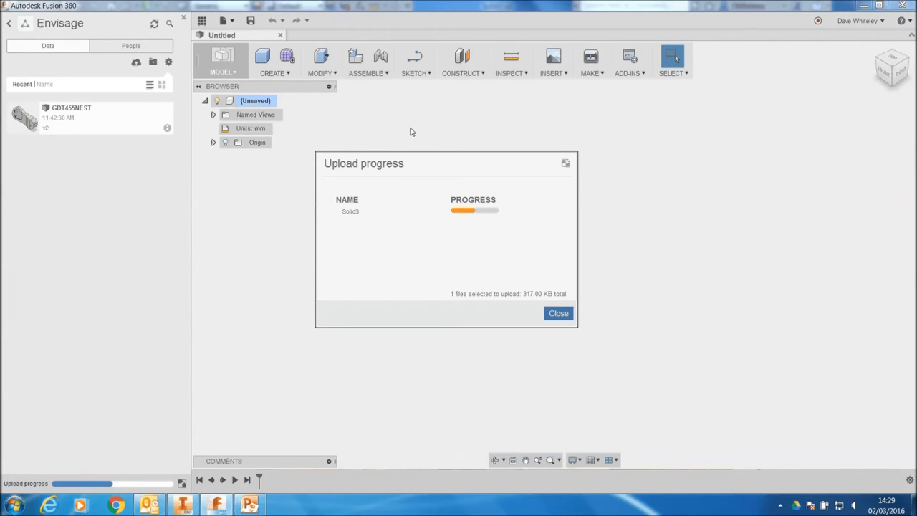
mouse_move(405, 129)
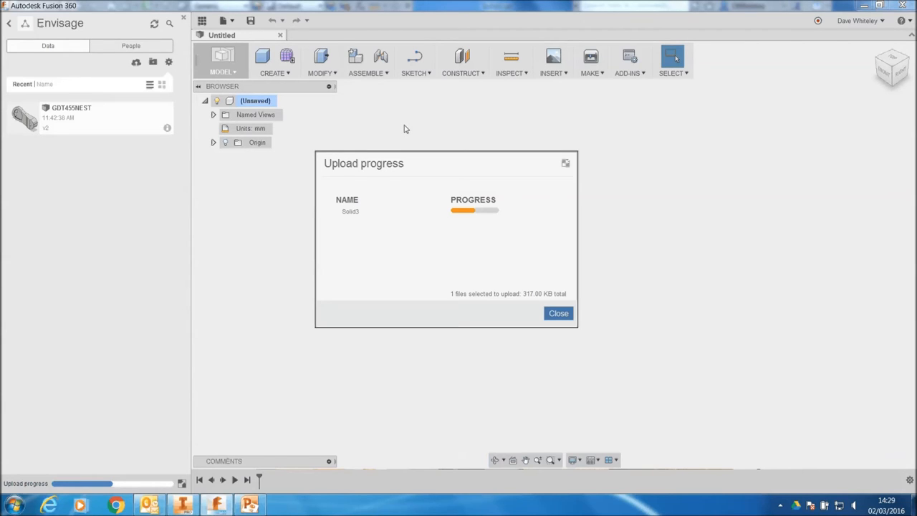
mouse_move(599, 140)
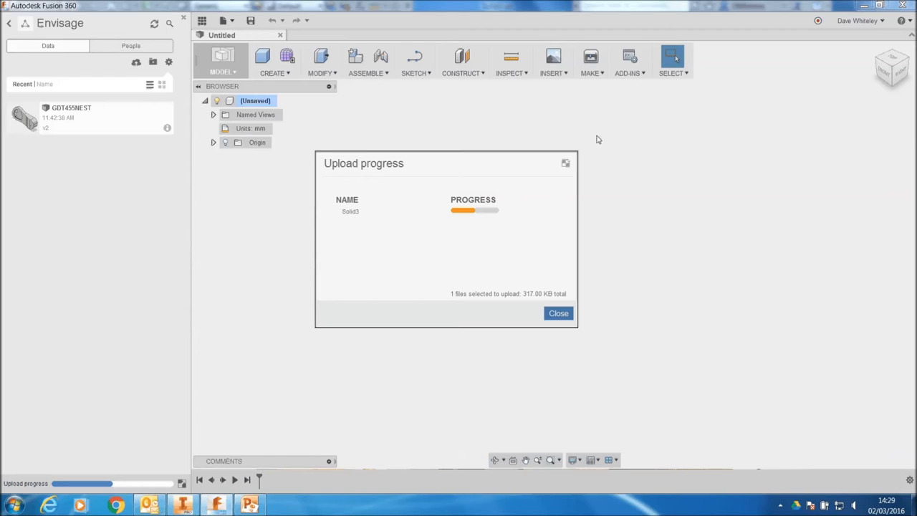
mouse_move(699, 143)
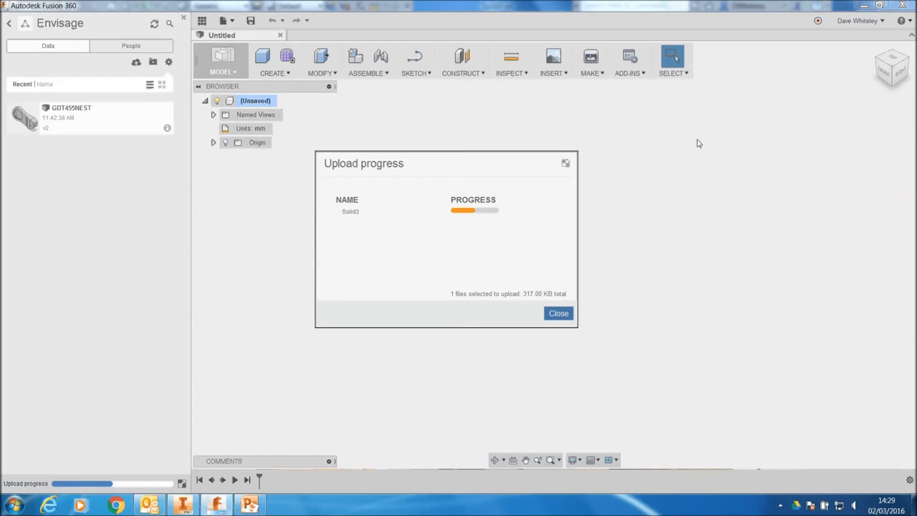
mouse_move(705, 138)
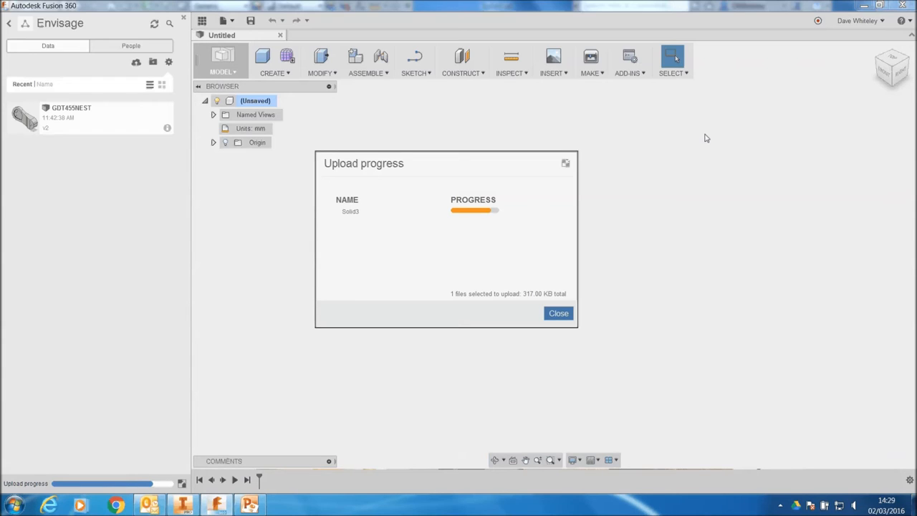
mouse_move(533, 102)
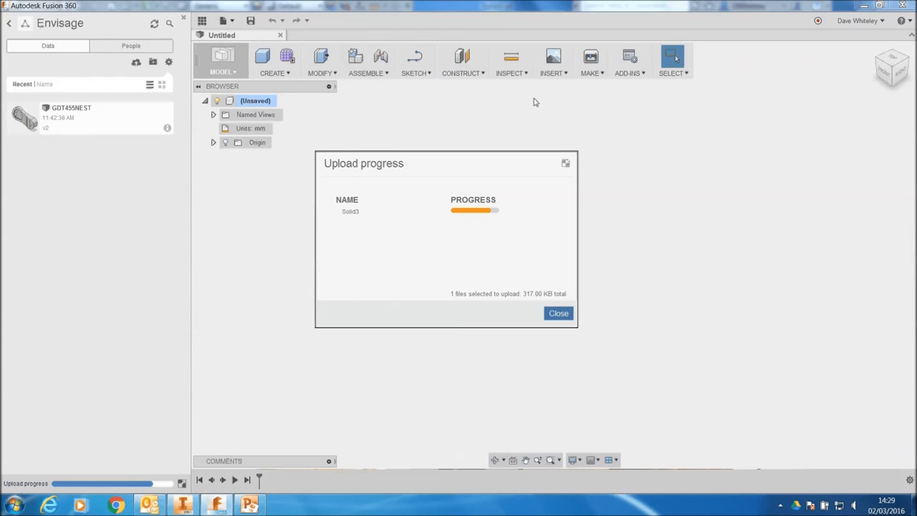
mouse_move(531, 114)
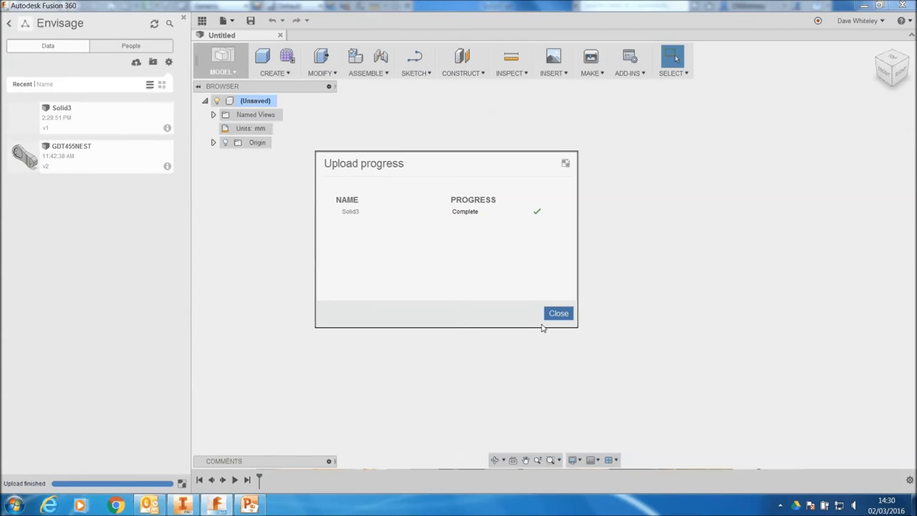
Step: Close the completed upload report for Solid3
left_click(559, 312)
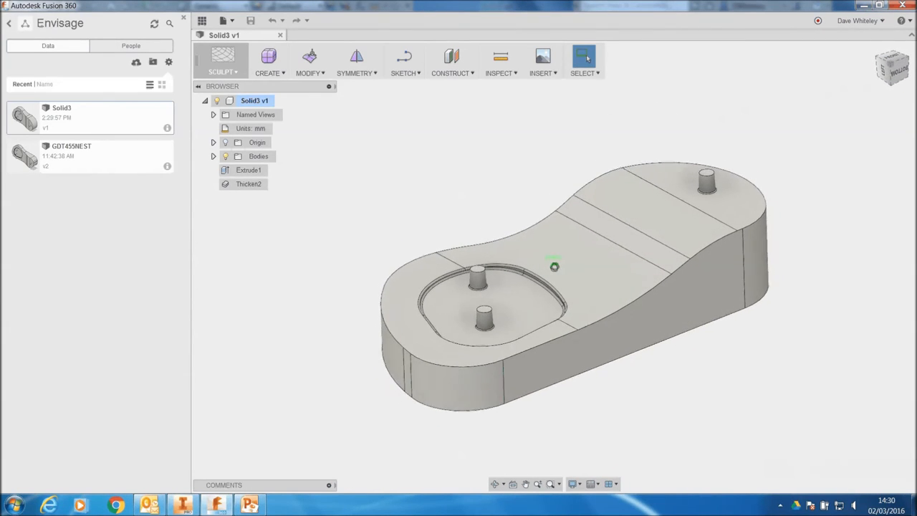
Step: Switch to the CAM workspace and create milling Setup1 with the default stock box
left_click(224, 60)
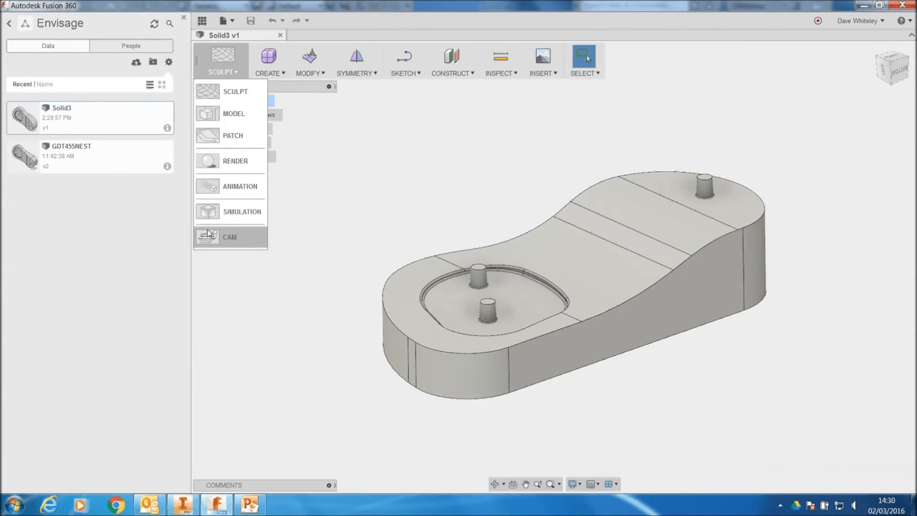
left_click(229, 236)
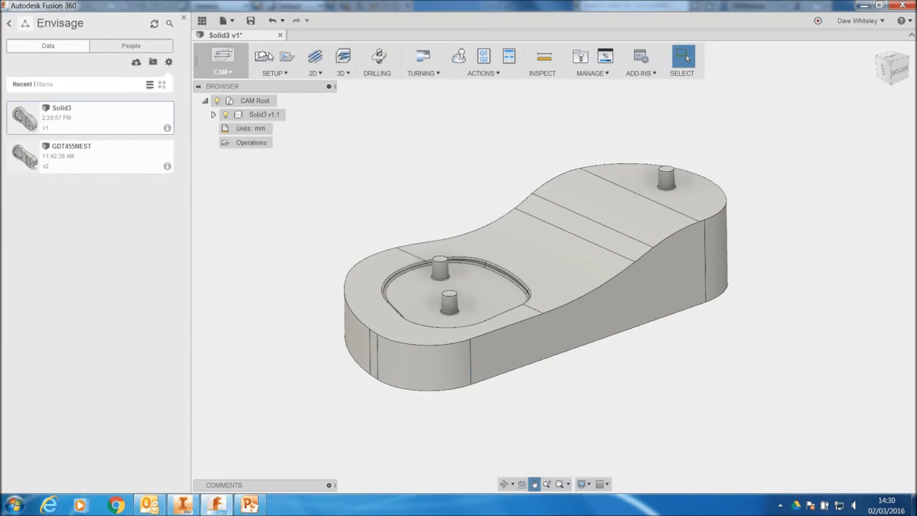
left_click(262, 56)
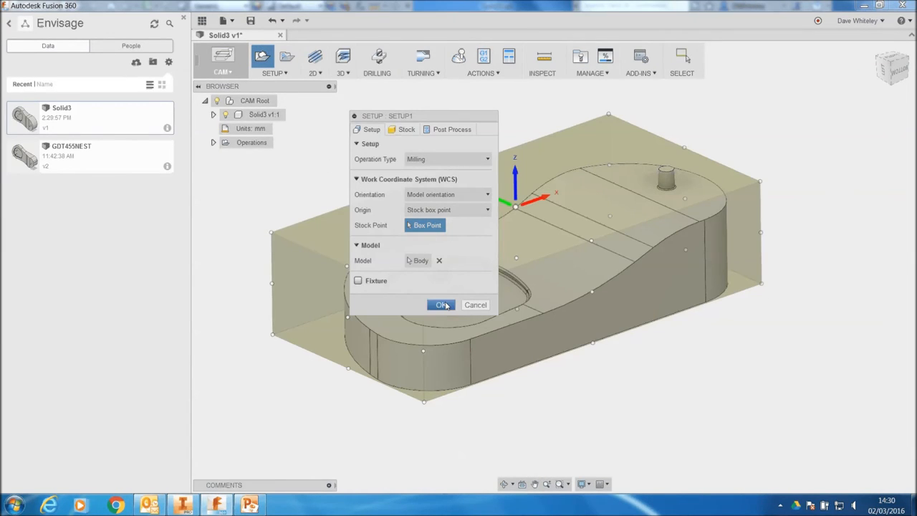
left_click(441, 304)
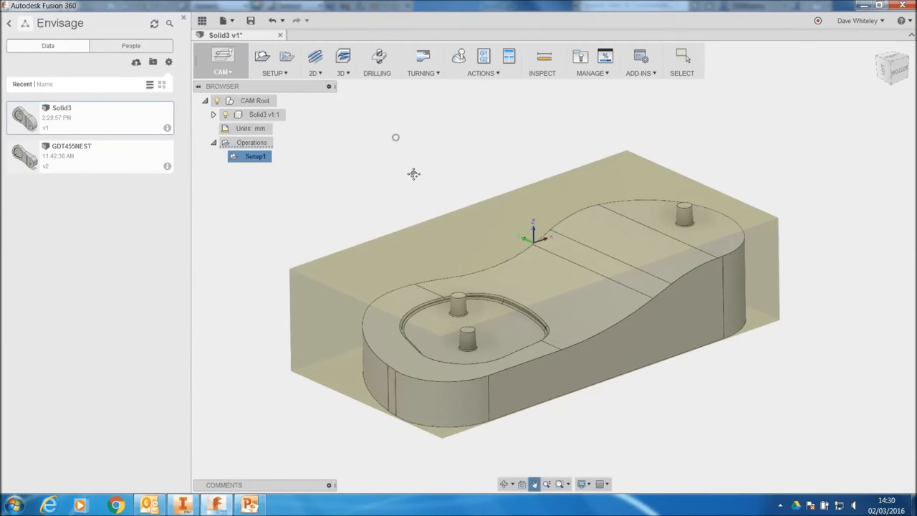
left_click(682, 58)
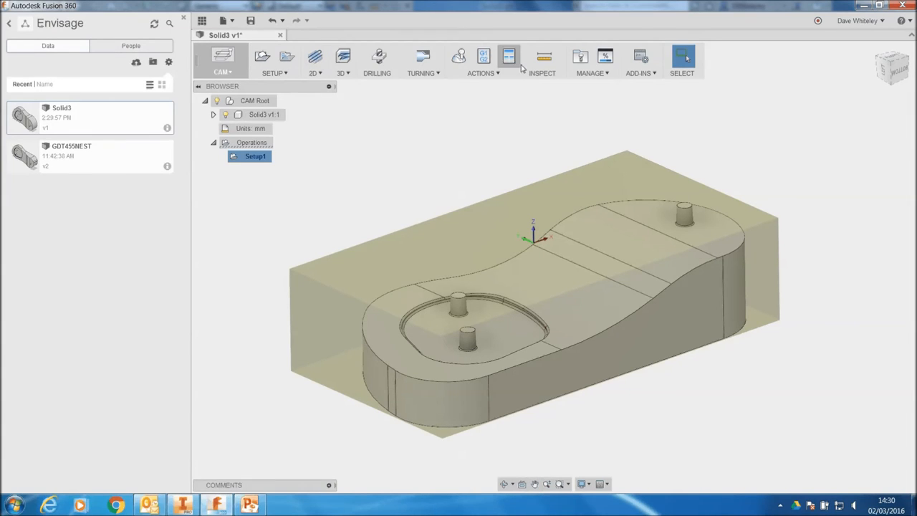
mouse_move(385, 86)
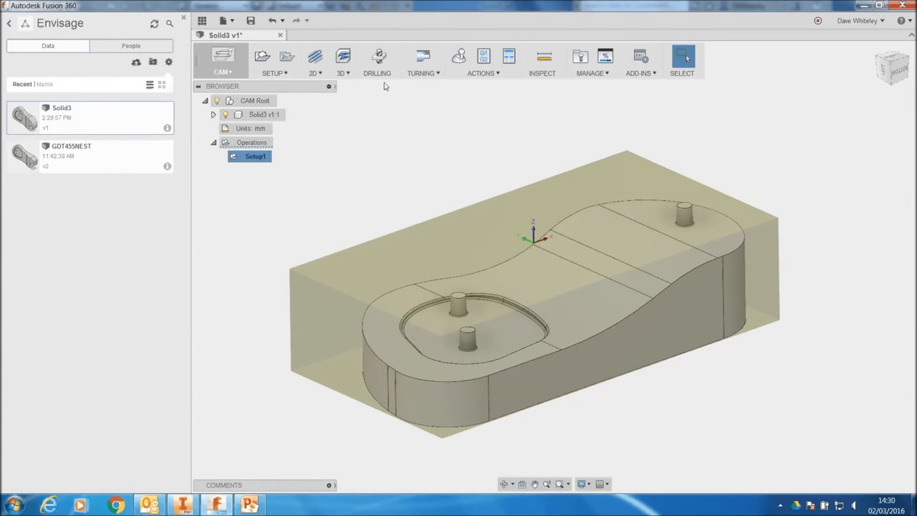
mouse_move(421, 109)
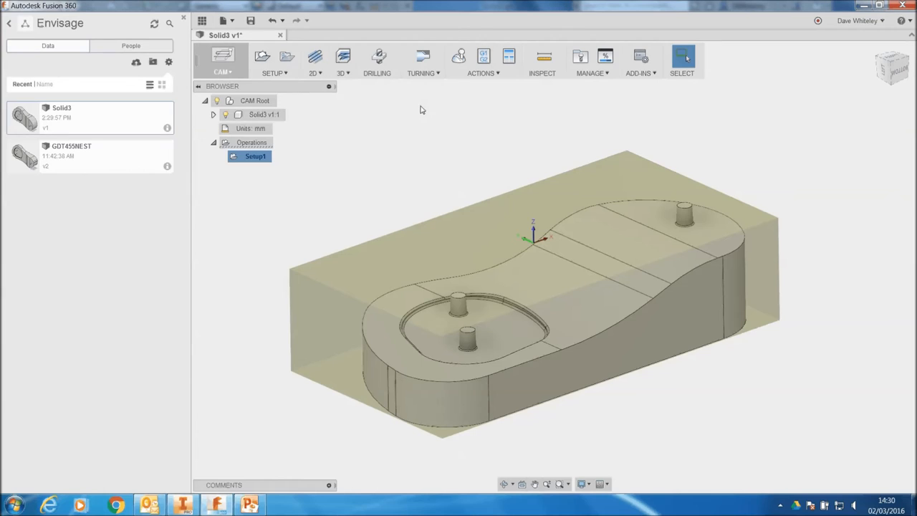
mouse_move(386, 109)
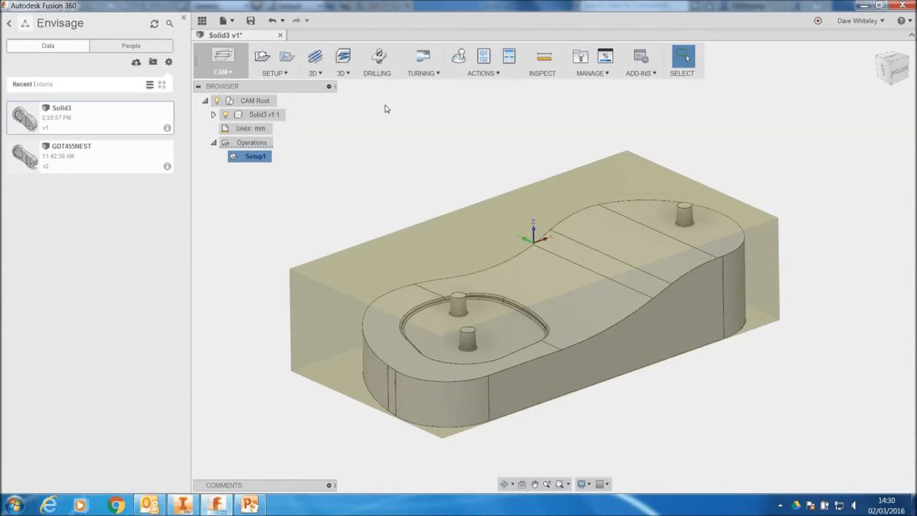
mouse_move(342, 73)
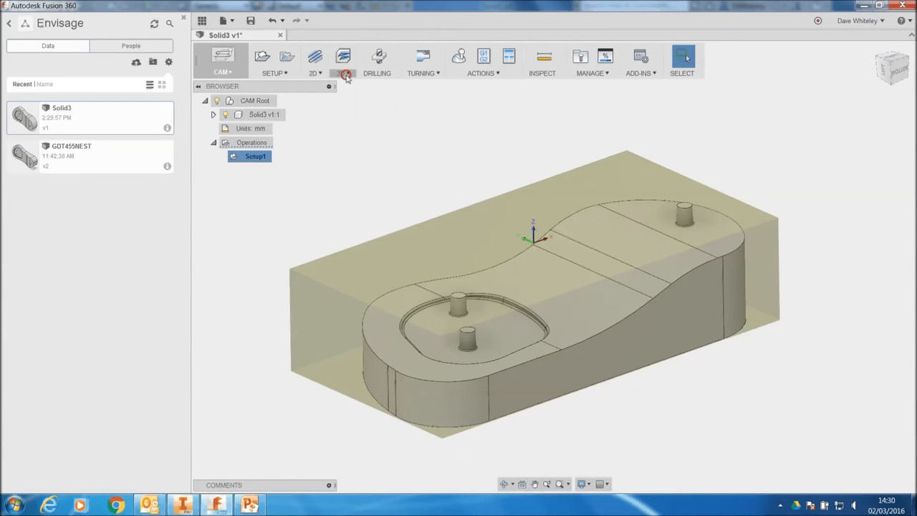
left_click(341, 72)
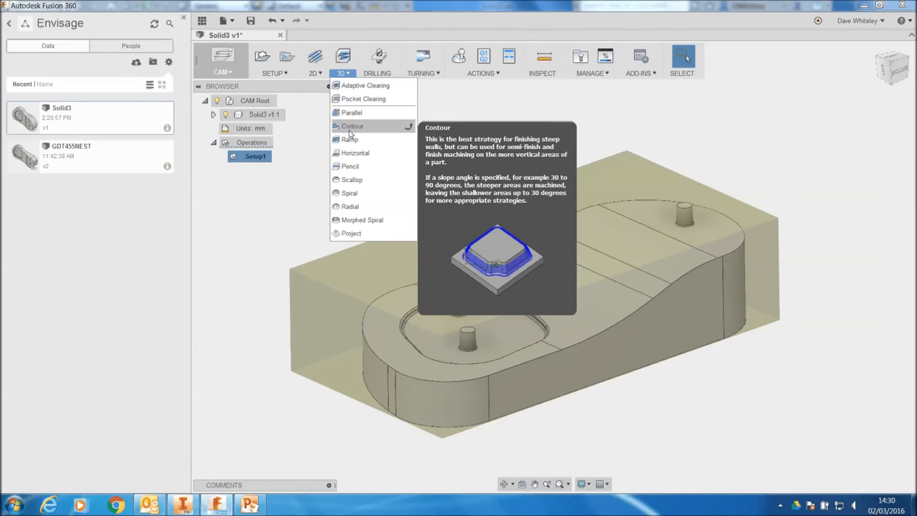
mouse_move(351, 112)
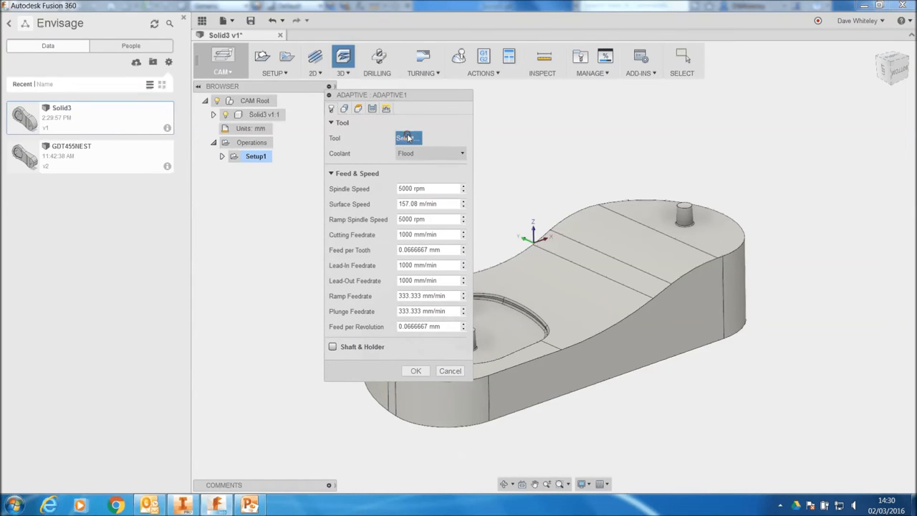
Step: Pick an Aluminium Alloys bull-nose end mill for Adaptive1 and display its generated toolpath
left_click(407, 138)
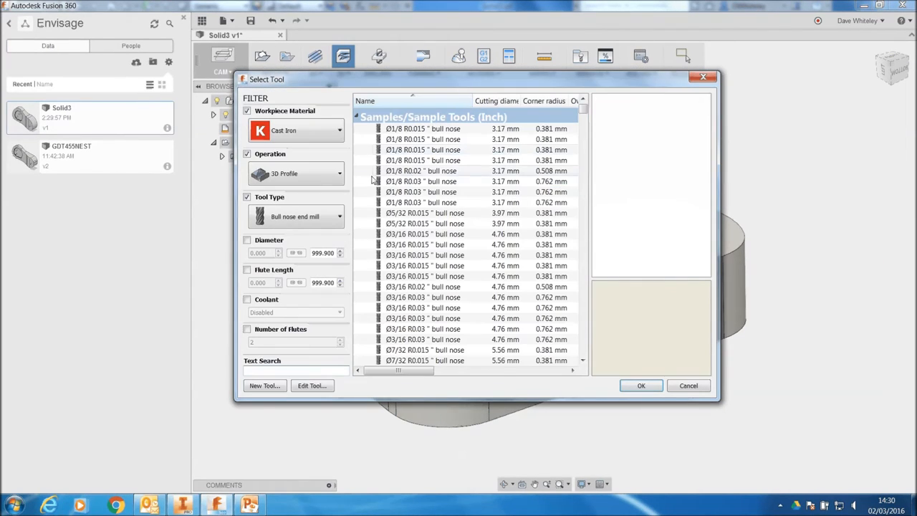
left_click(338, 128)
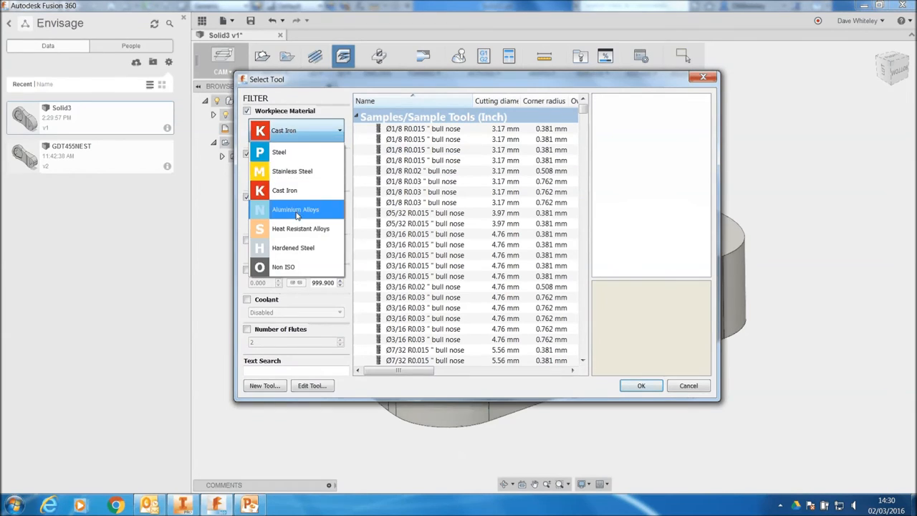
left_click(296, 209)
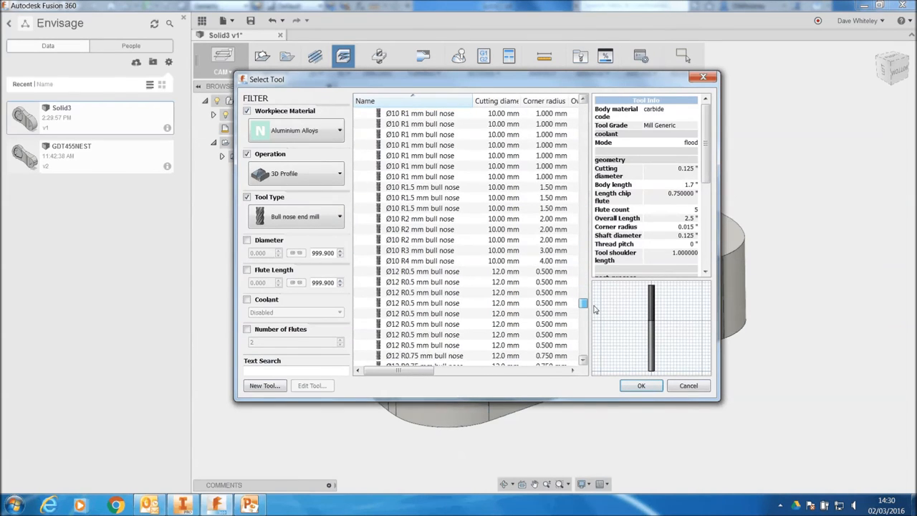
scroll("up", 3)
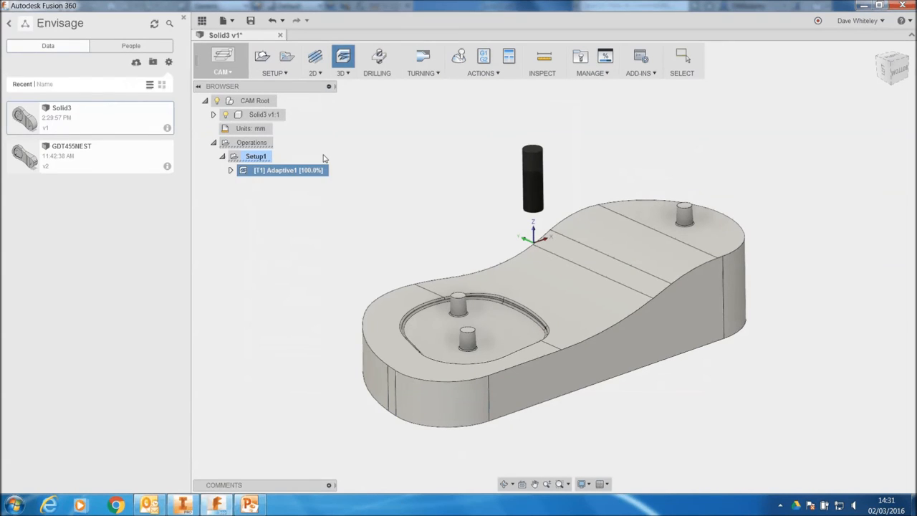
left_click(682, 59)
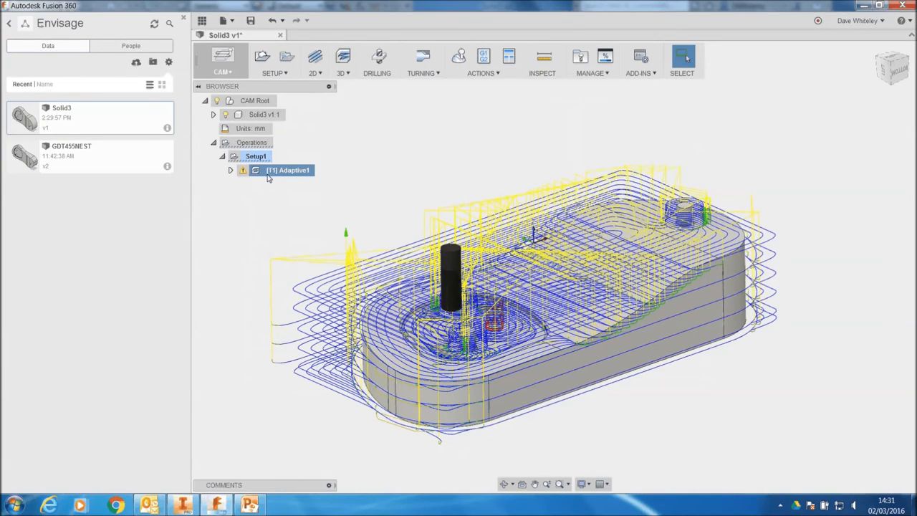
Step: Add a Parallel finishing operation and filter the tool library to ball end mills
right_click(288, 169)
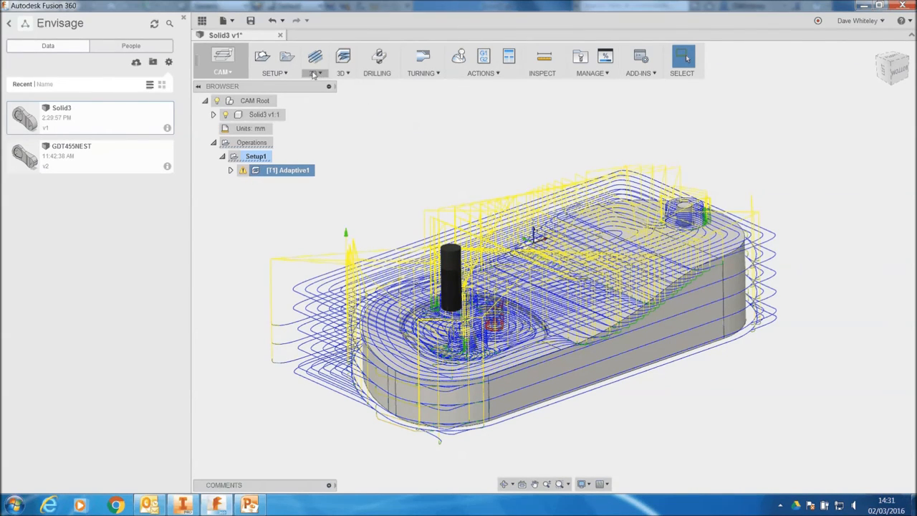
left_click(342, 63)
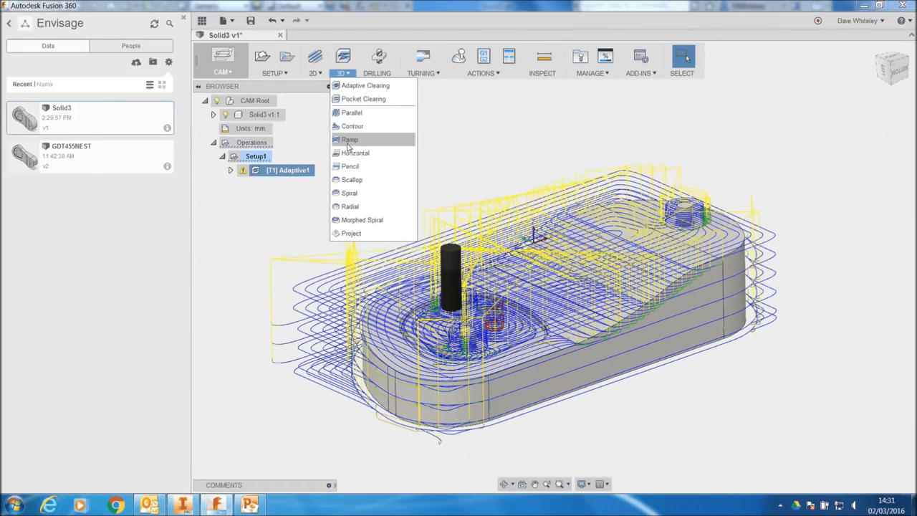
mouse_move(351, 112)
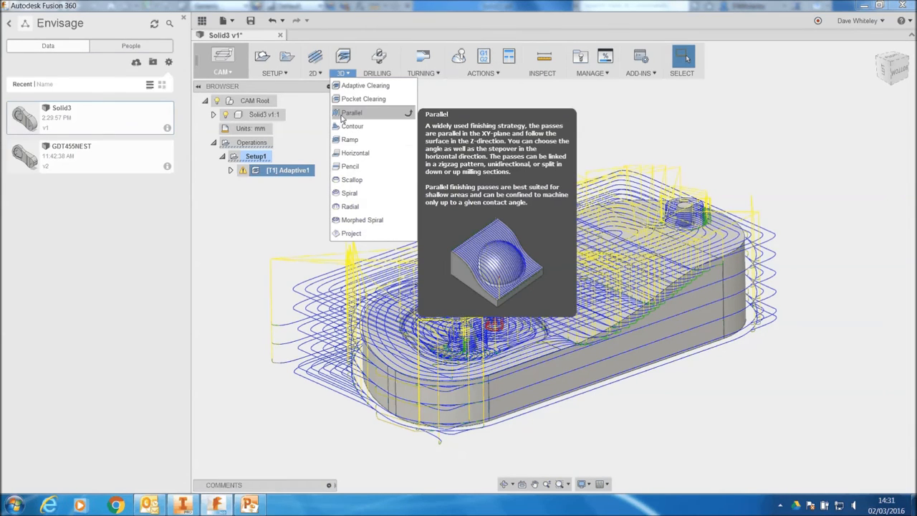
left_click(353, 112)
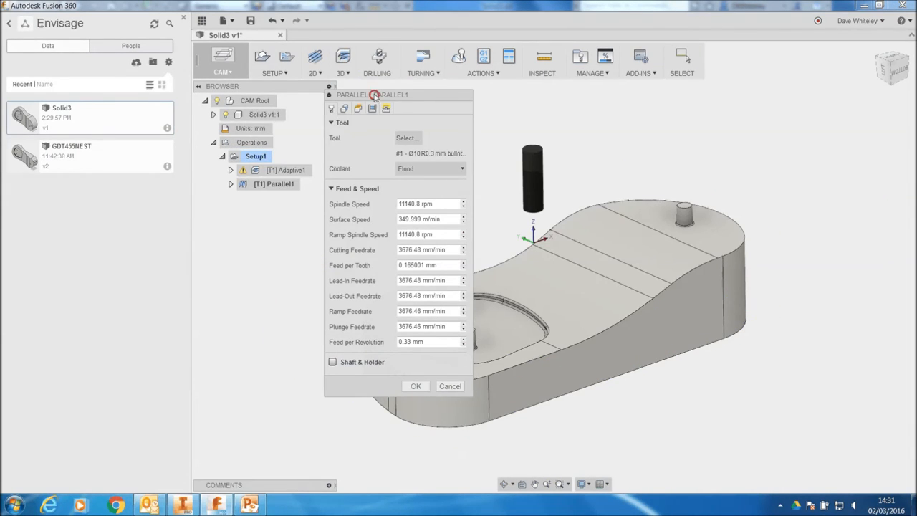
left_click(407, 138)
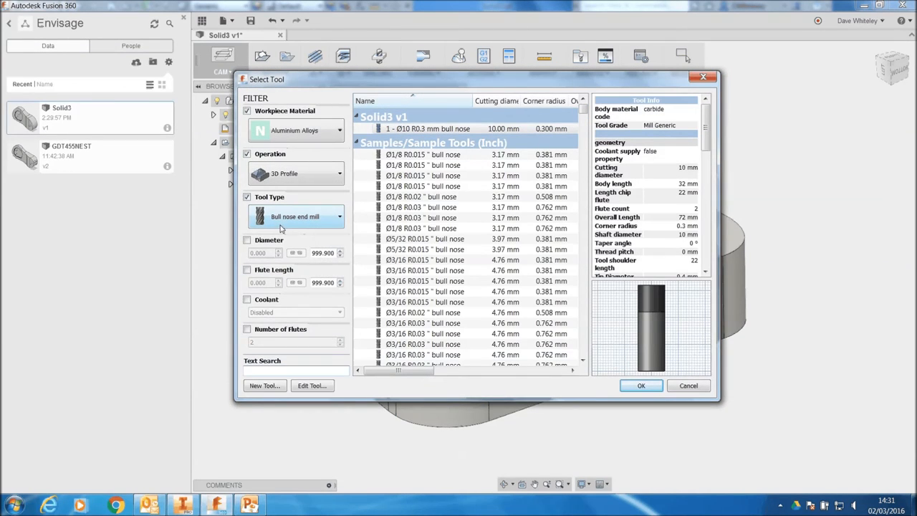
left_click(295, 216)
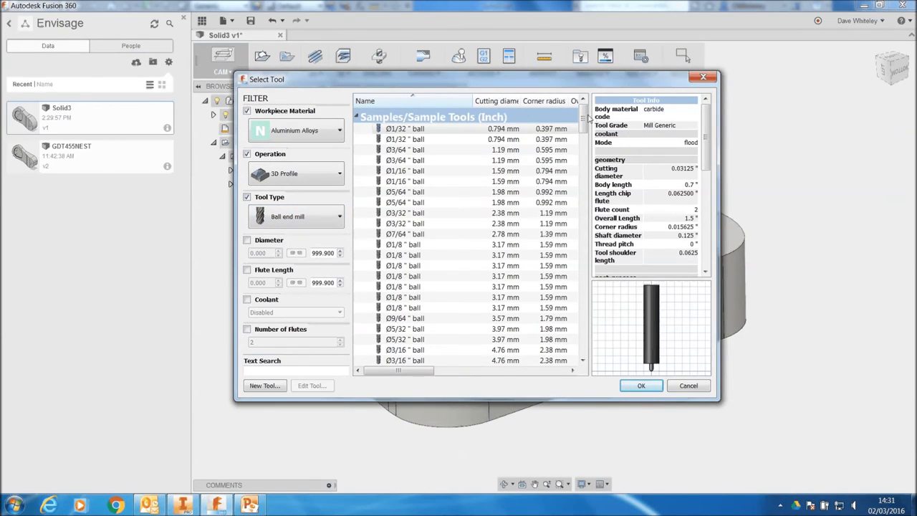
Step: Choose a ball end mill and generate Parallel1 with 0 deg pass direction and 2 mm stepover
scroll("down", 3)
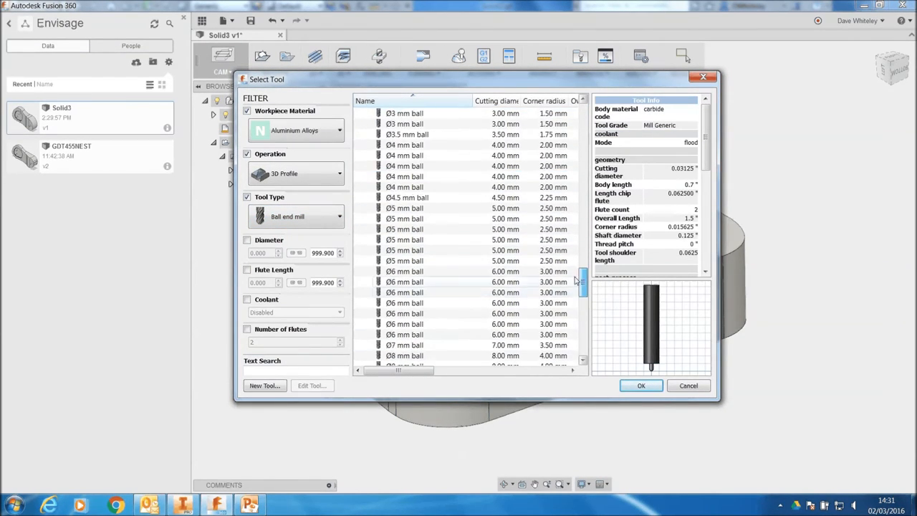
scroll("up", 3)
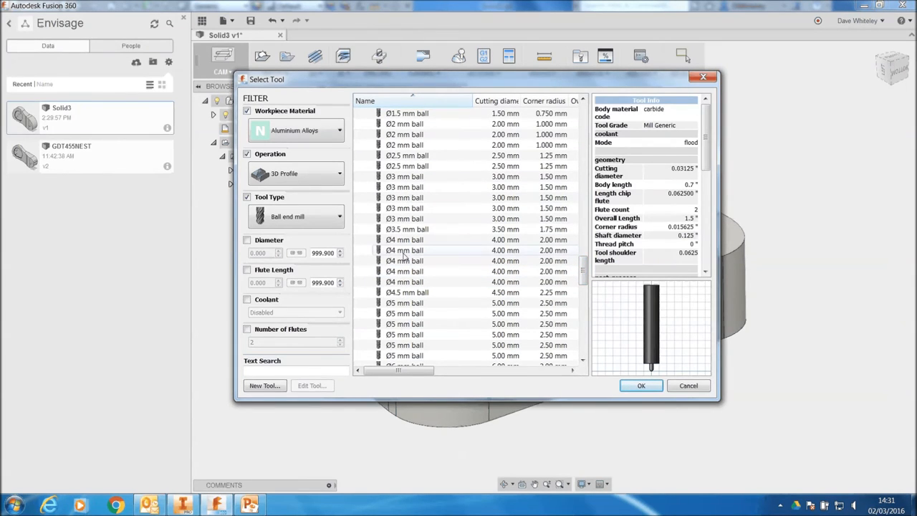
left_click(641, 386)
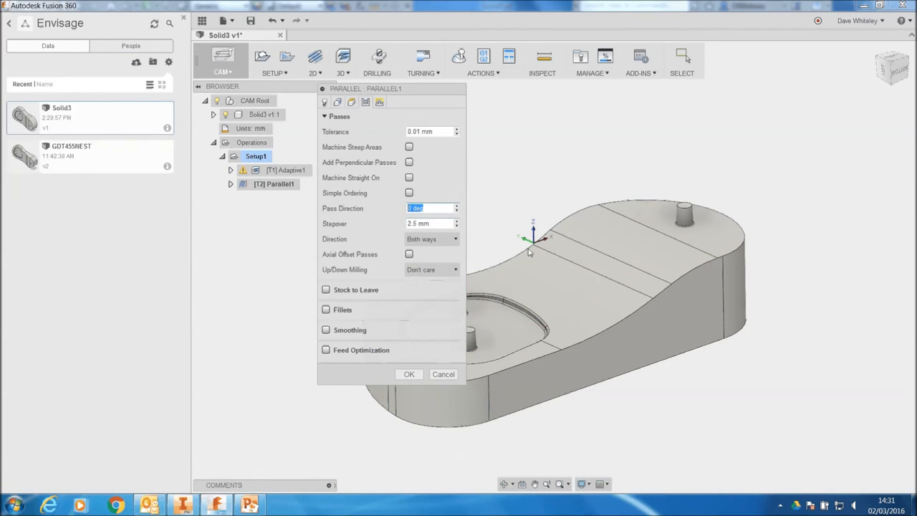
mouse_move(430, 223)
type("2")
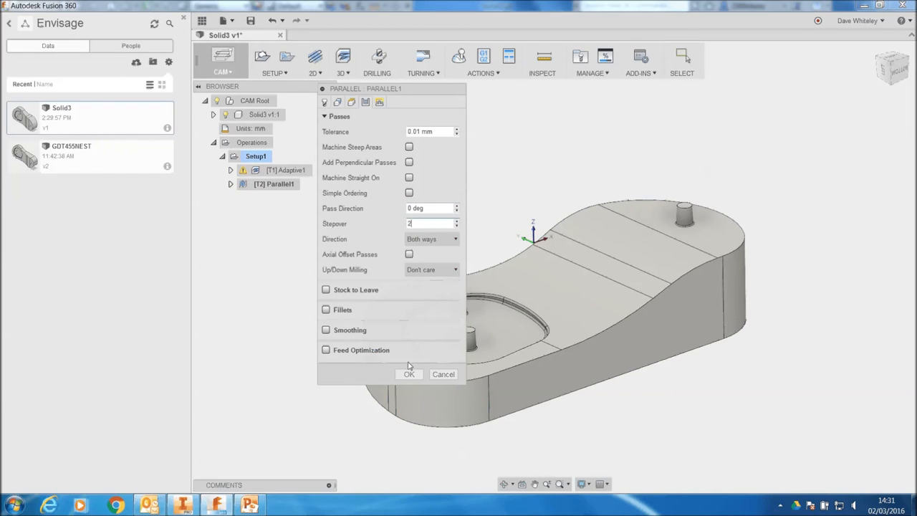
left_click(408, 374)
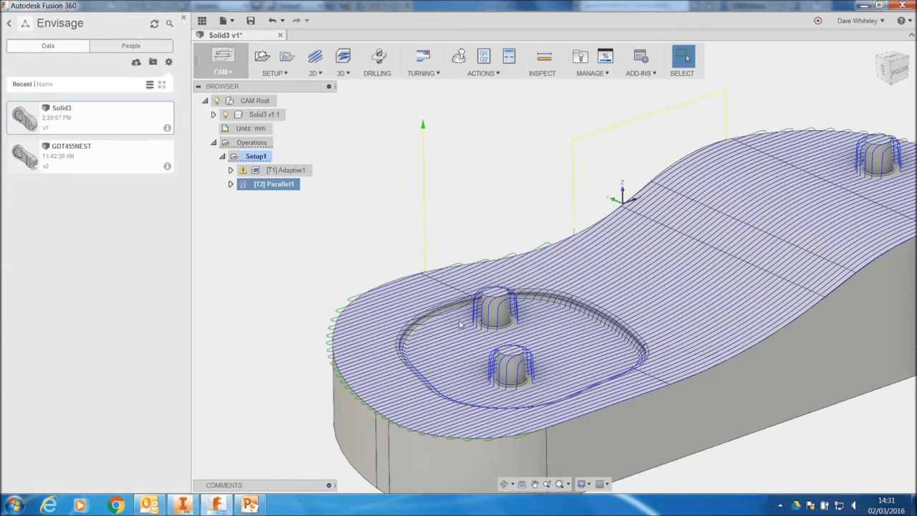
mouse_move(516, 294)
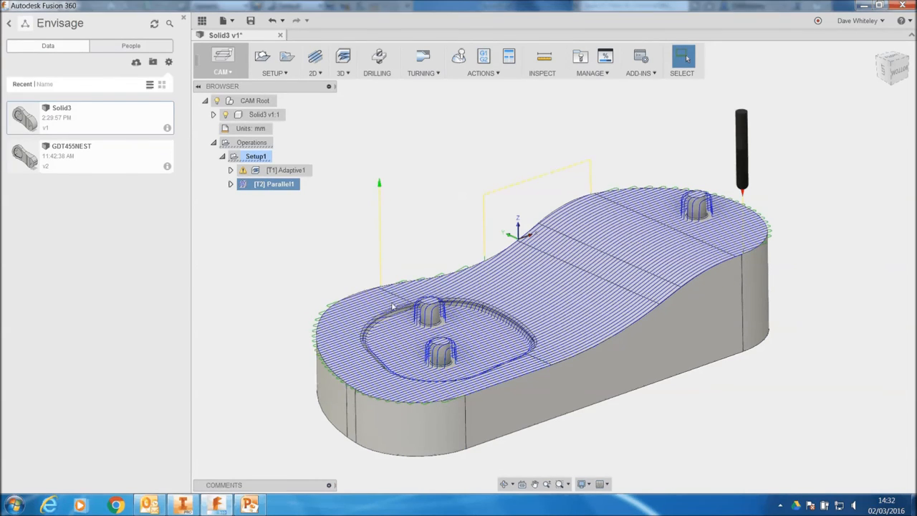
left_click(458, 60)
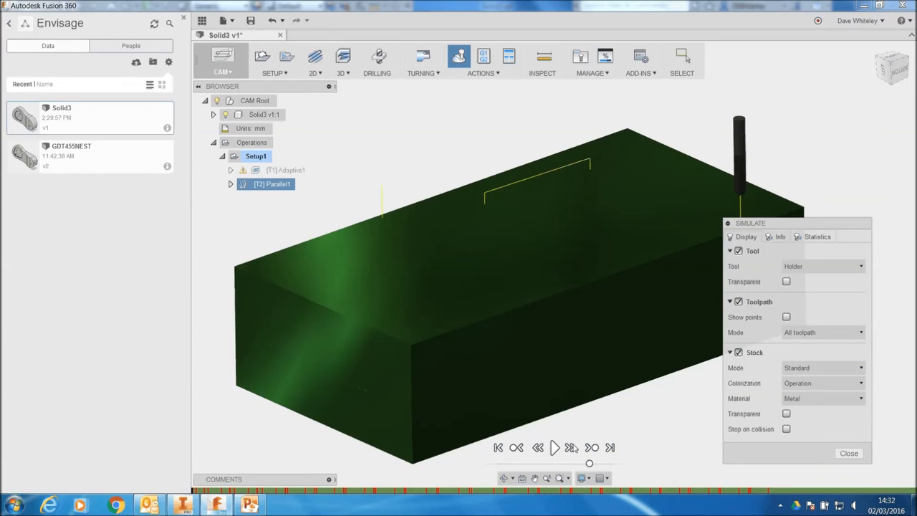
left_click(553, 447)
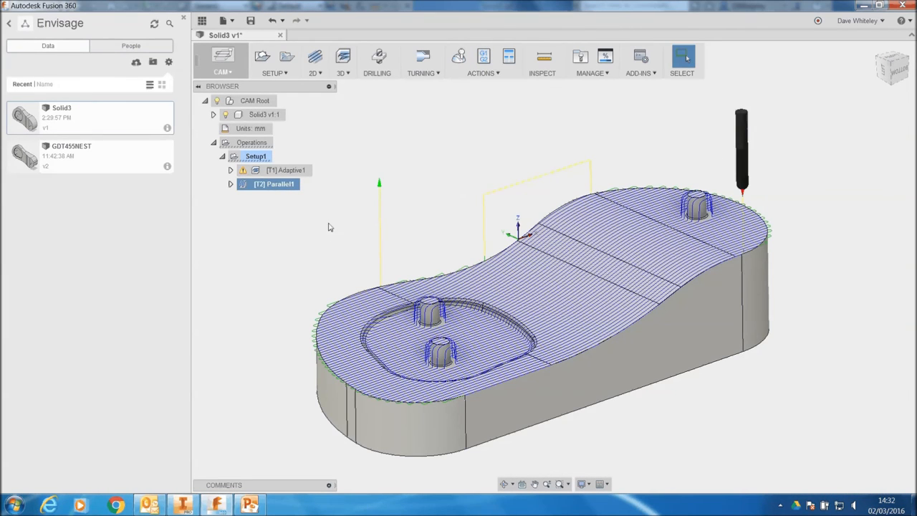
Step: Set up Post Process with the ELU CNC360 post and check the NC output folder
left_click(483, 56)
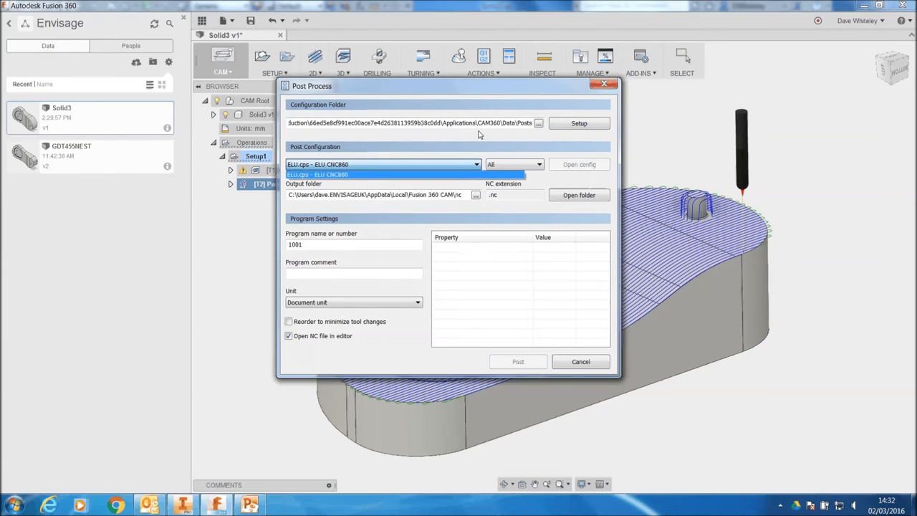
left_click(384, 175)
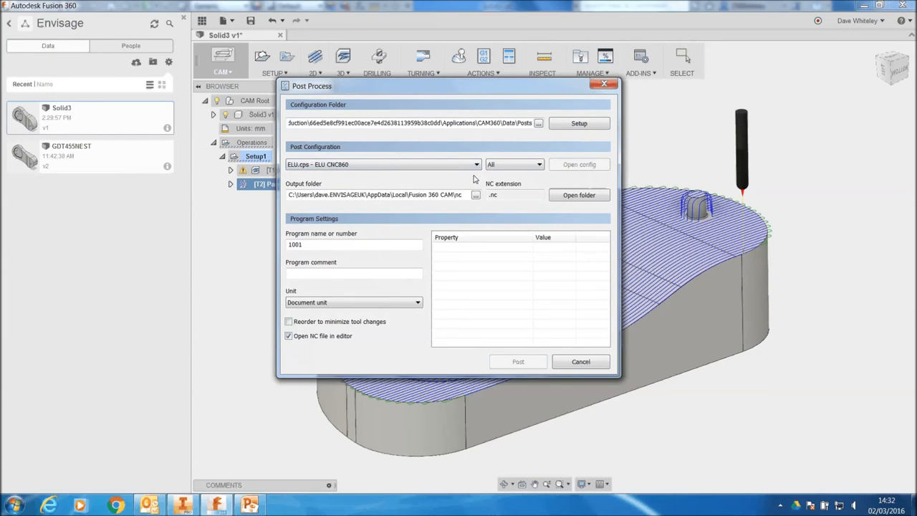
mouse_move(539, 156)
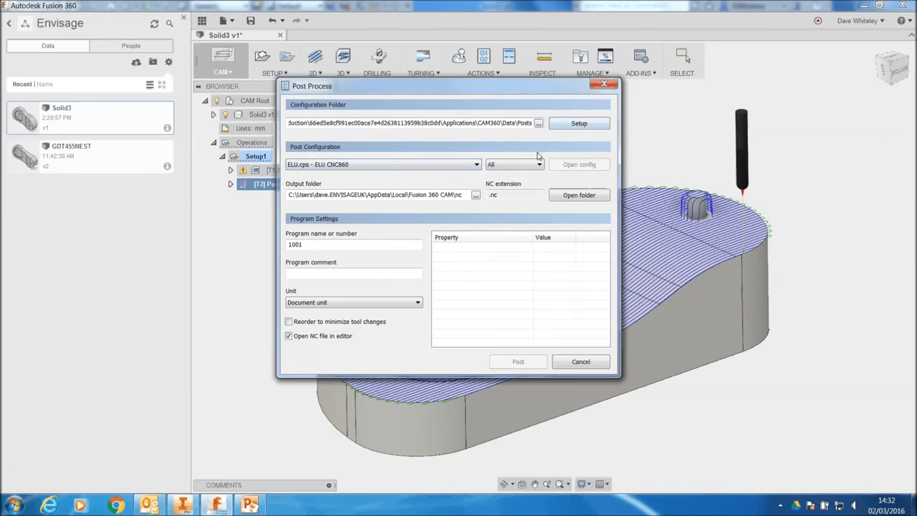
left_click(513, 164)
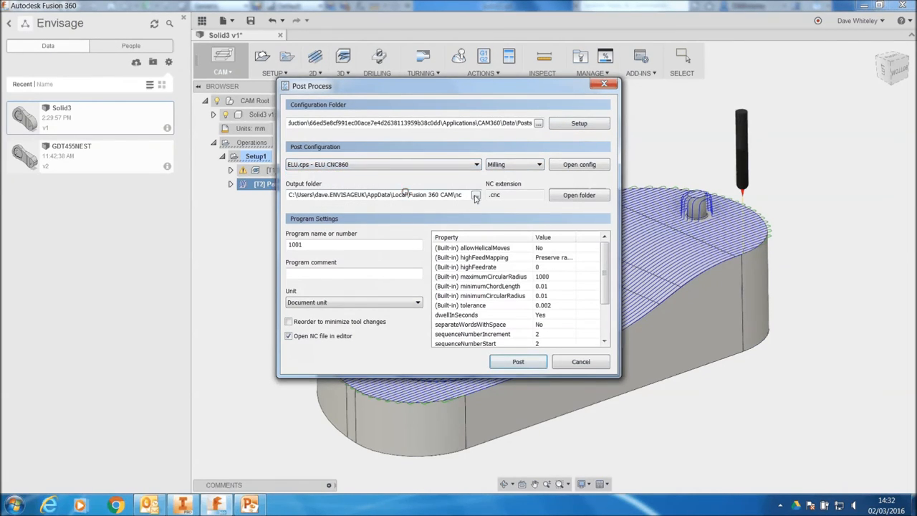
left_click(476, 195)
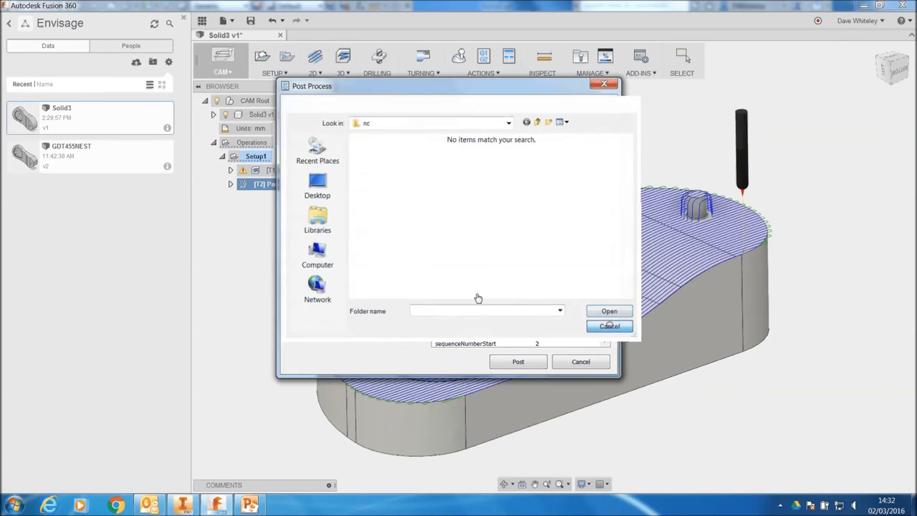
left_click(609, 325)
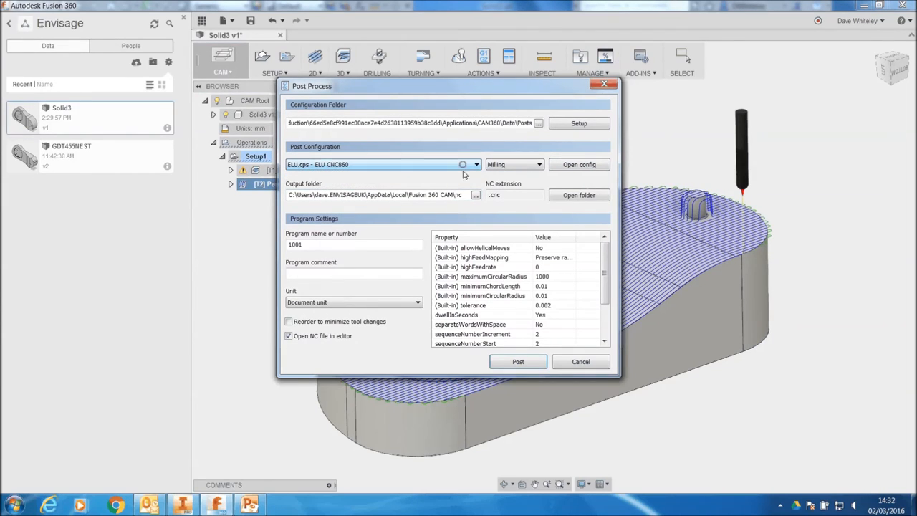
left_click(514, 164)
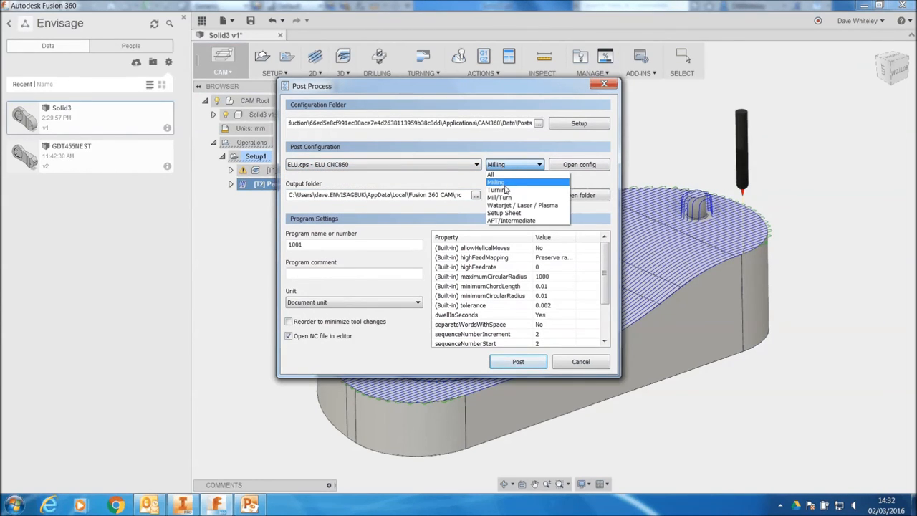
left_click(490, 175)
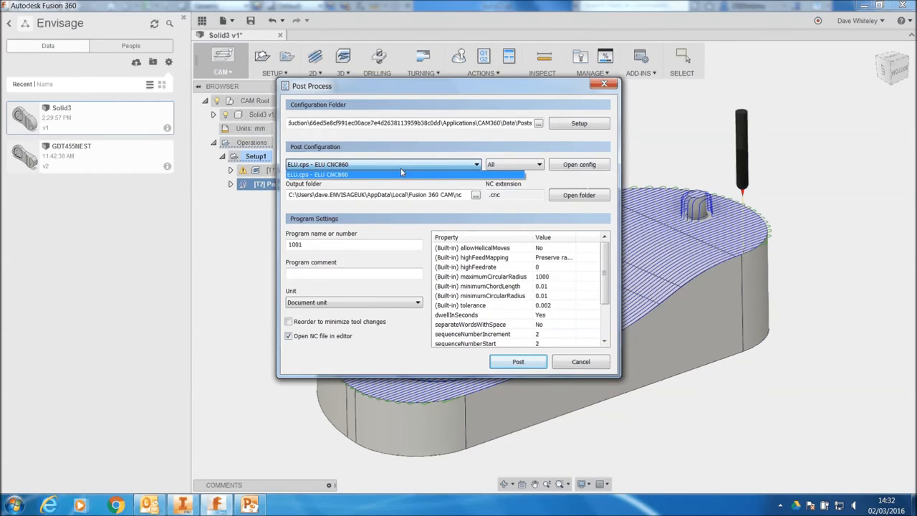
Step: Review the post configuration folder, keep ELU CNC360 selected and filter to milling machines
left_click(539, 123)
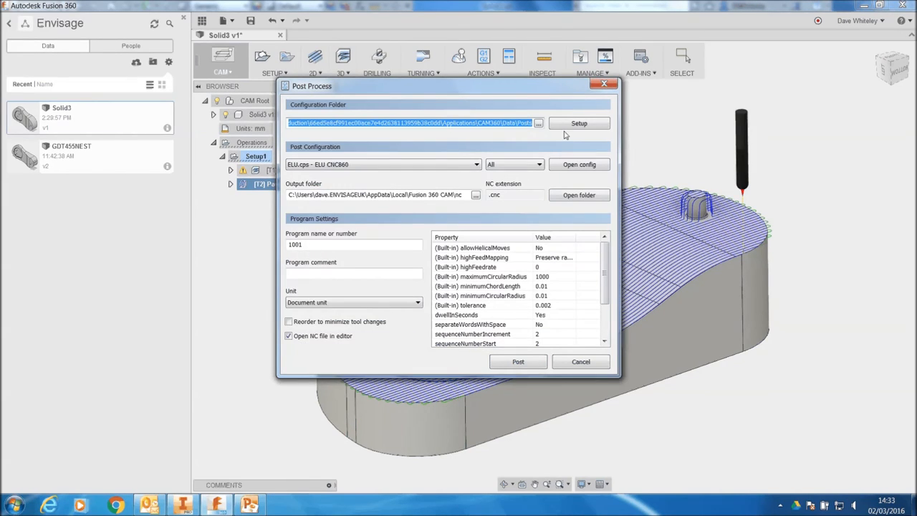
left_click(580, 361)
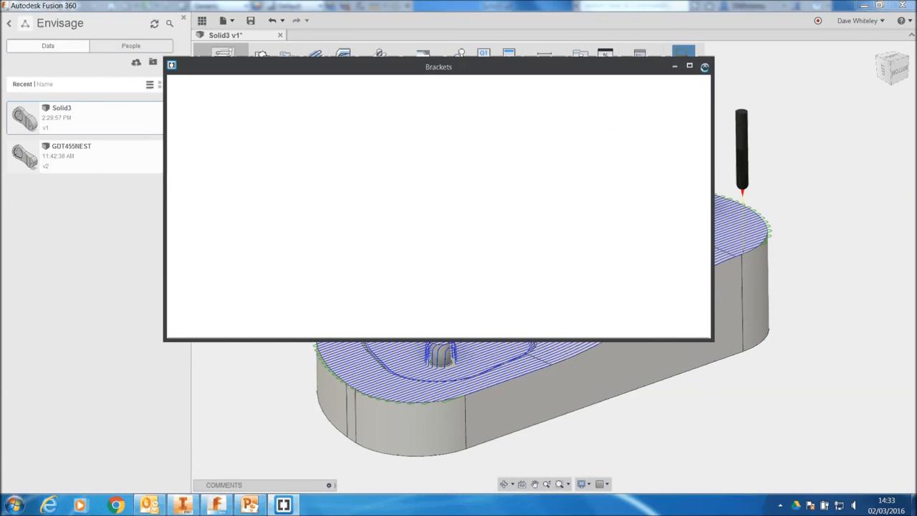
mouse_move(476, 163)
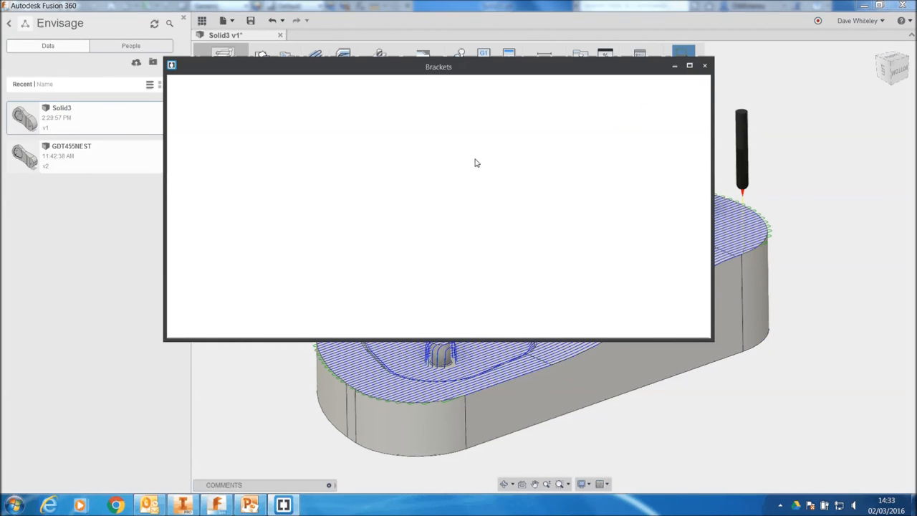
left_click(705, 66)
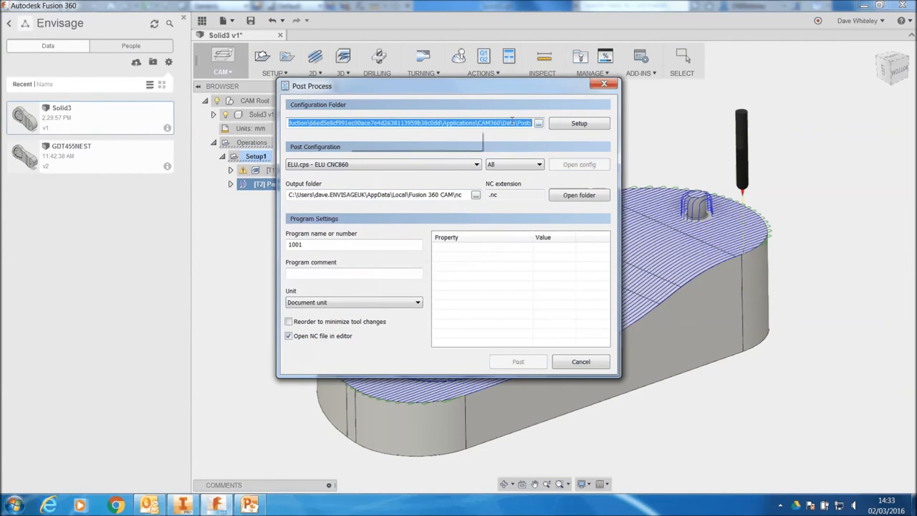
left_click(538, 123)
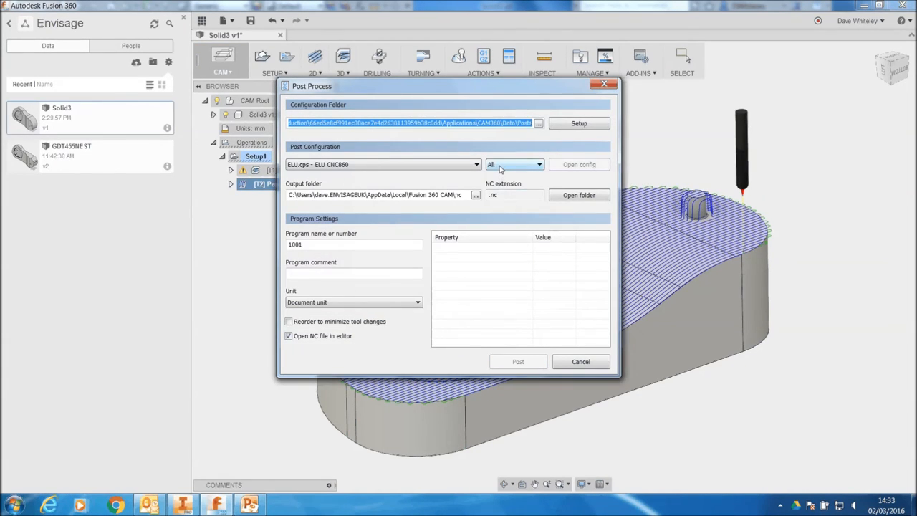
left_click(537, 163)
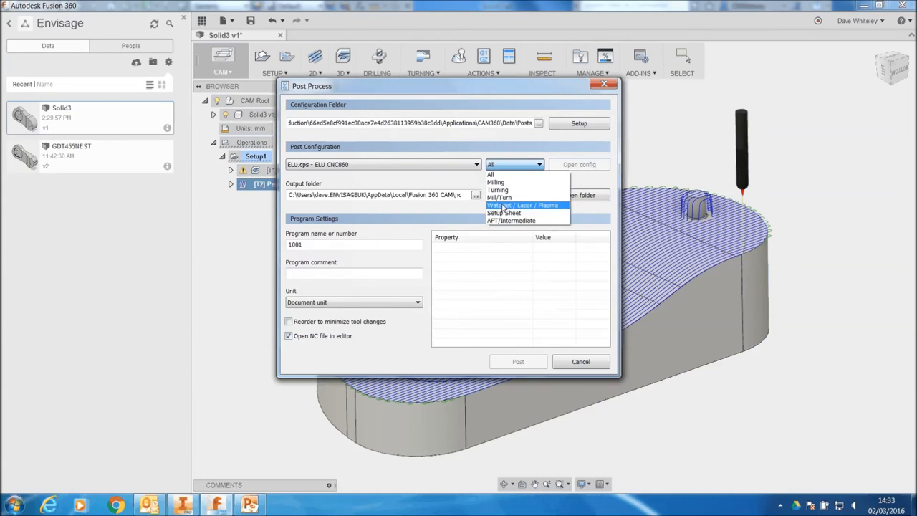
left_click(496, 183)
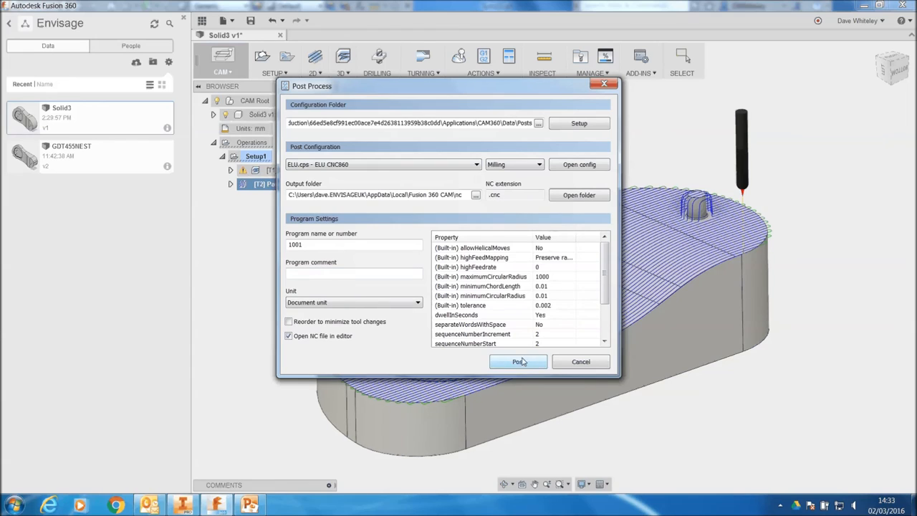
Step: Post the toolpaths as 1001.cnc, replacing the old file, then close the Brackets editor after review
left_click(519, 361)
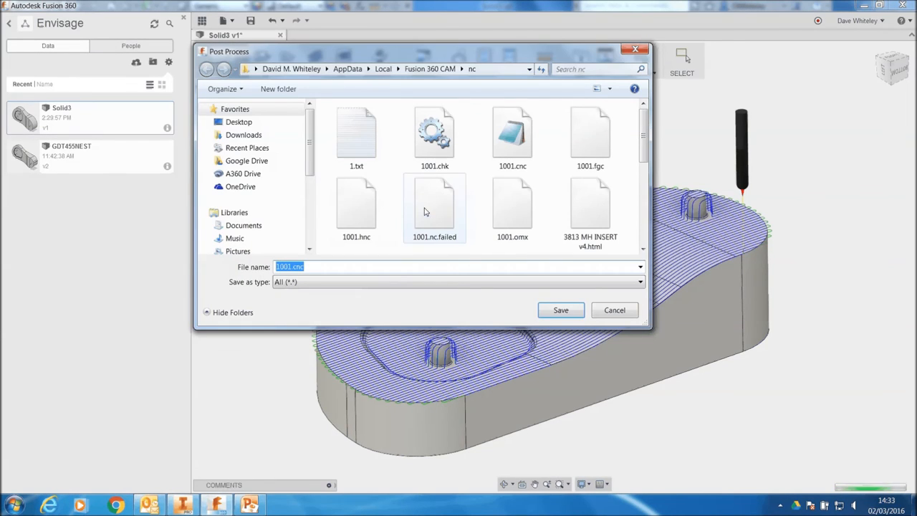
left_click(562, 309)
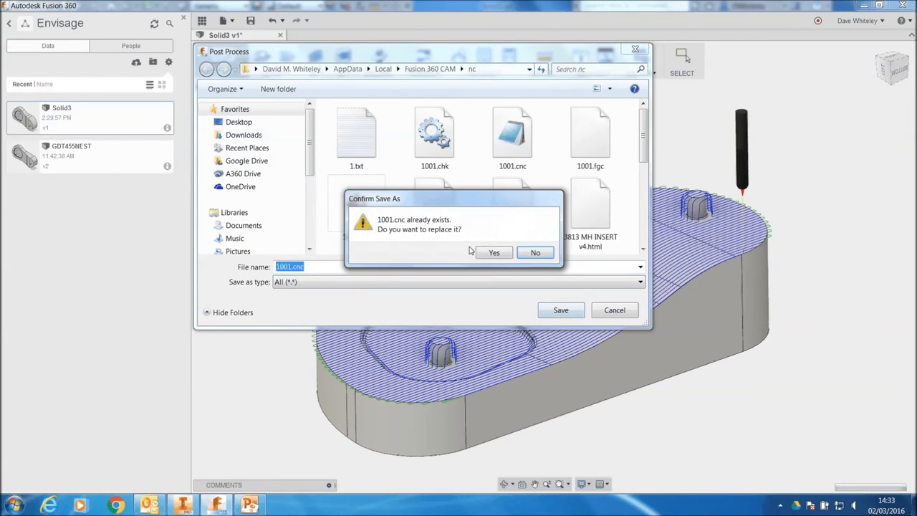
left_click(493, 252)
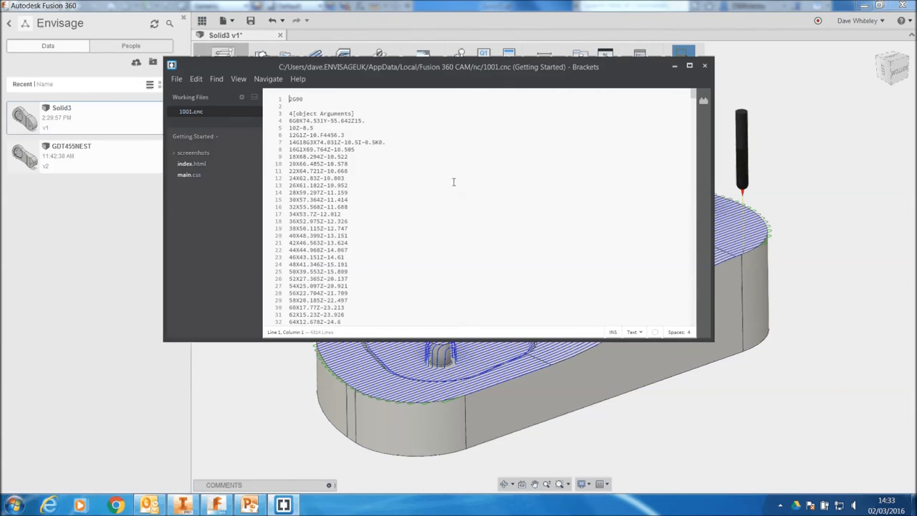
mouse_move(638, 112)
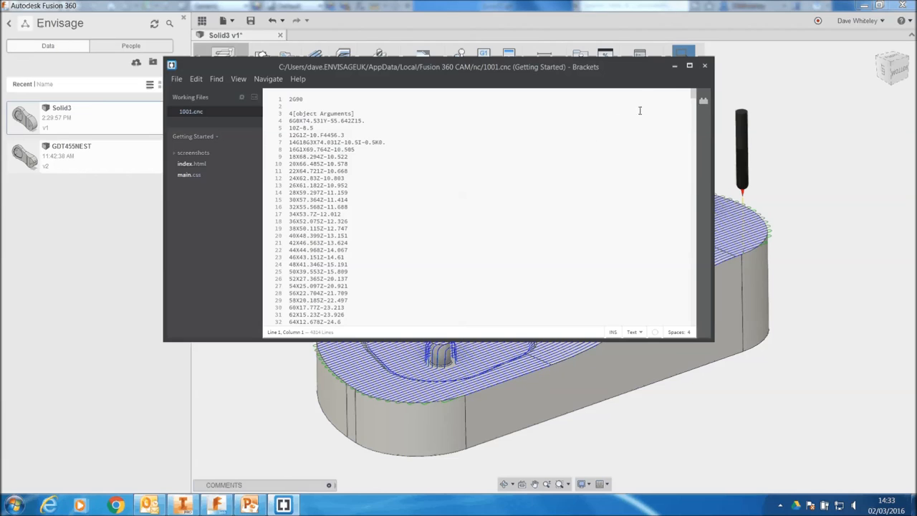
mouse_move(705, 66)
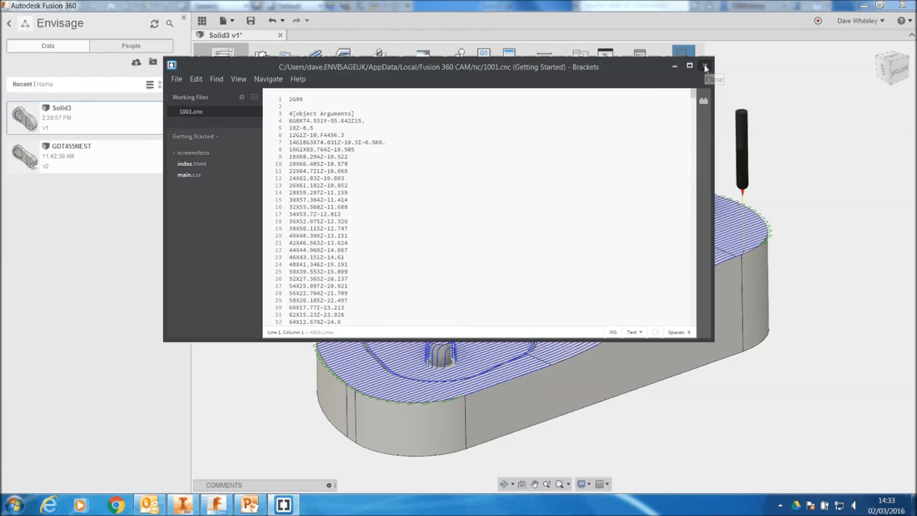
mouse_move(705, 66)
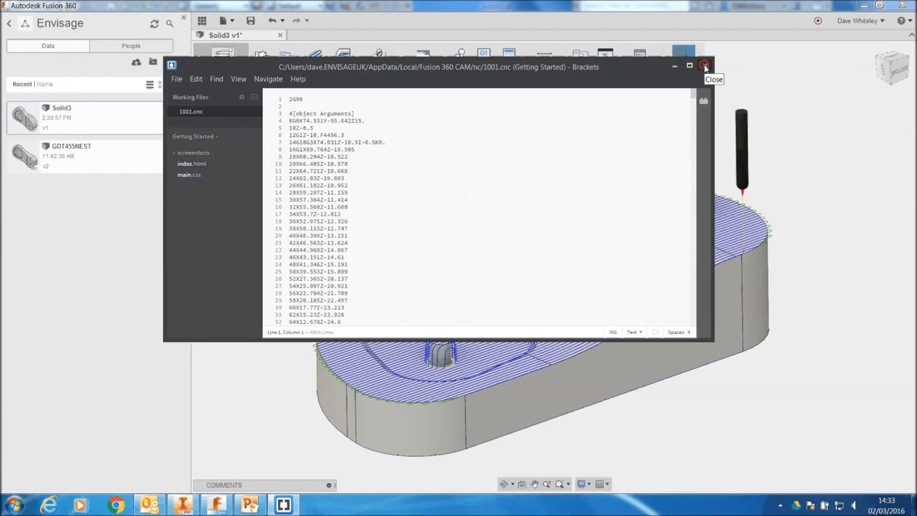
left_click(705, 66)
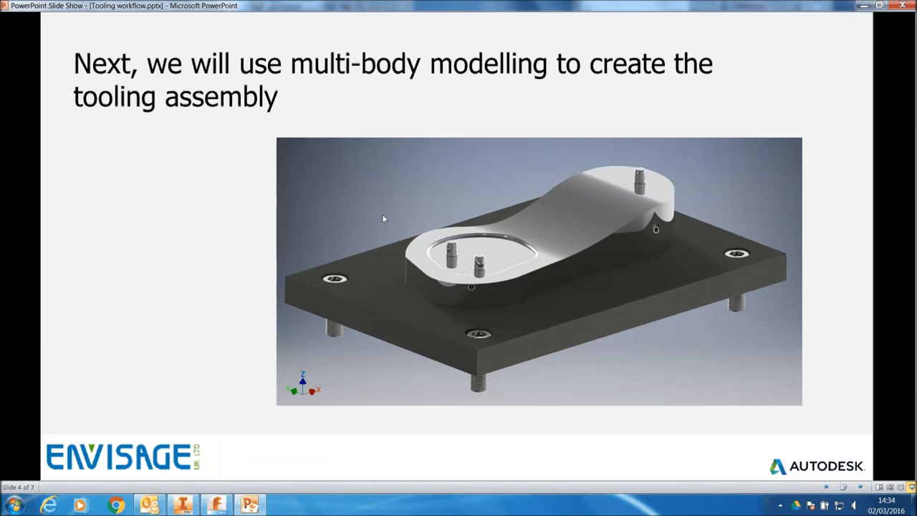
mouse_move(380, 215)
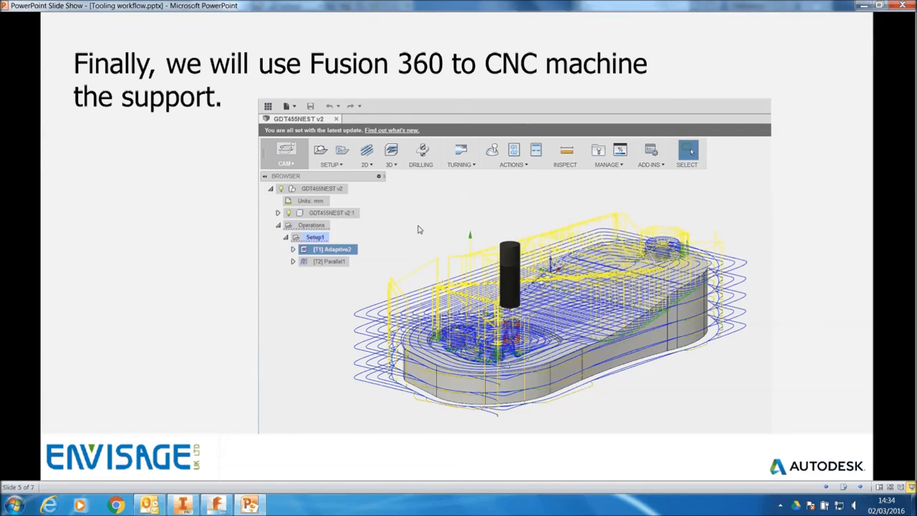
mouse_move(419, 229)
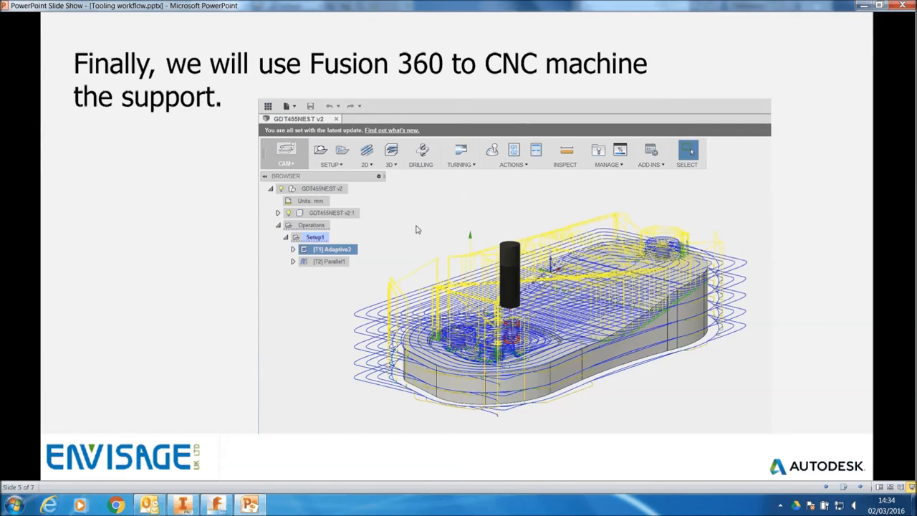